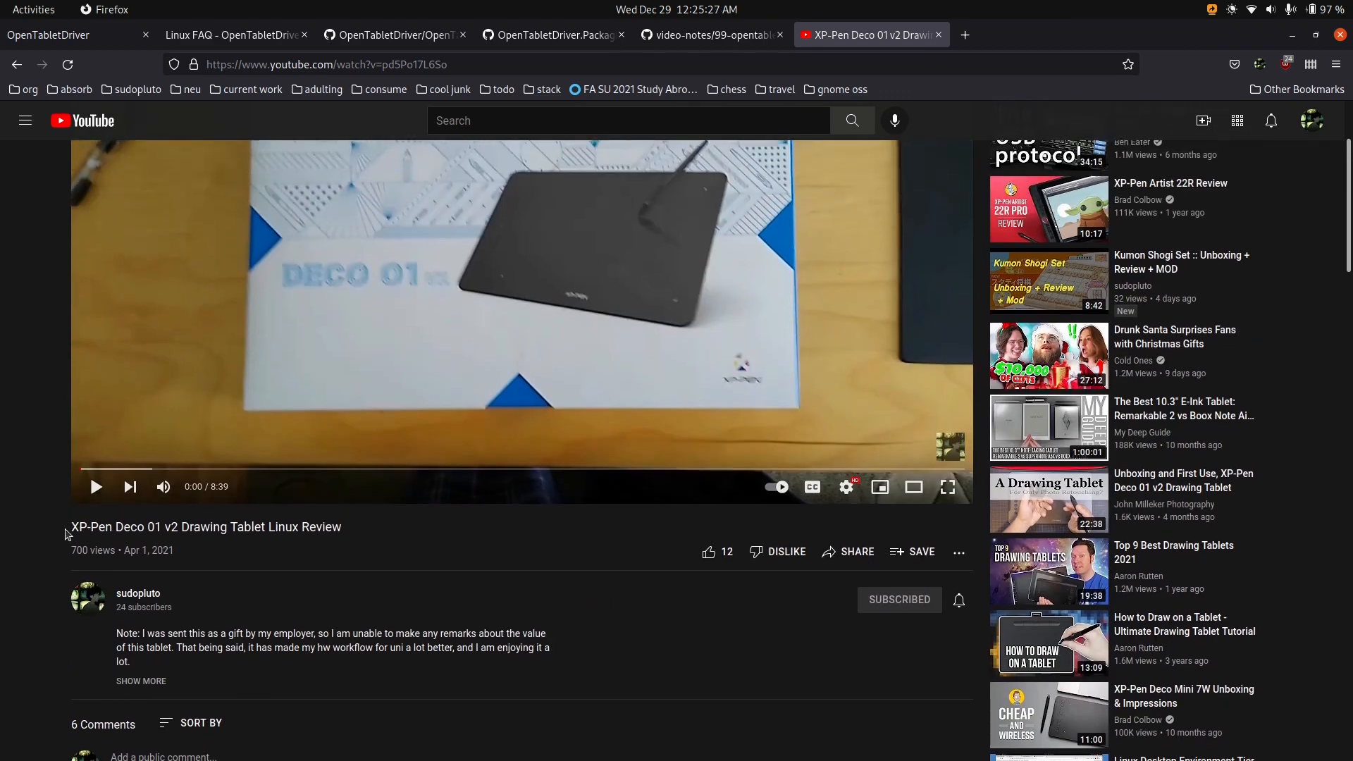
mouse_move(161, 532)
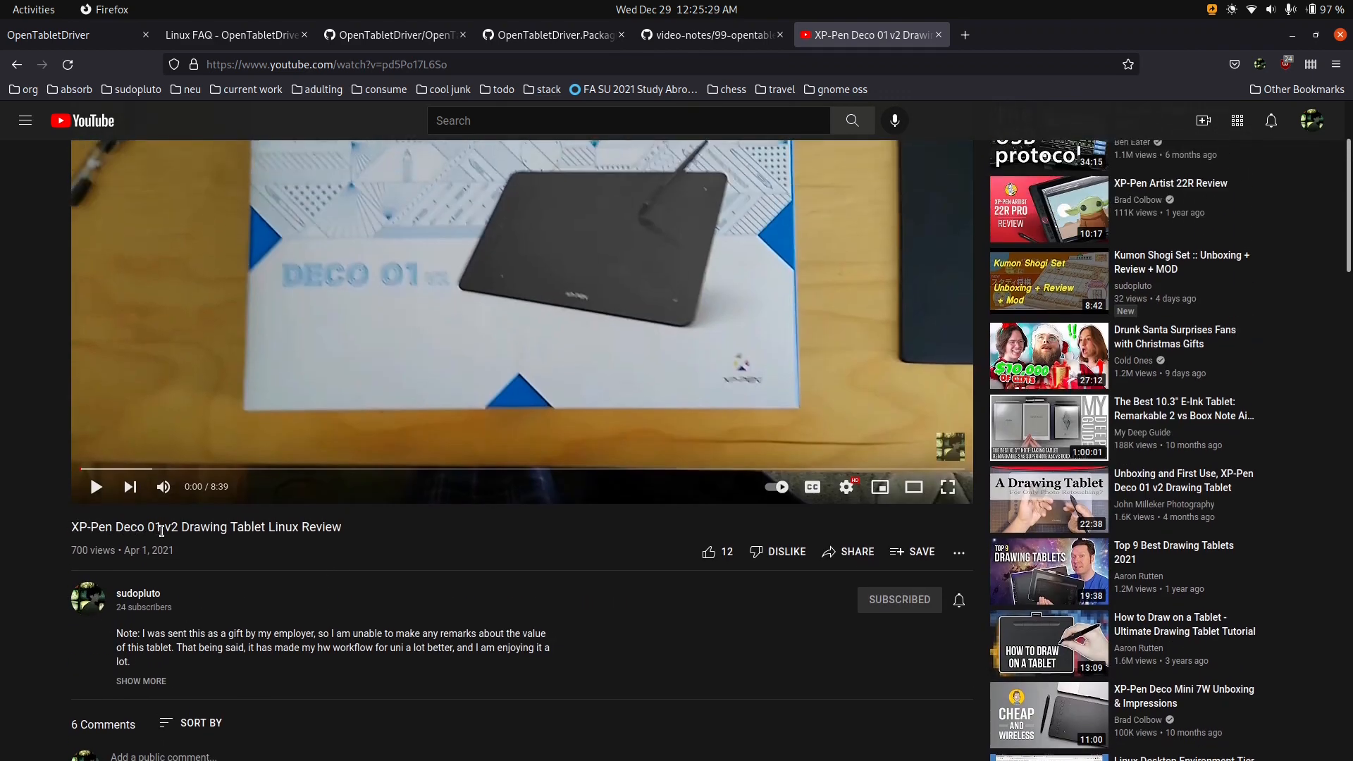
Scroll down through the current page before switching away from it.
scroll(down, 3)
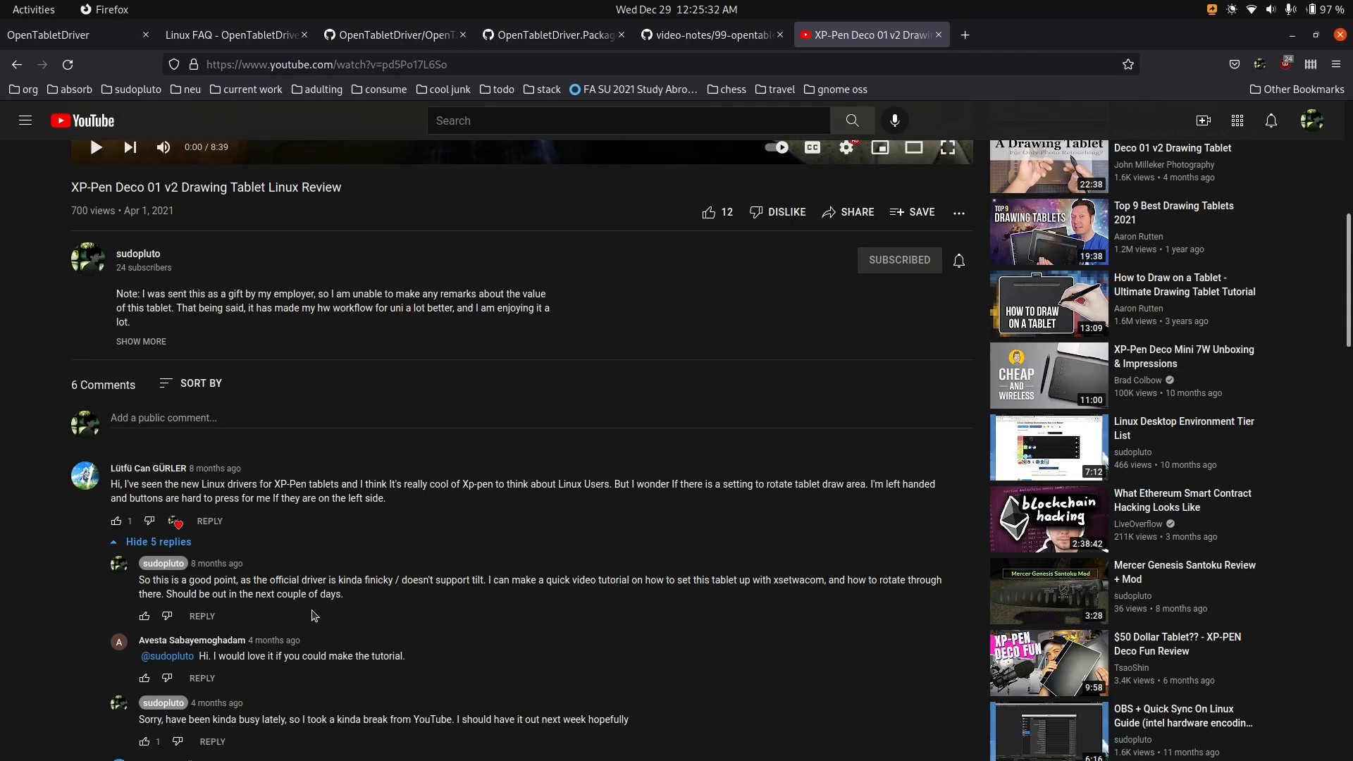
scroll(down, 3)
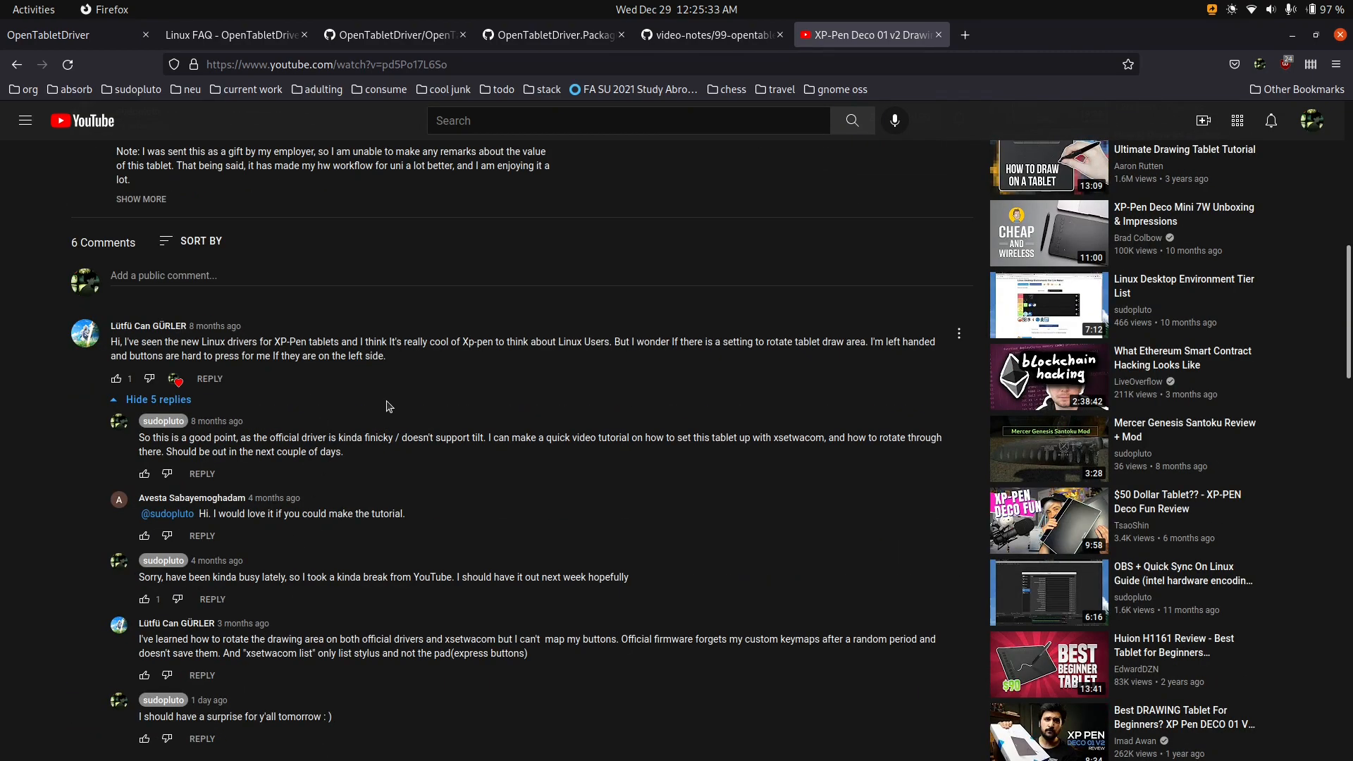
scroll(down, 3)
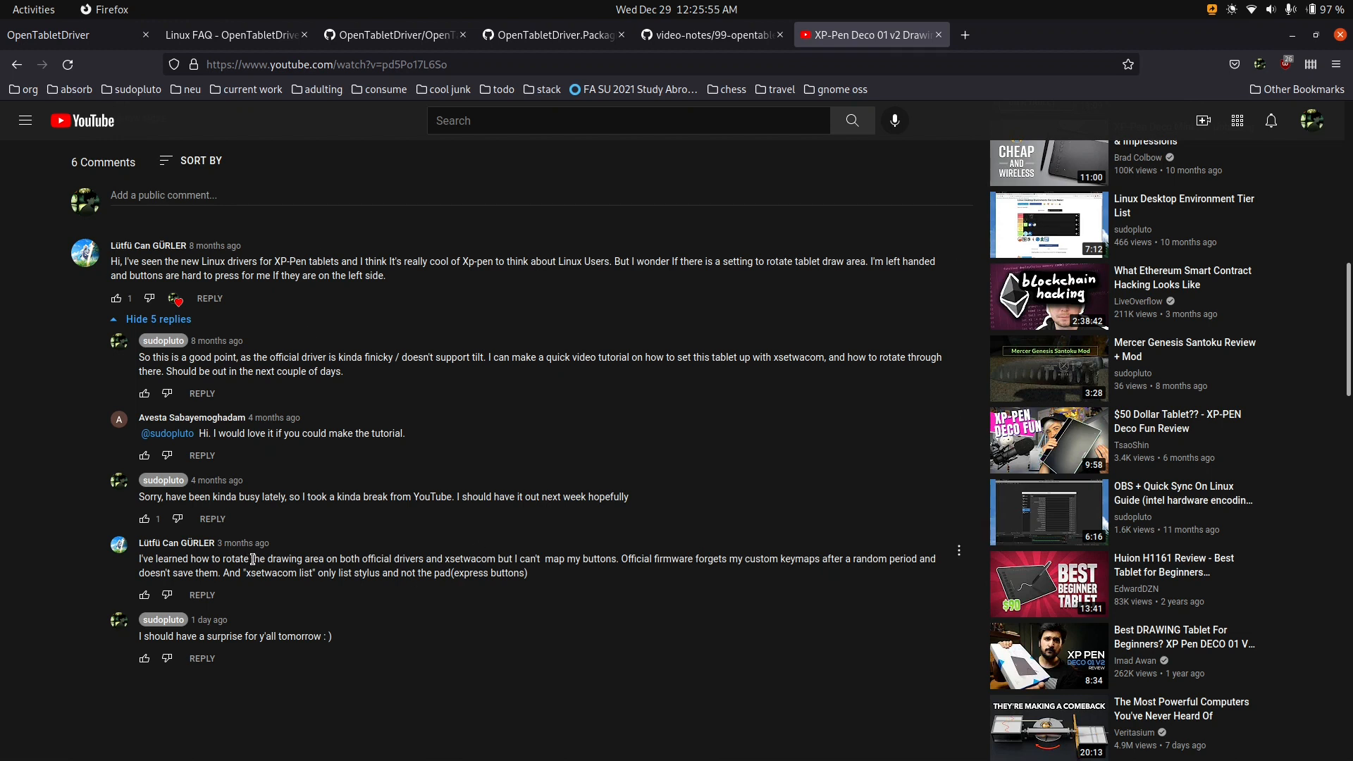
mouse_move(568, 582)
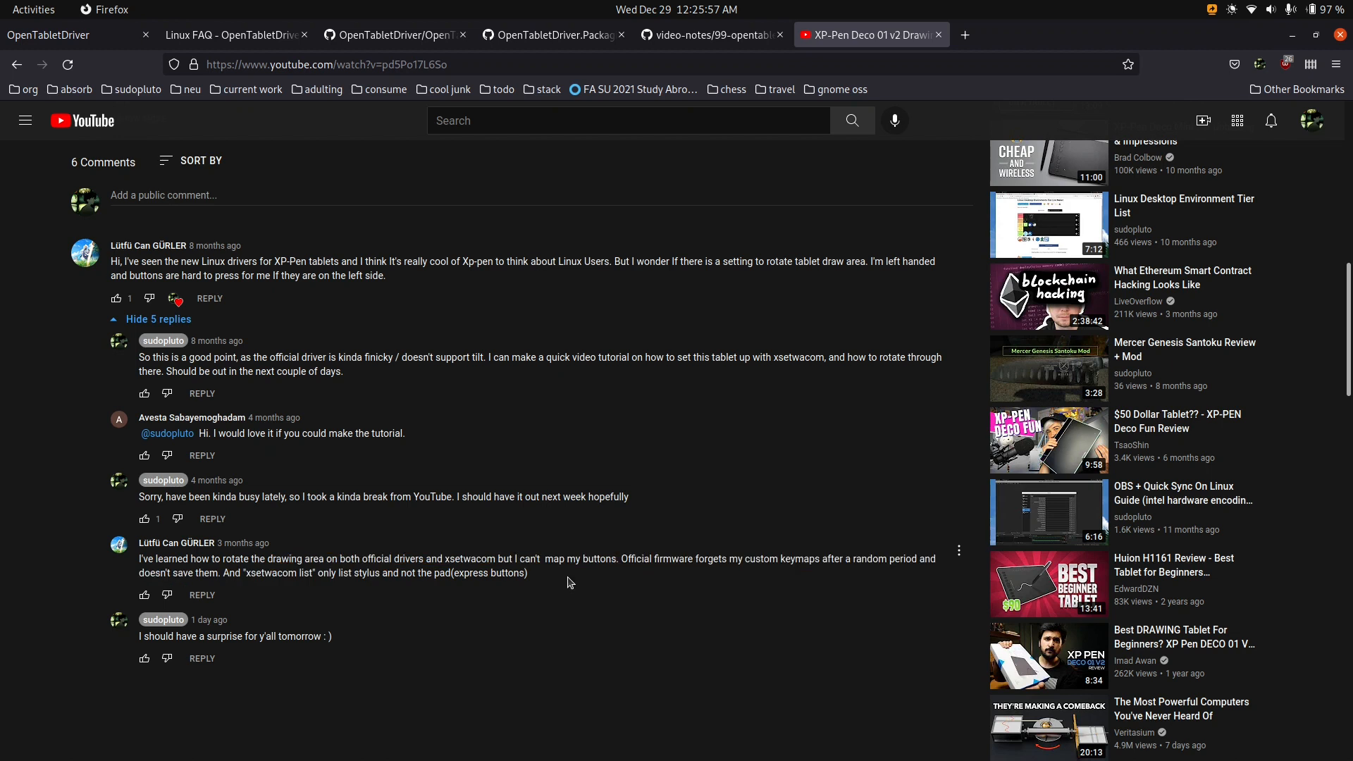
drag(691, 559, 527, 574)
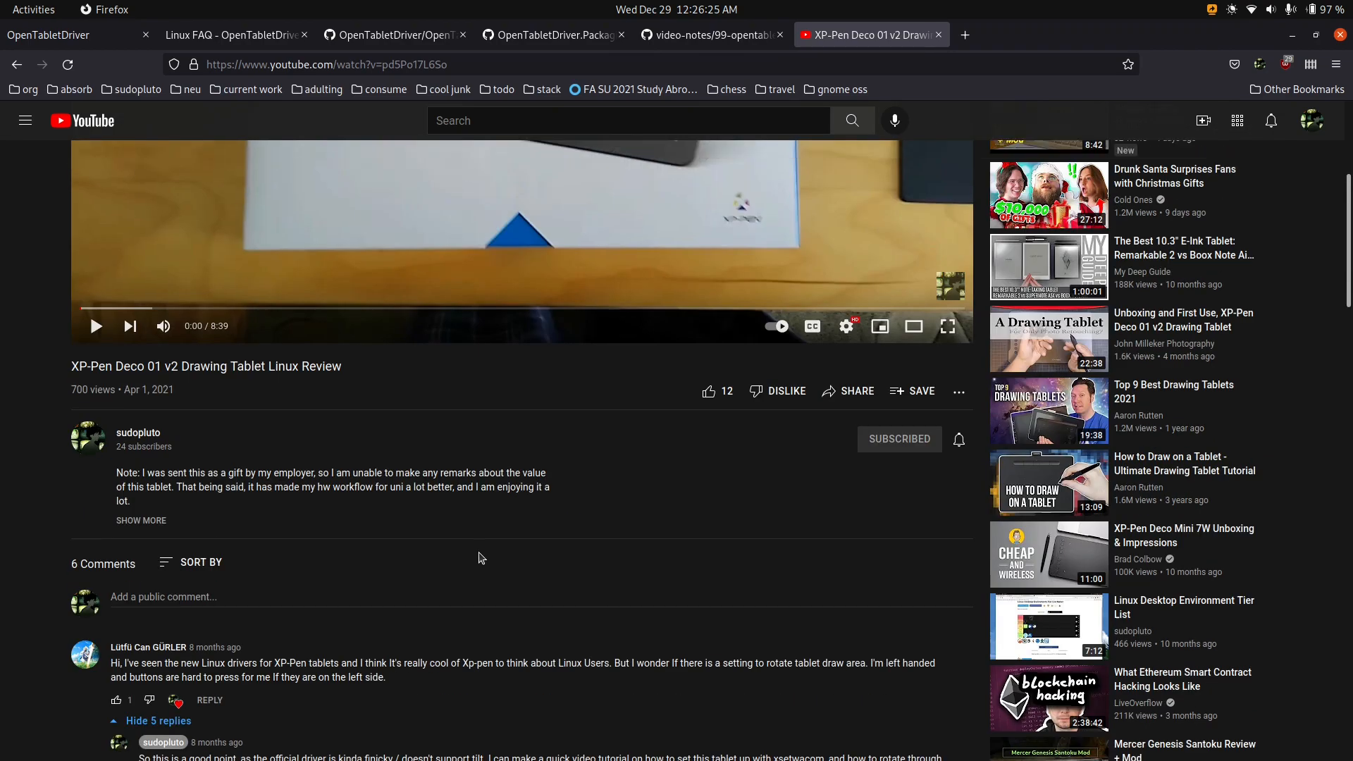
mouse_move(172, 367)
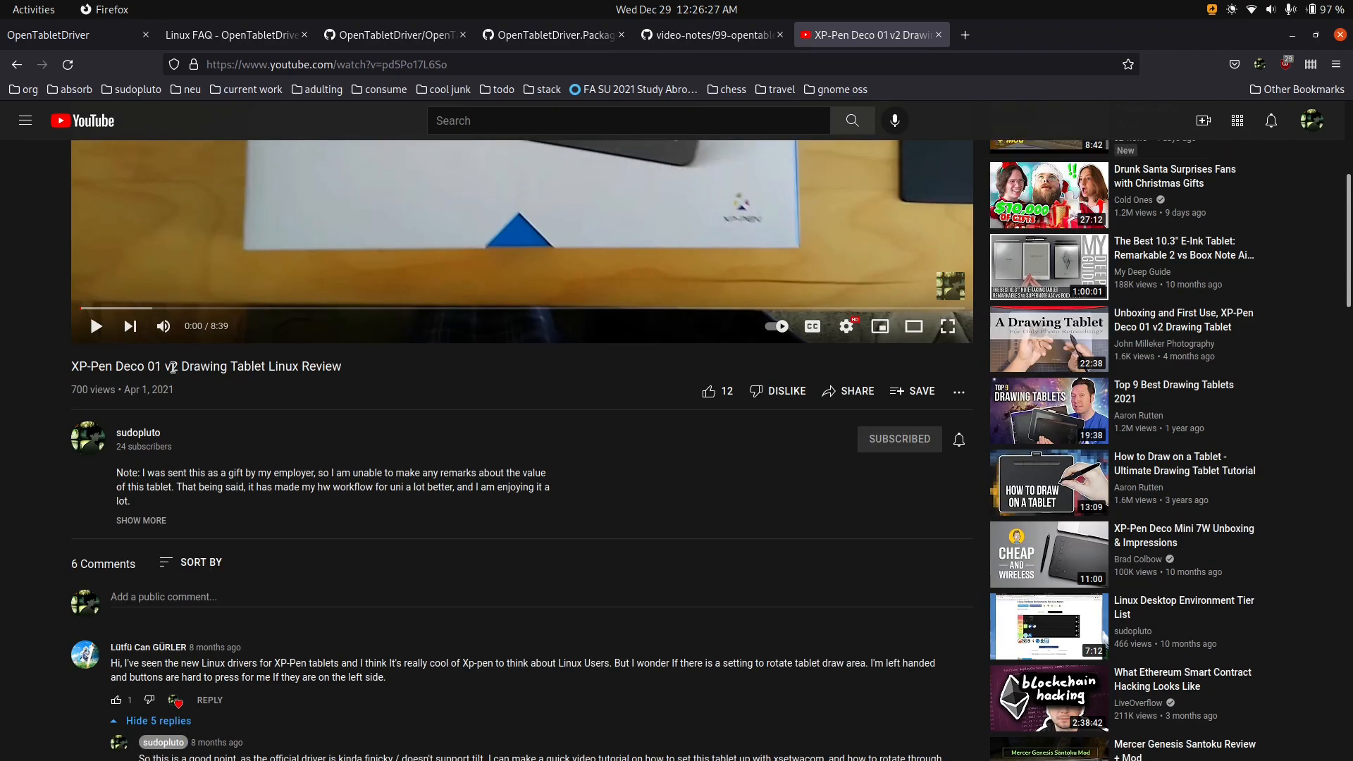
scroll(down, 3)
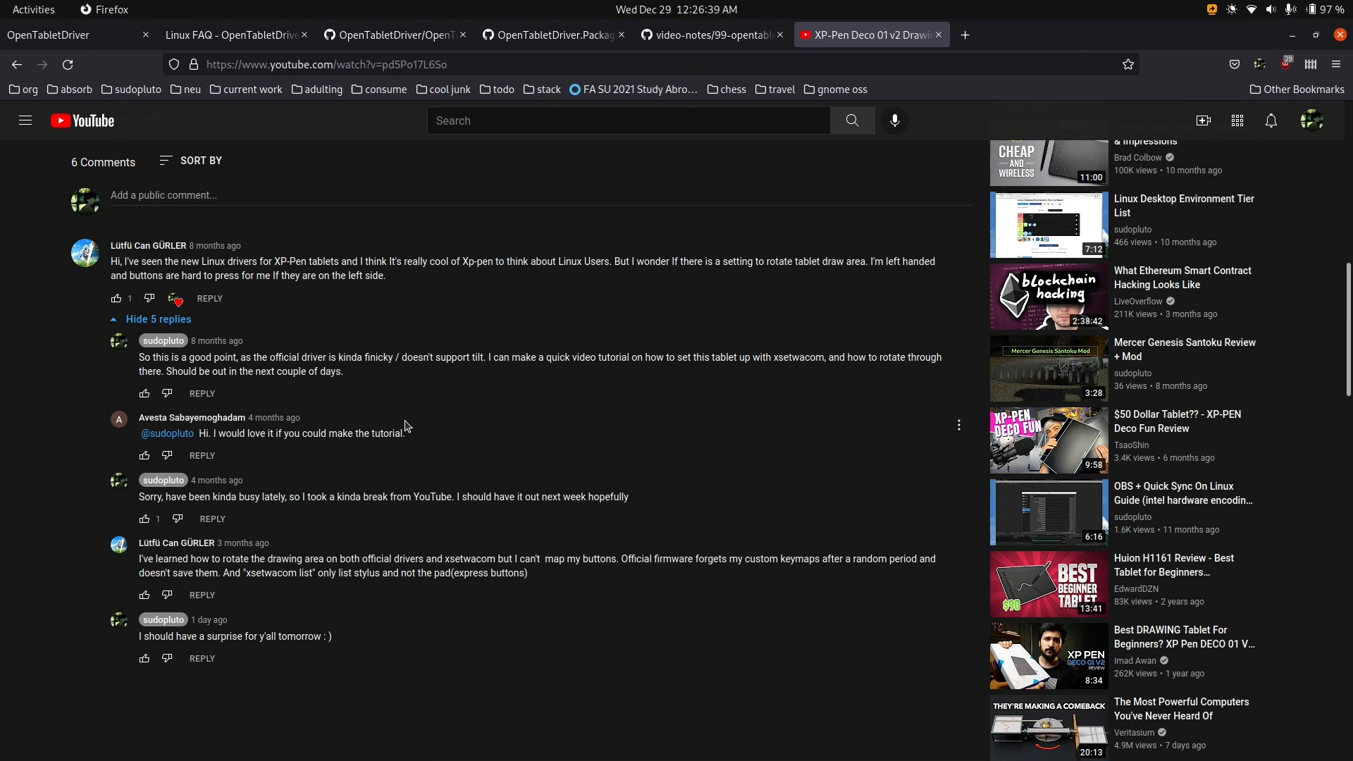
mouse_move(406, 412)
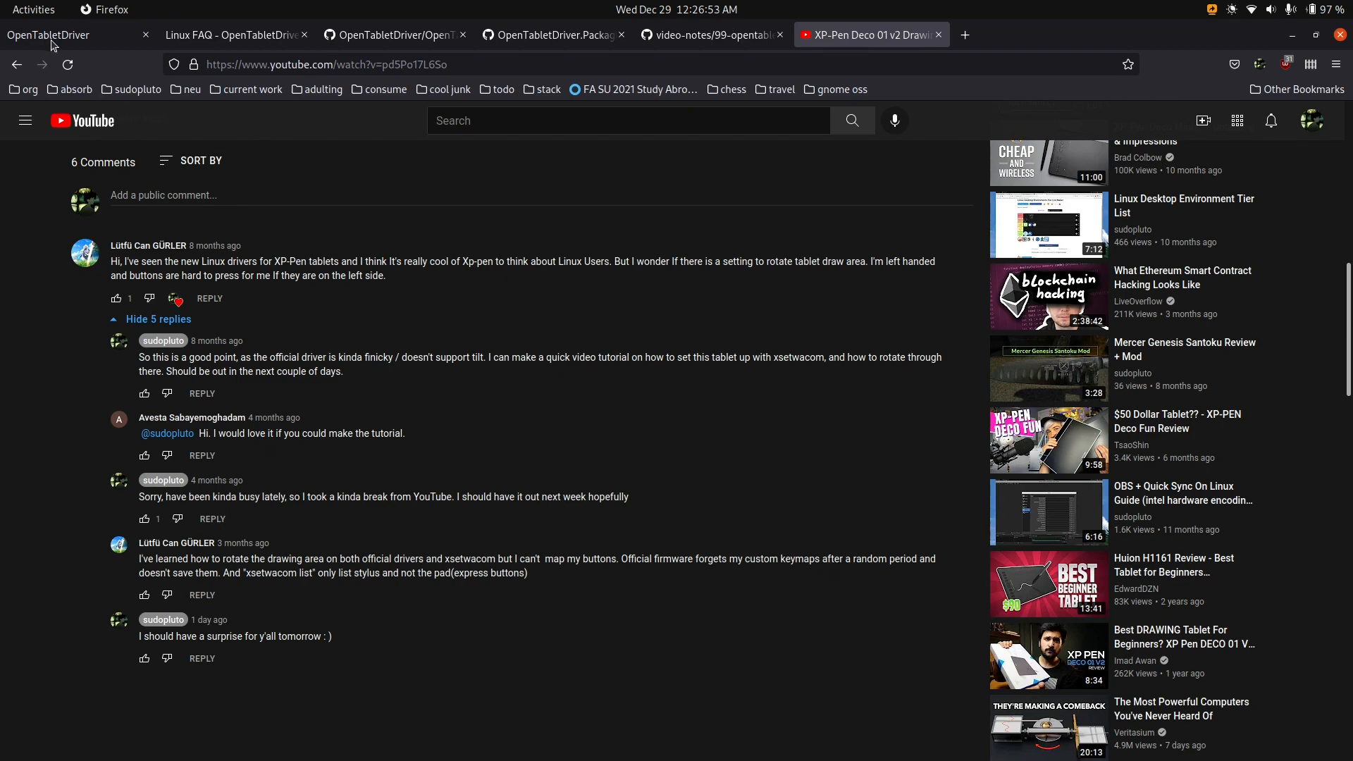
Show the OpenTabletDriver homepage and scroll to the v0.5.3.3–v0.5.3.1 release download cards.
click(73, 33)
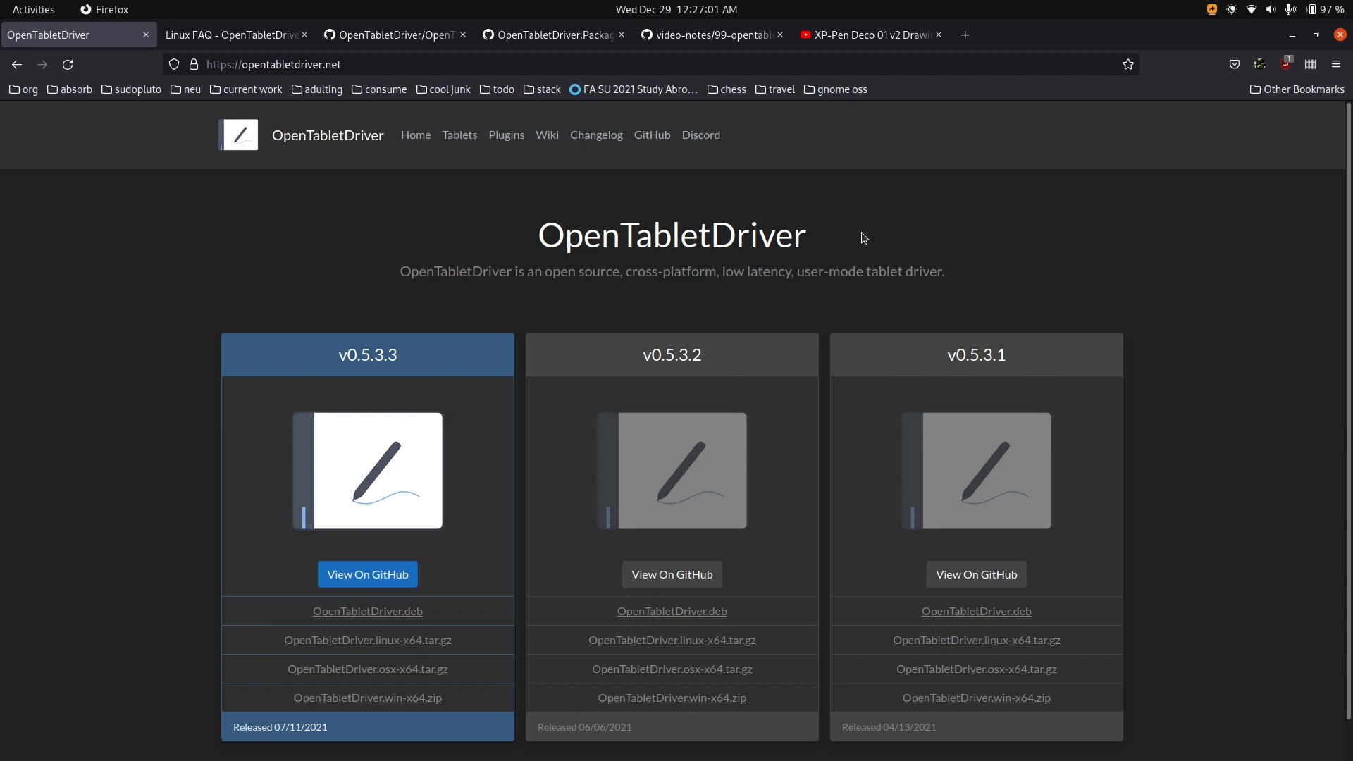
scroll(down, 3)
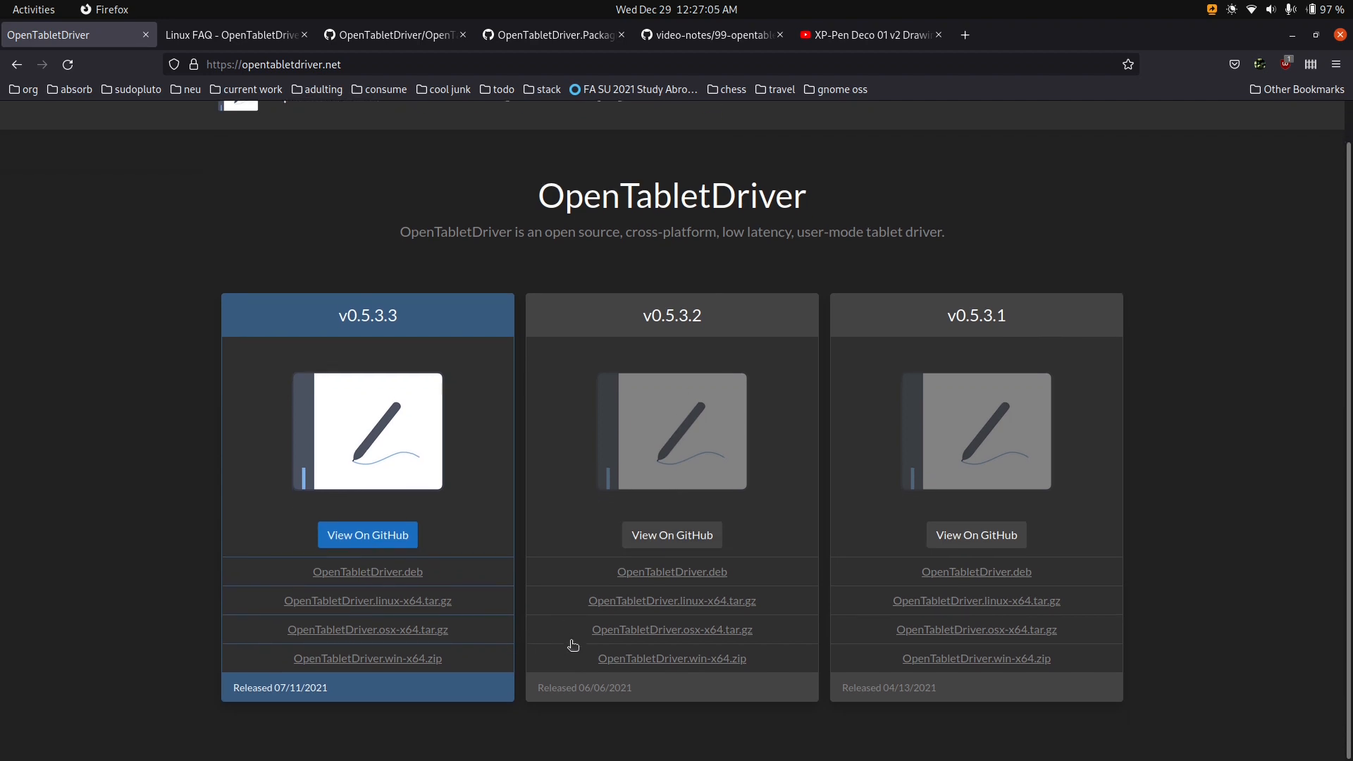
mouse_move(671, 629)
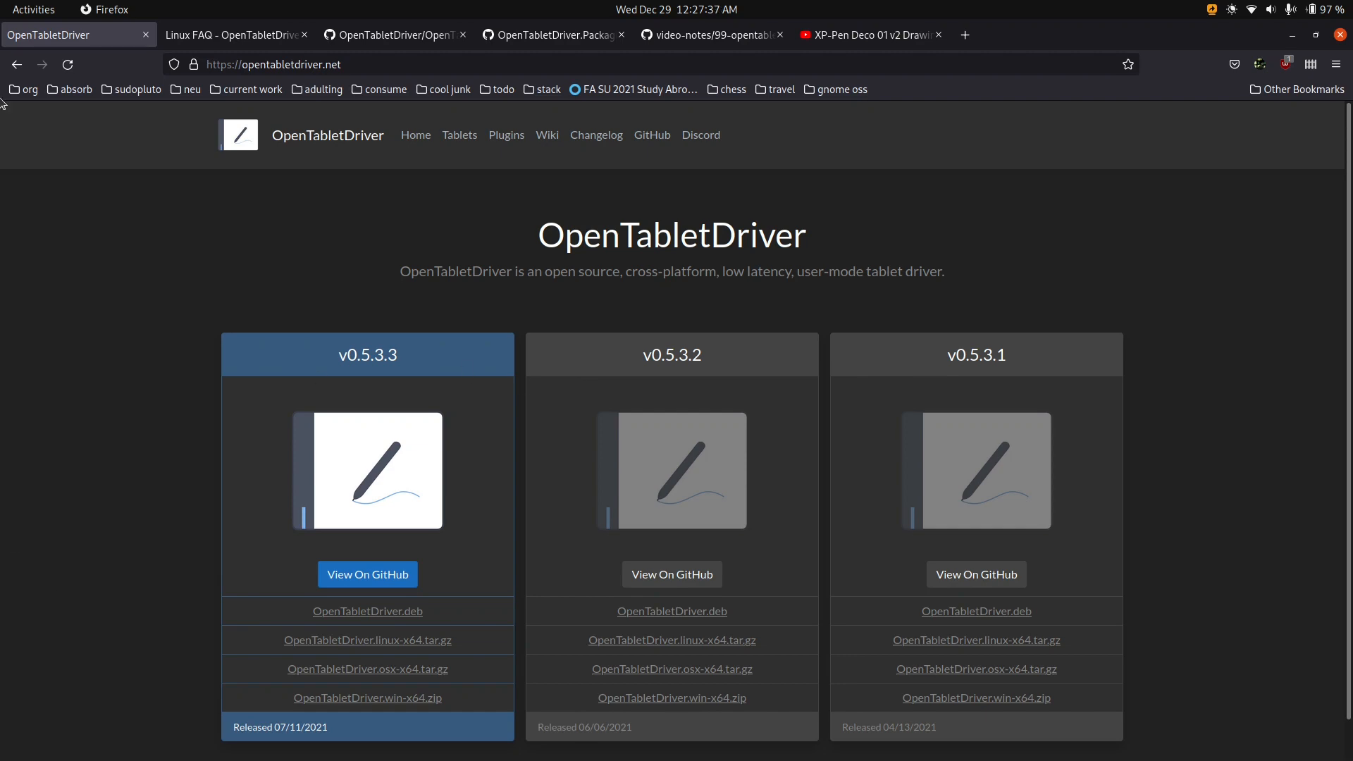
click(34, 10)
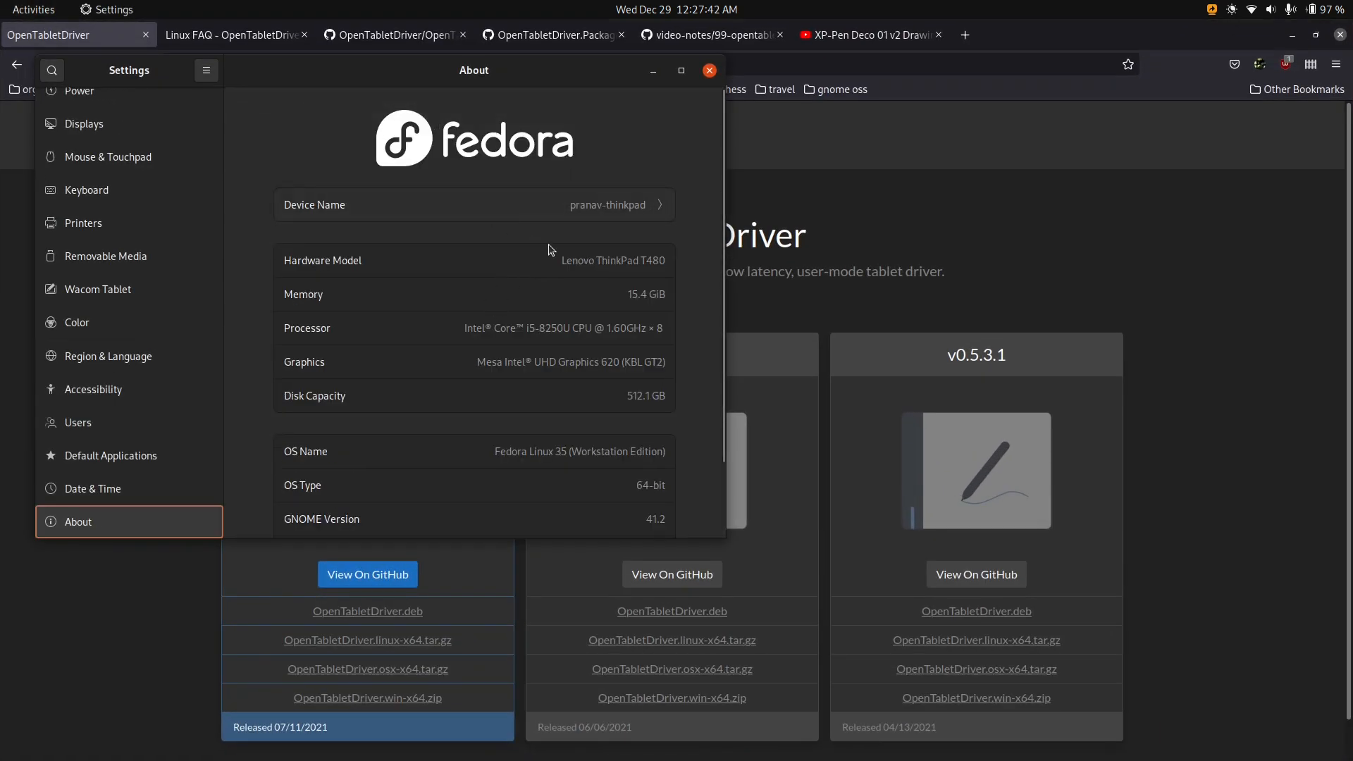
scroll(down, 3)
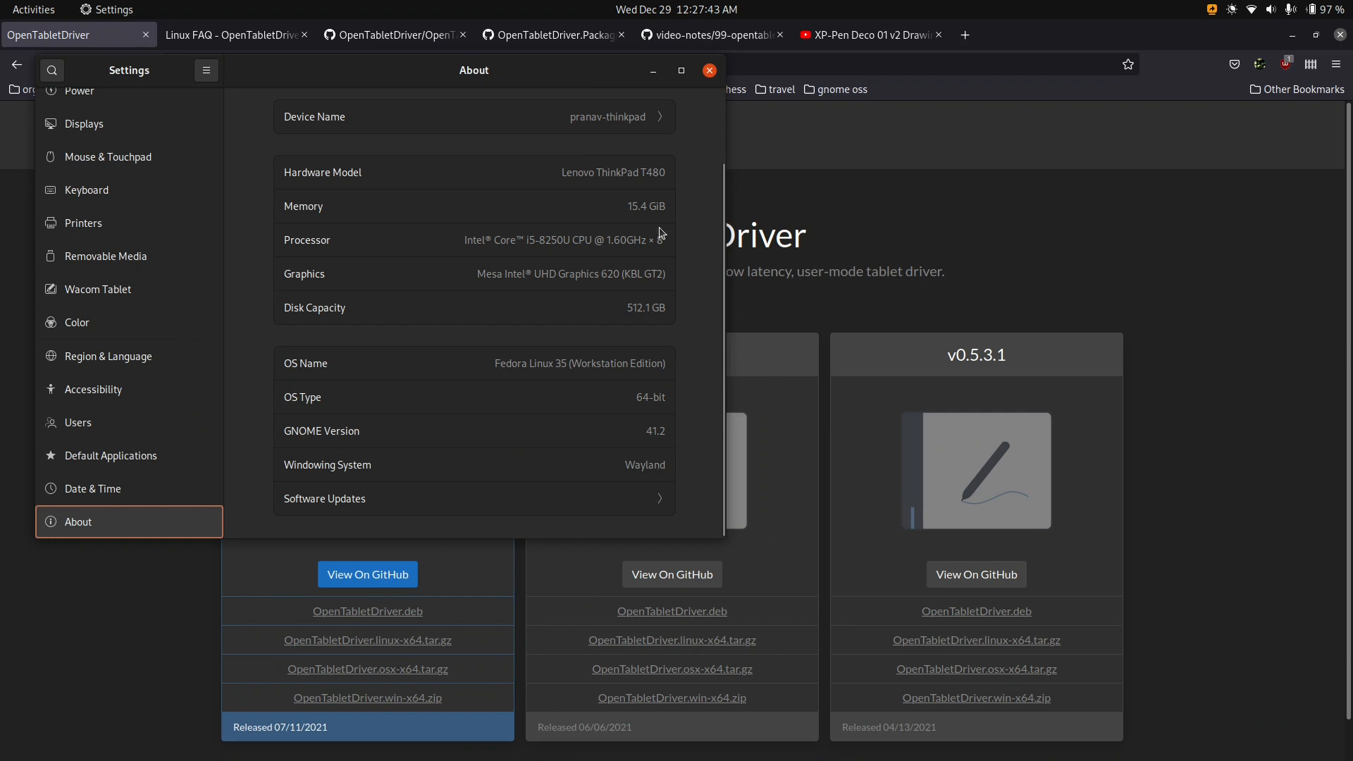
click(709, 70)
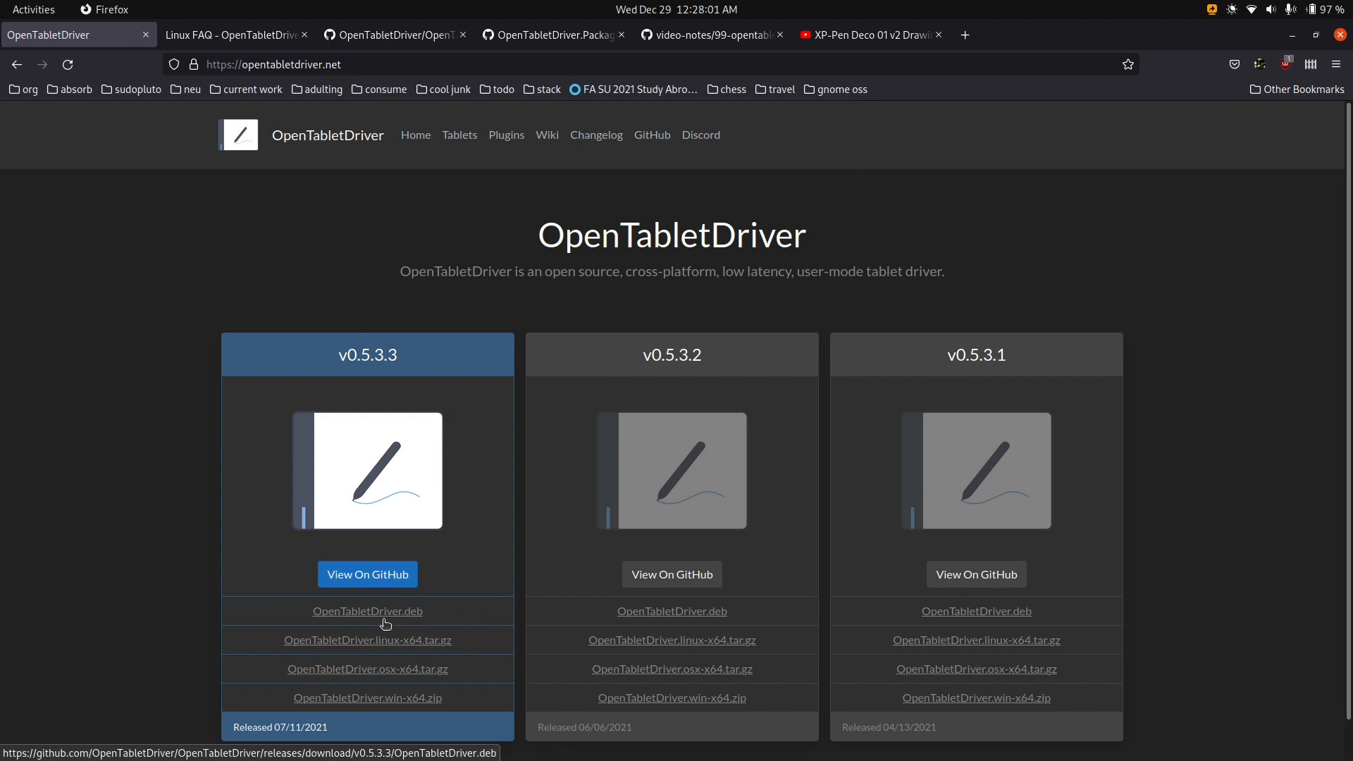
Reach the Linux Installation Guide from the driver website's wiki via the Linux FAQ page.
scroll(down, 3)
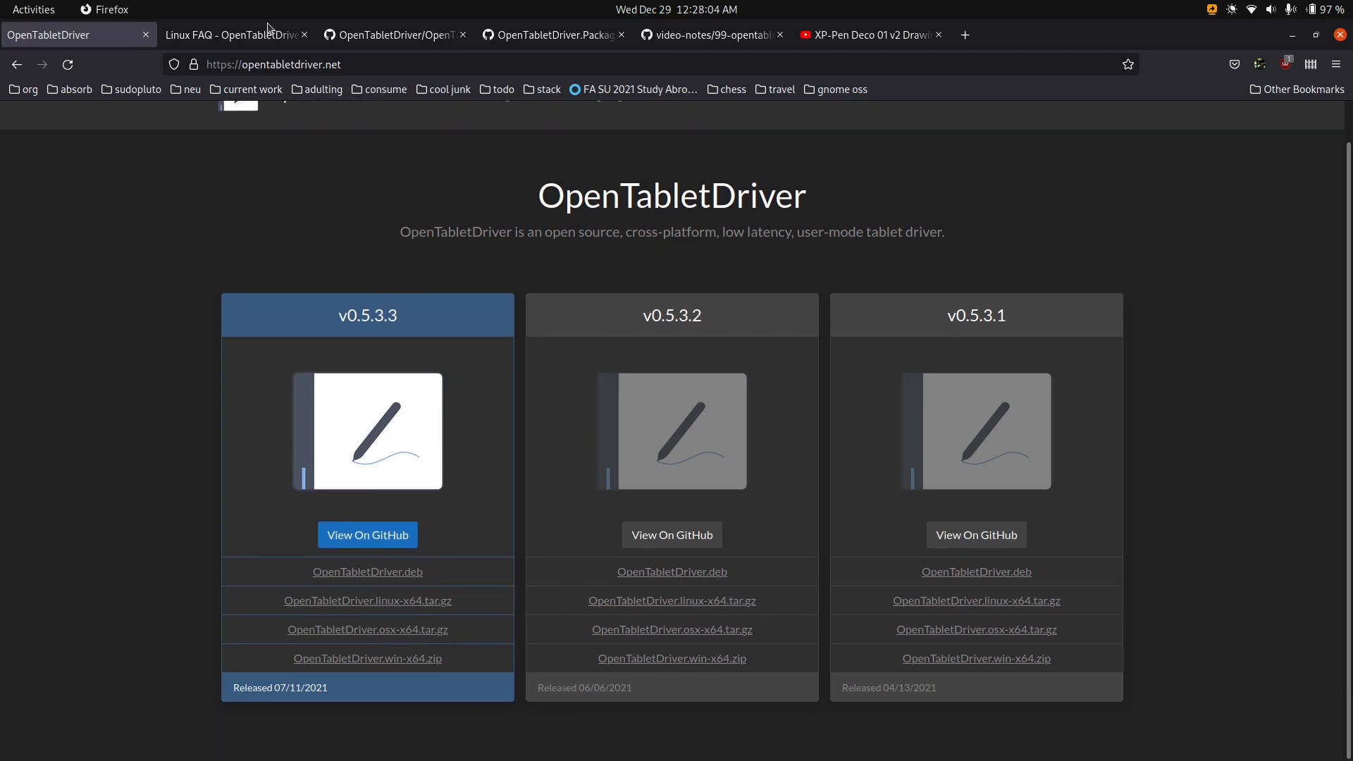
click(233, 34)
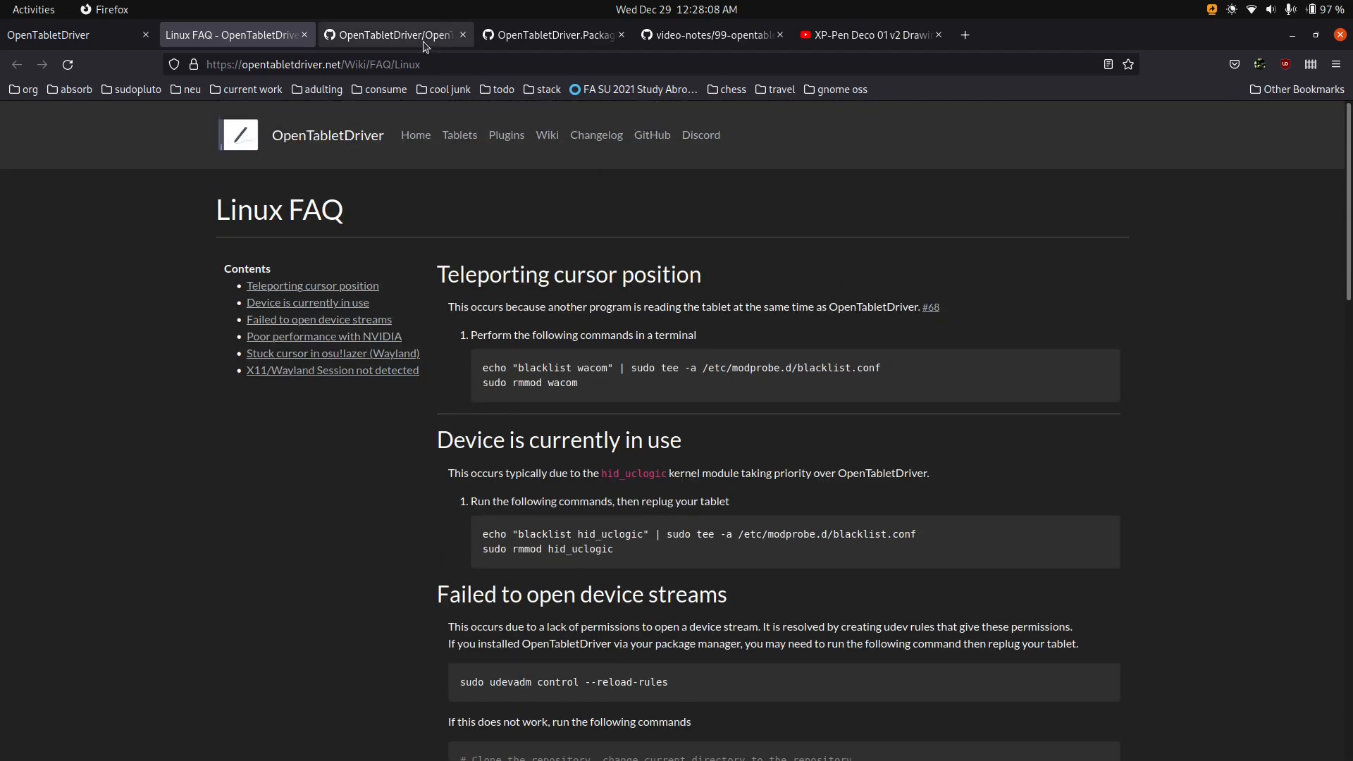
click(73, 34)
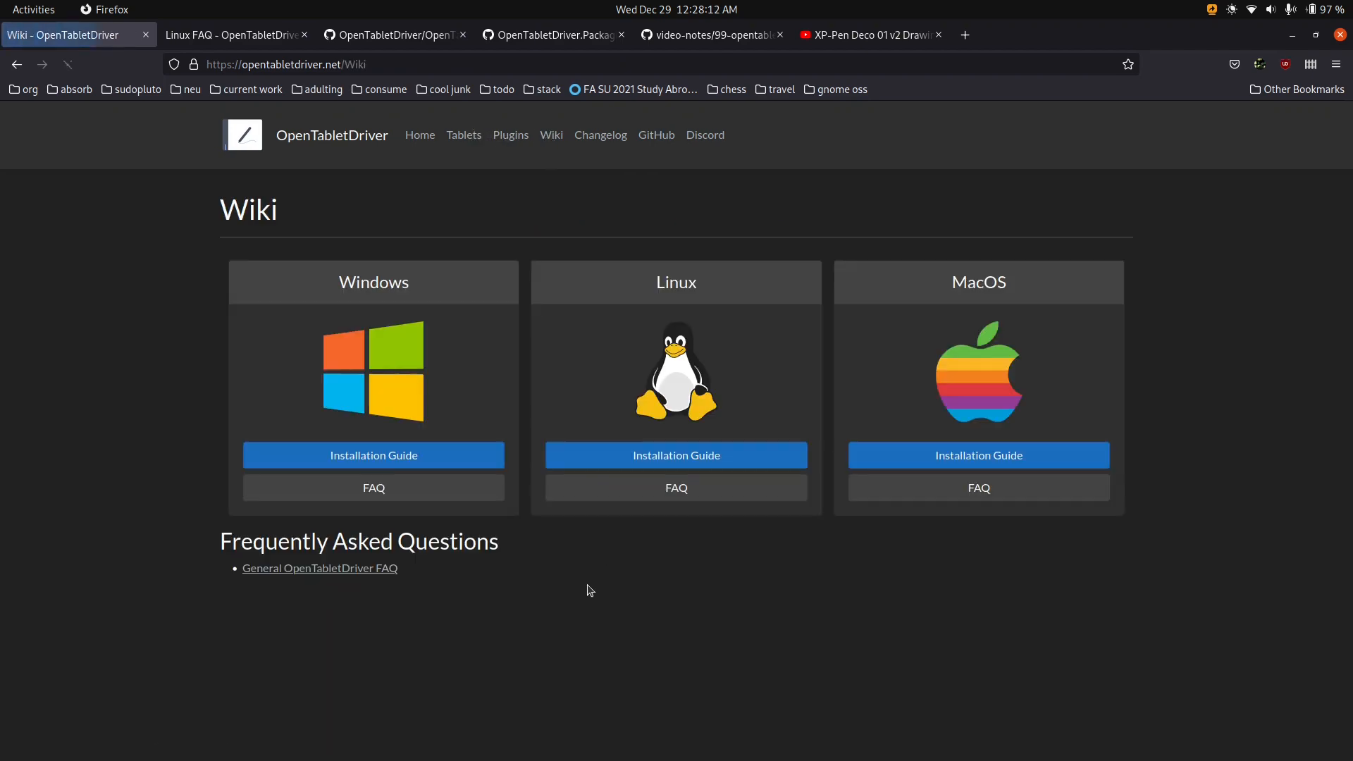
click(675, 455)
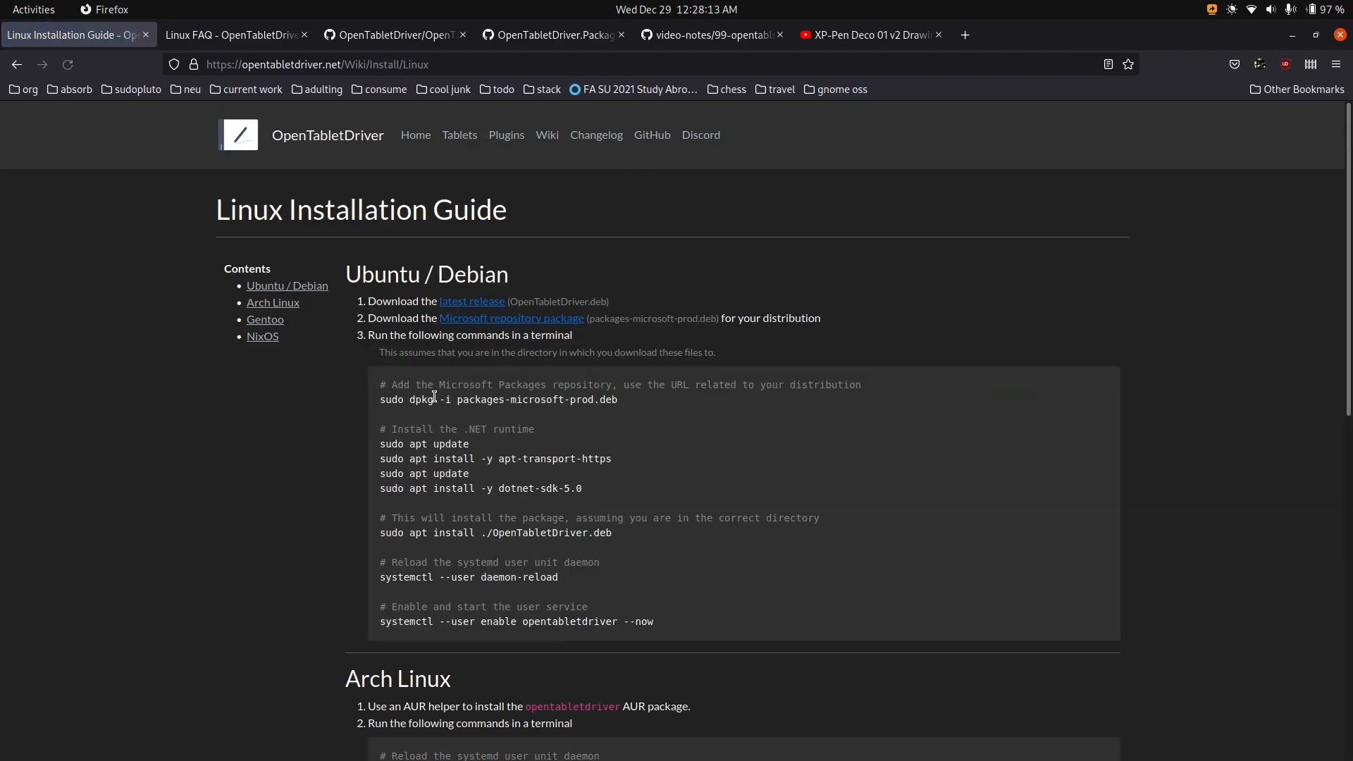
Skim the installation guide, then show the Redhat folder of the OpenTabletDriver.Packaging repository.
scroll(down, 3)
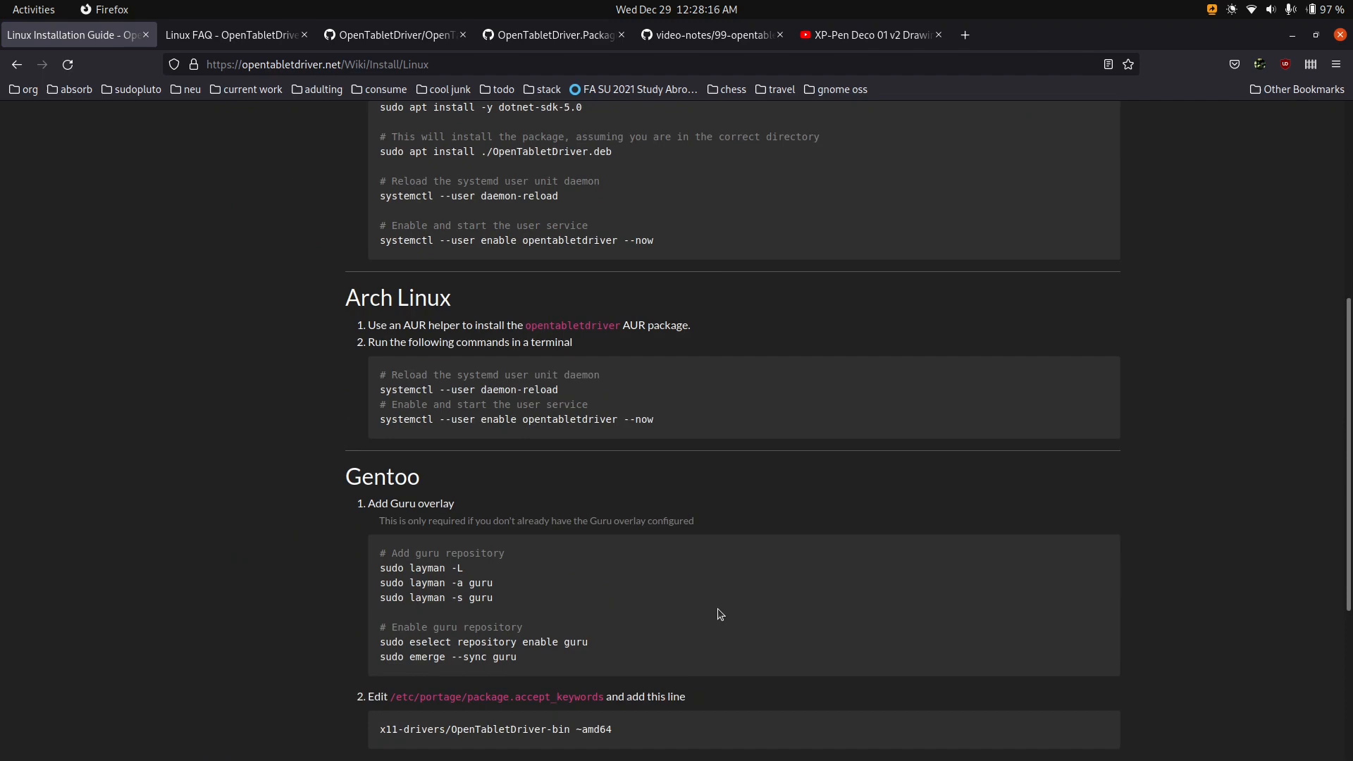
scroll(up, 3)
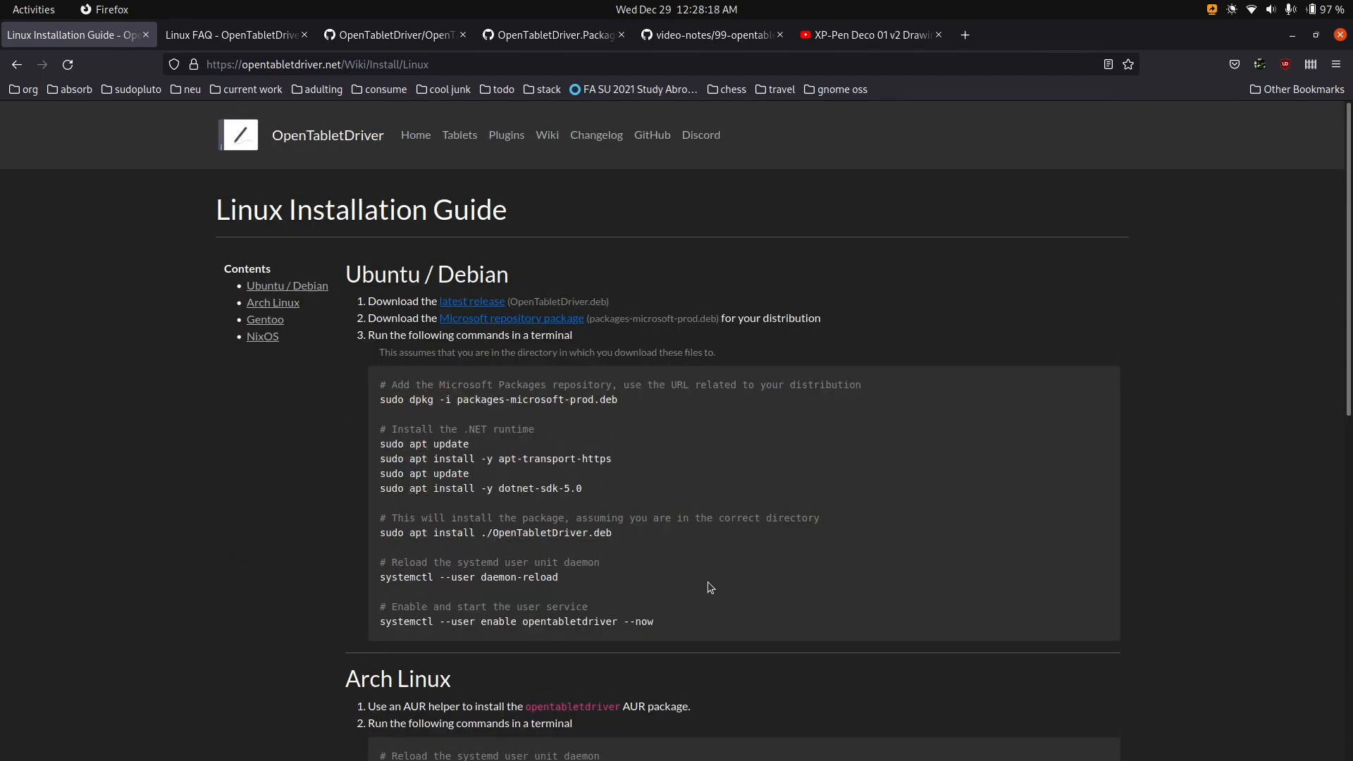
click(552, 34)
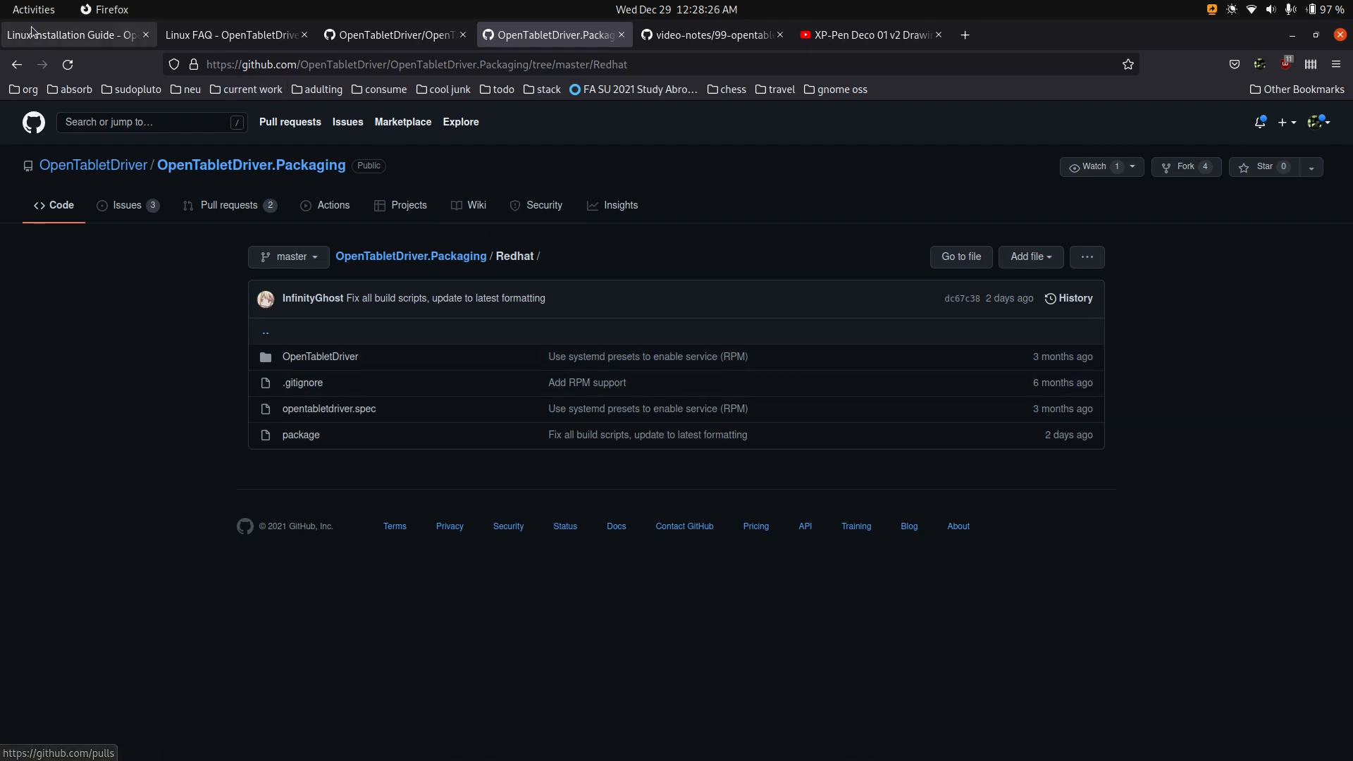
Revisit the Linux FAQ and installation guide, then return to the homepage's v0.5.3.3 downloads.
click(232, 33)
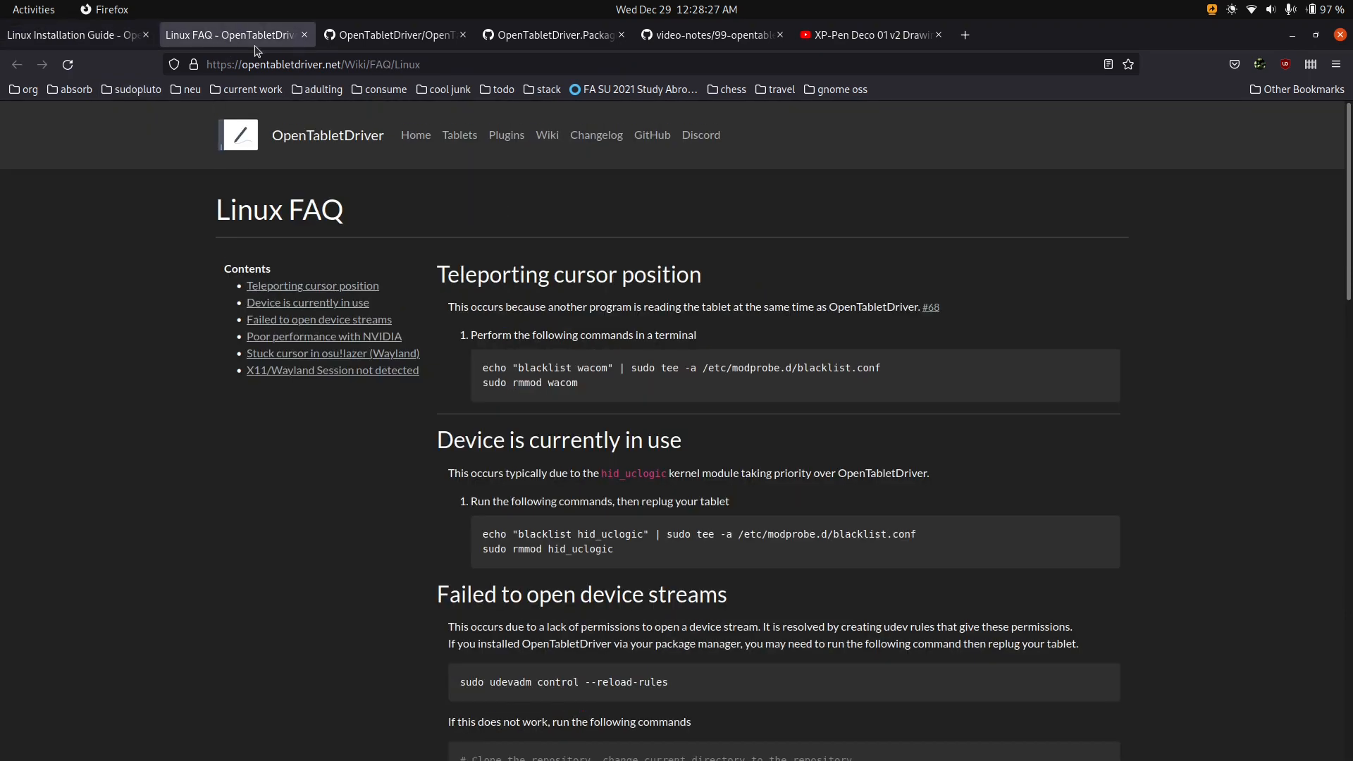
mouse_move(251, 153)
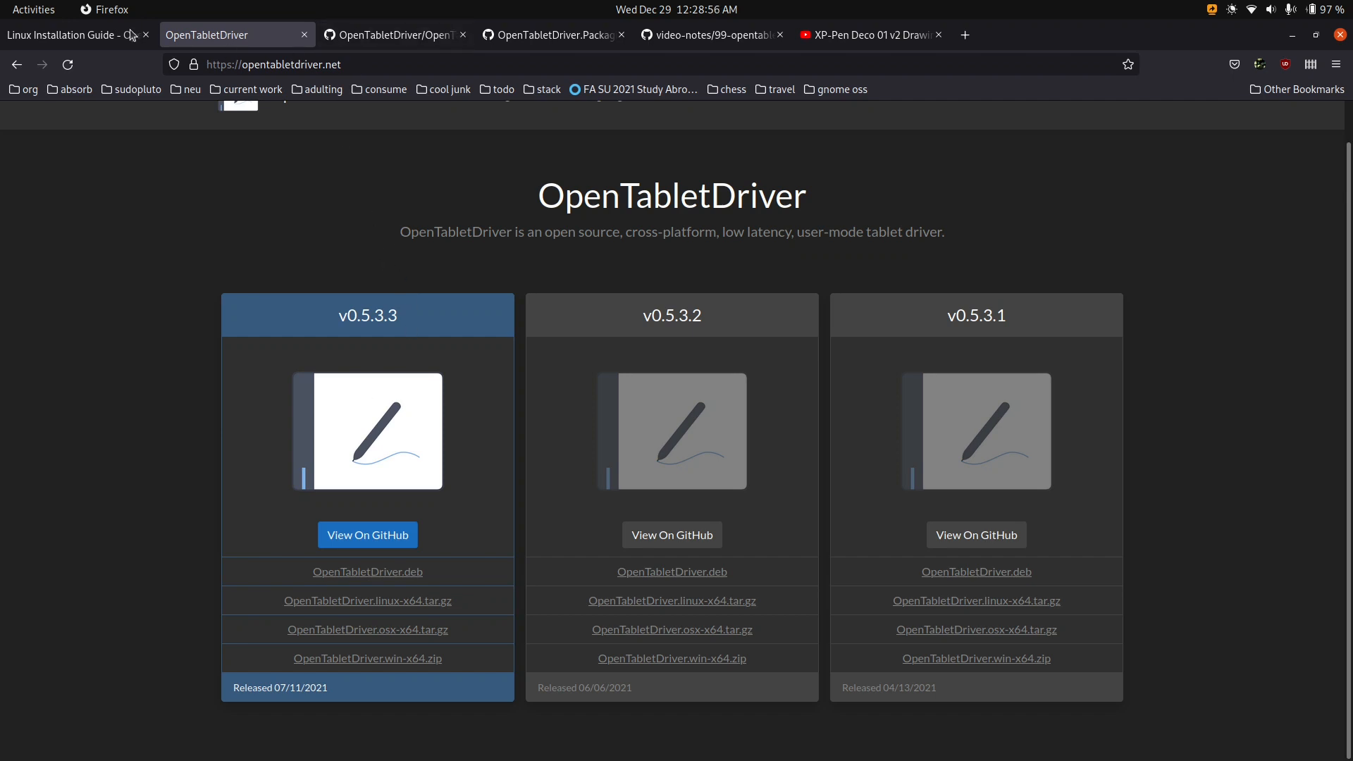
click(73, 34)
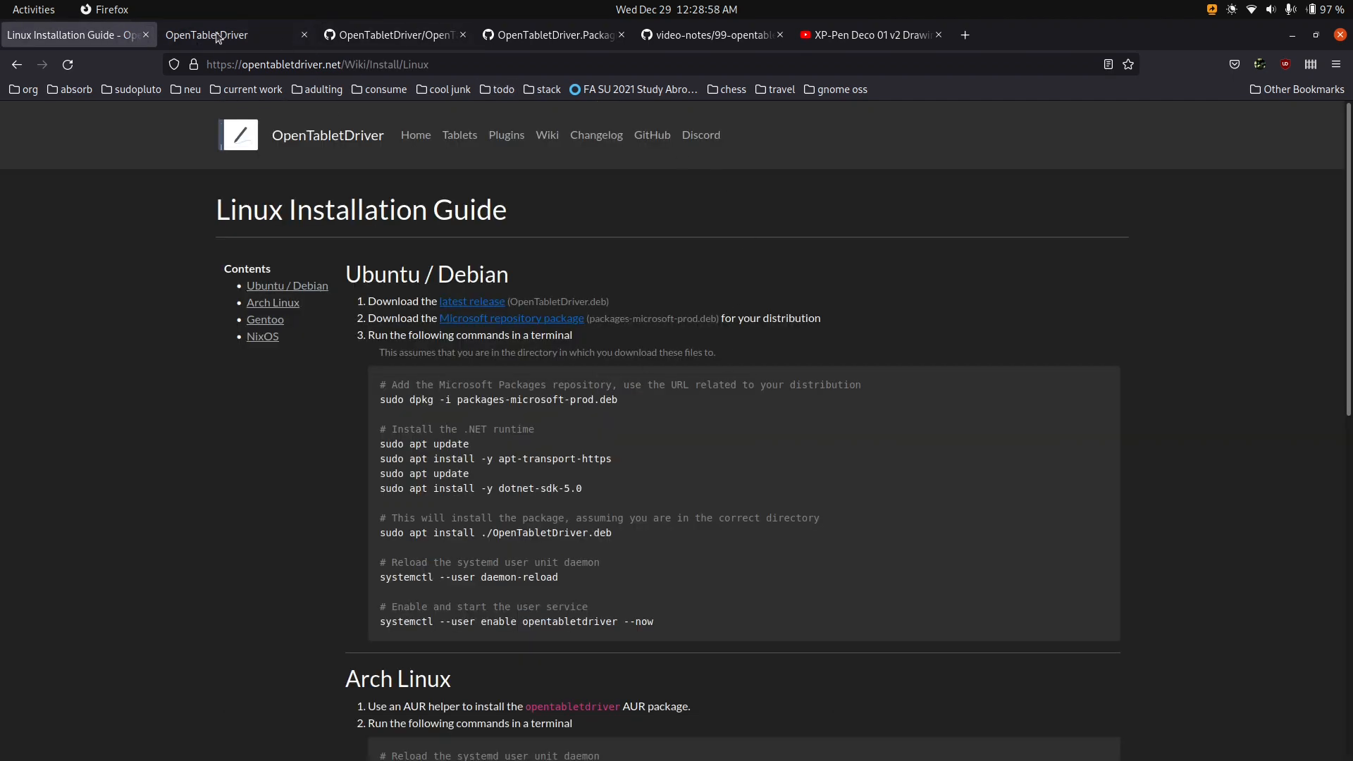
click(208, 34)
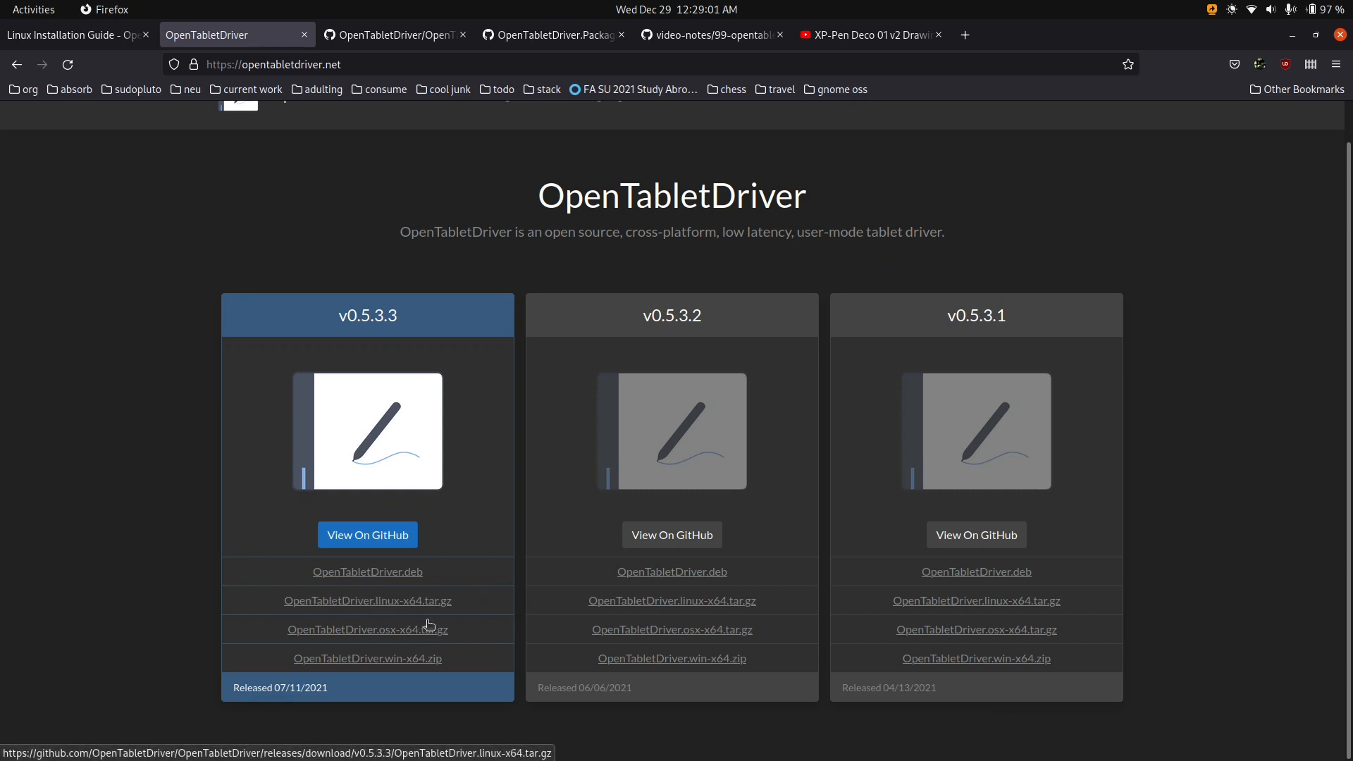
mouse_move(494, 616)
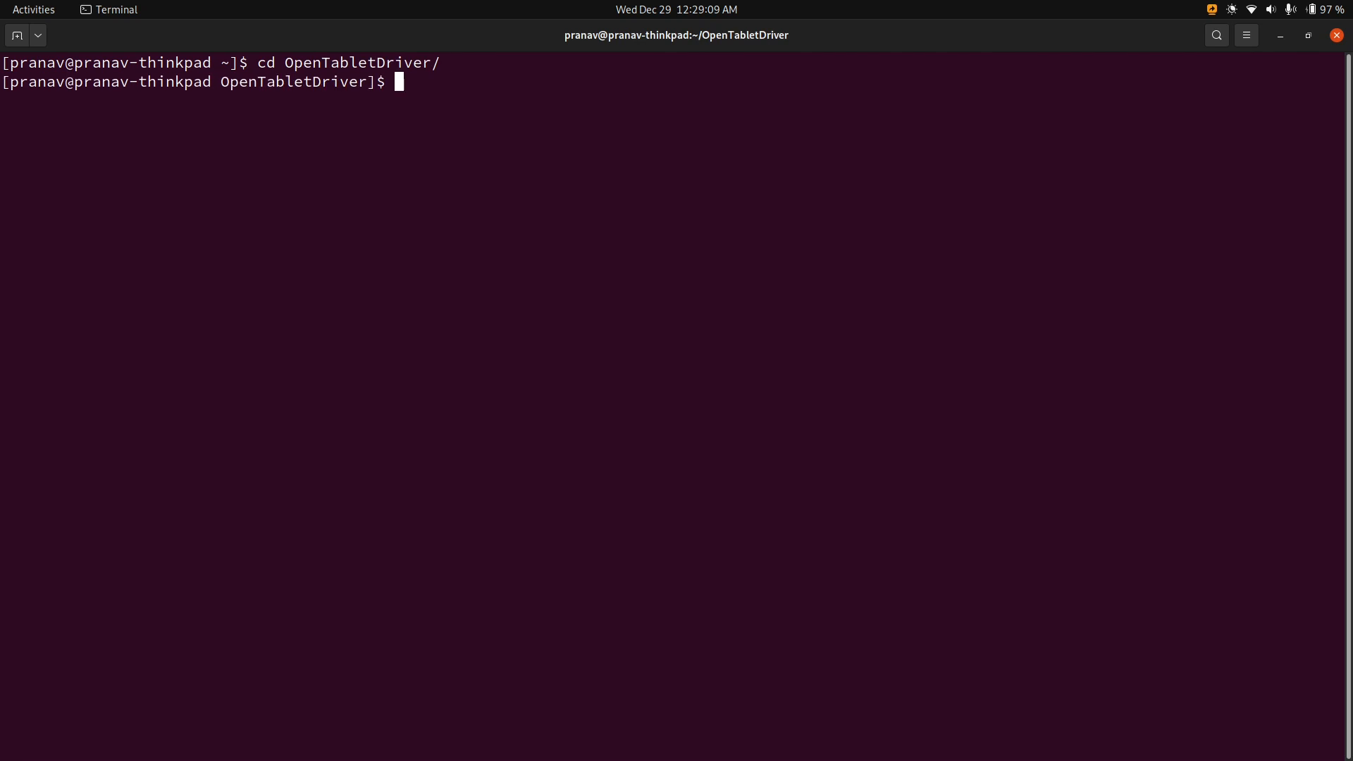
List the OpenTabletDriver folder's files and locate dotnet with 'which dotnet'.
text(ls)
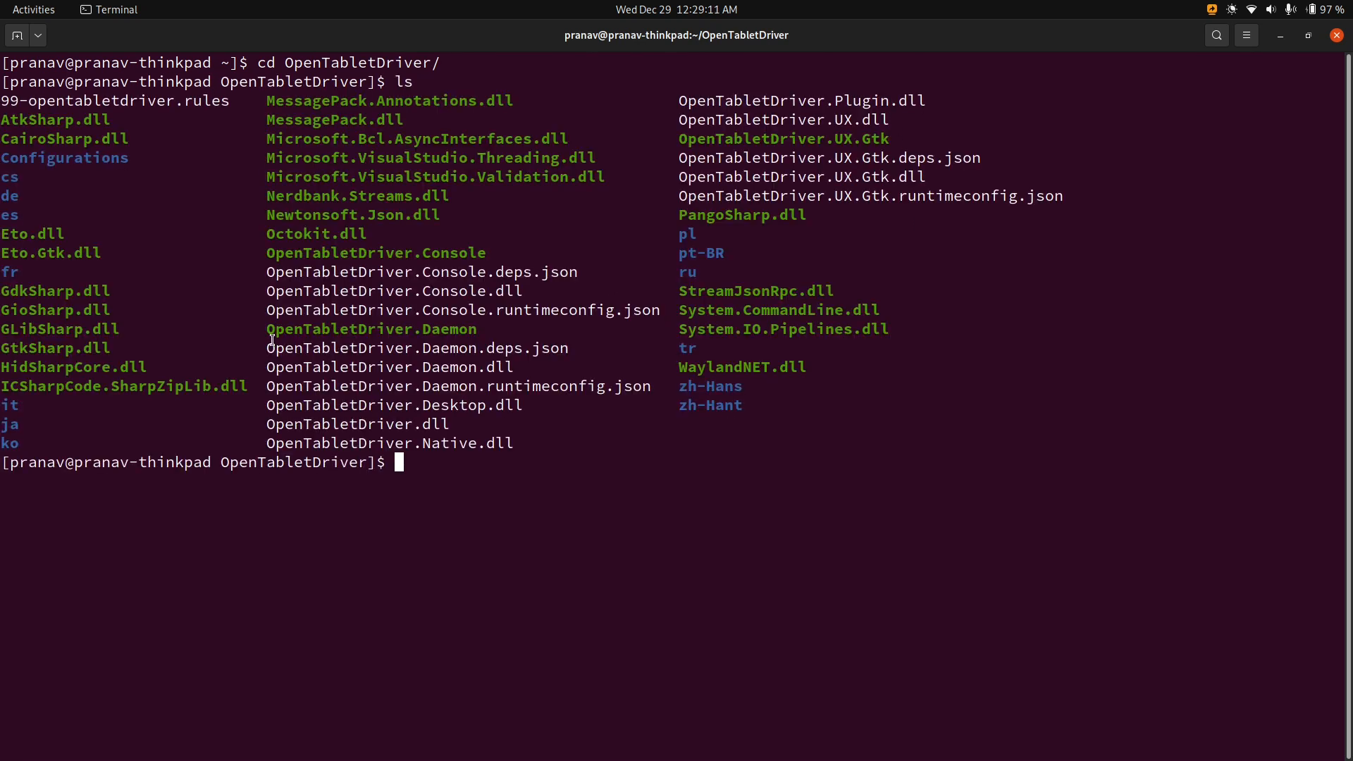
mouse_move(444, 247)
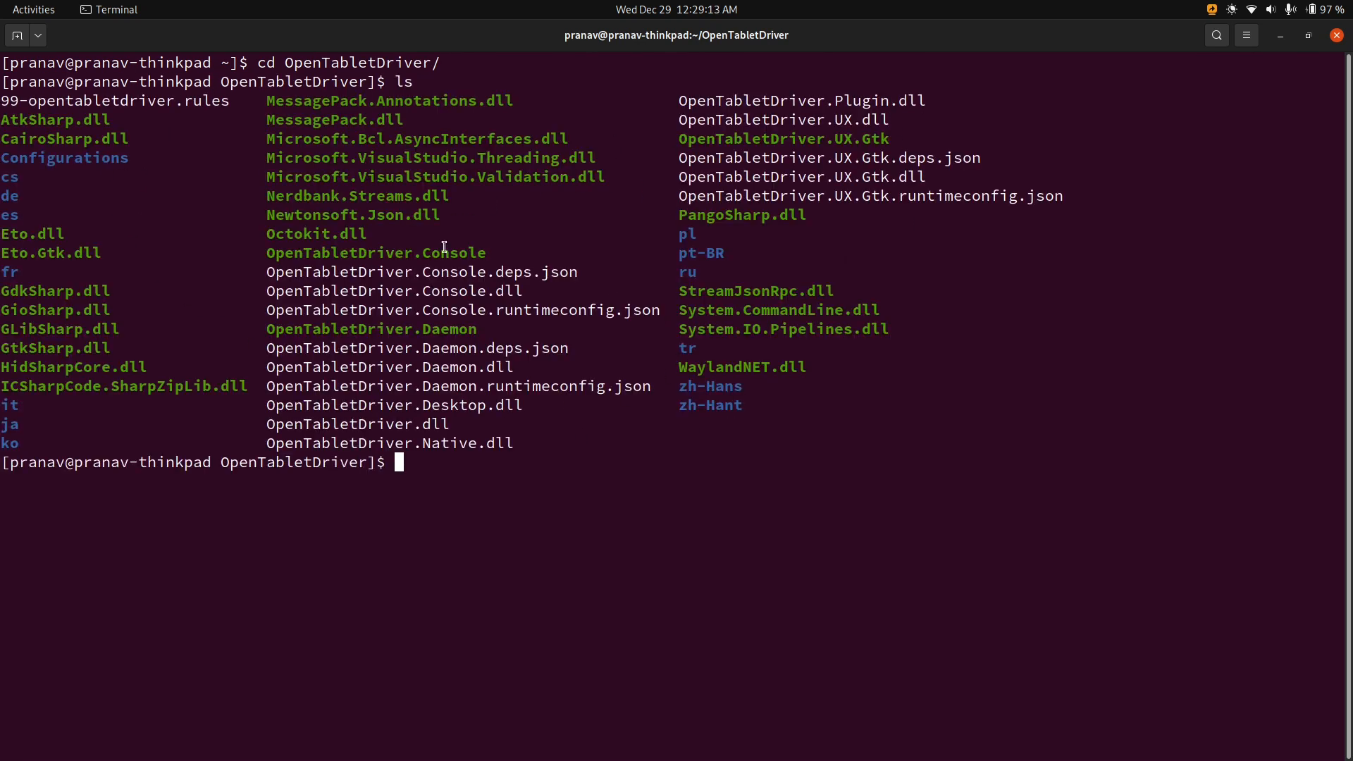
mouse_move(674, 193)
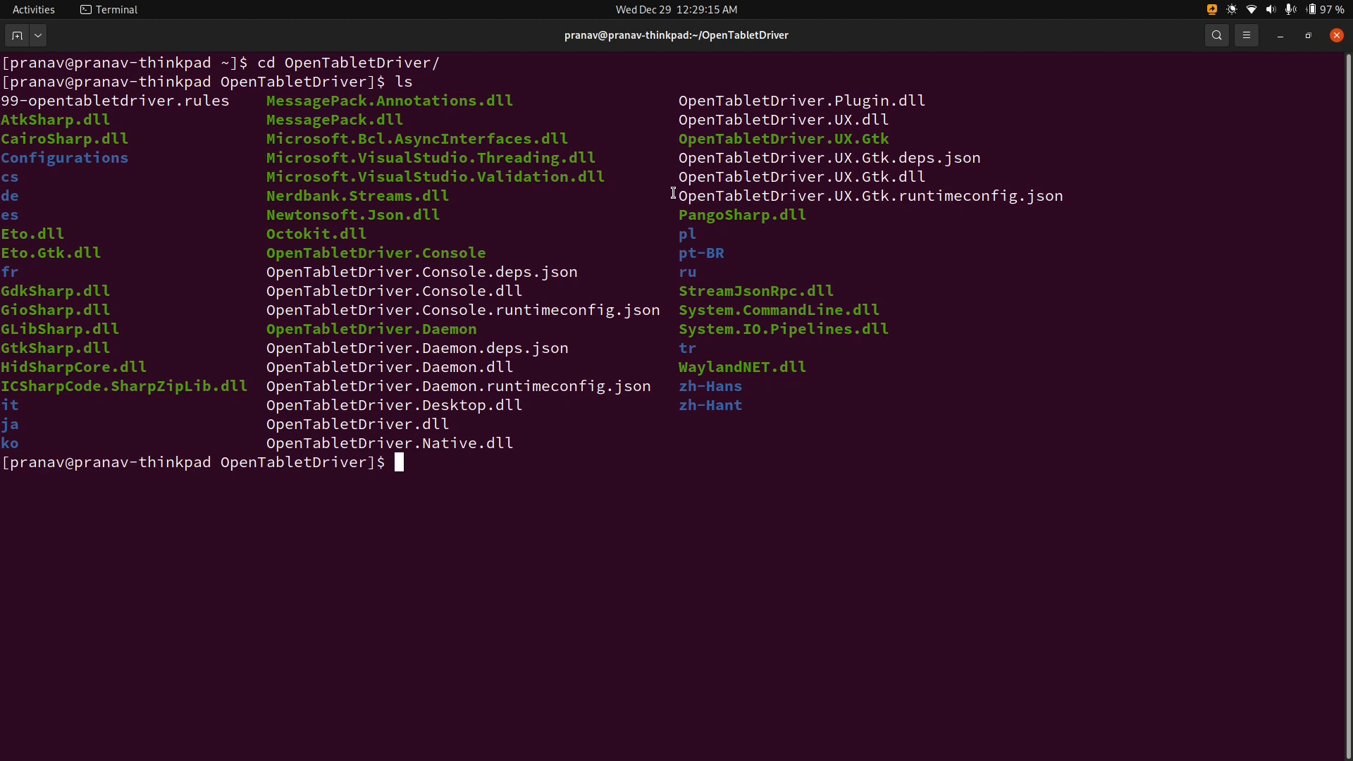
text(which)
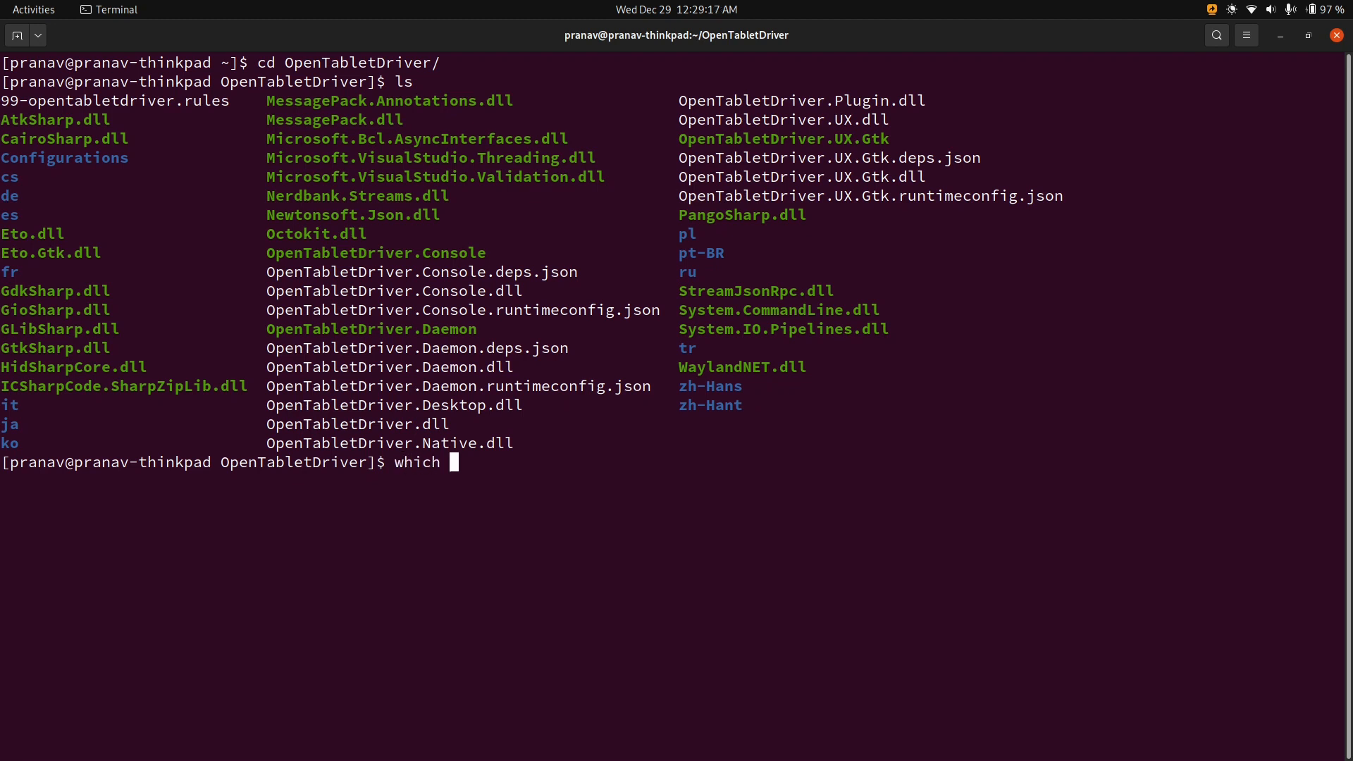
text(dotnet)
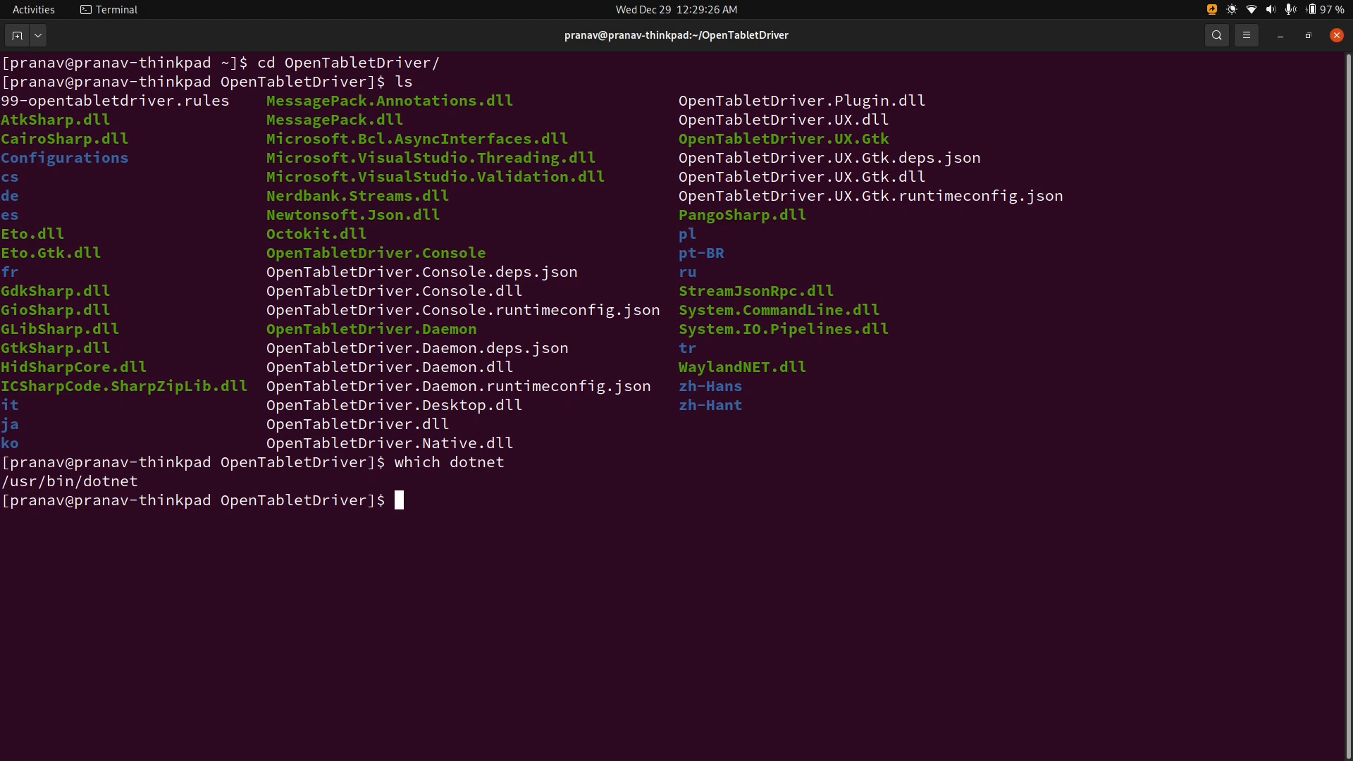
Search dnf for dotnet packages, then clear the terminal.
text(dnf se dotnet)
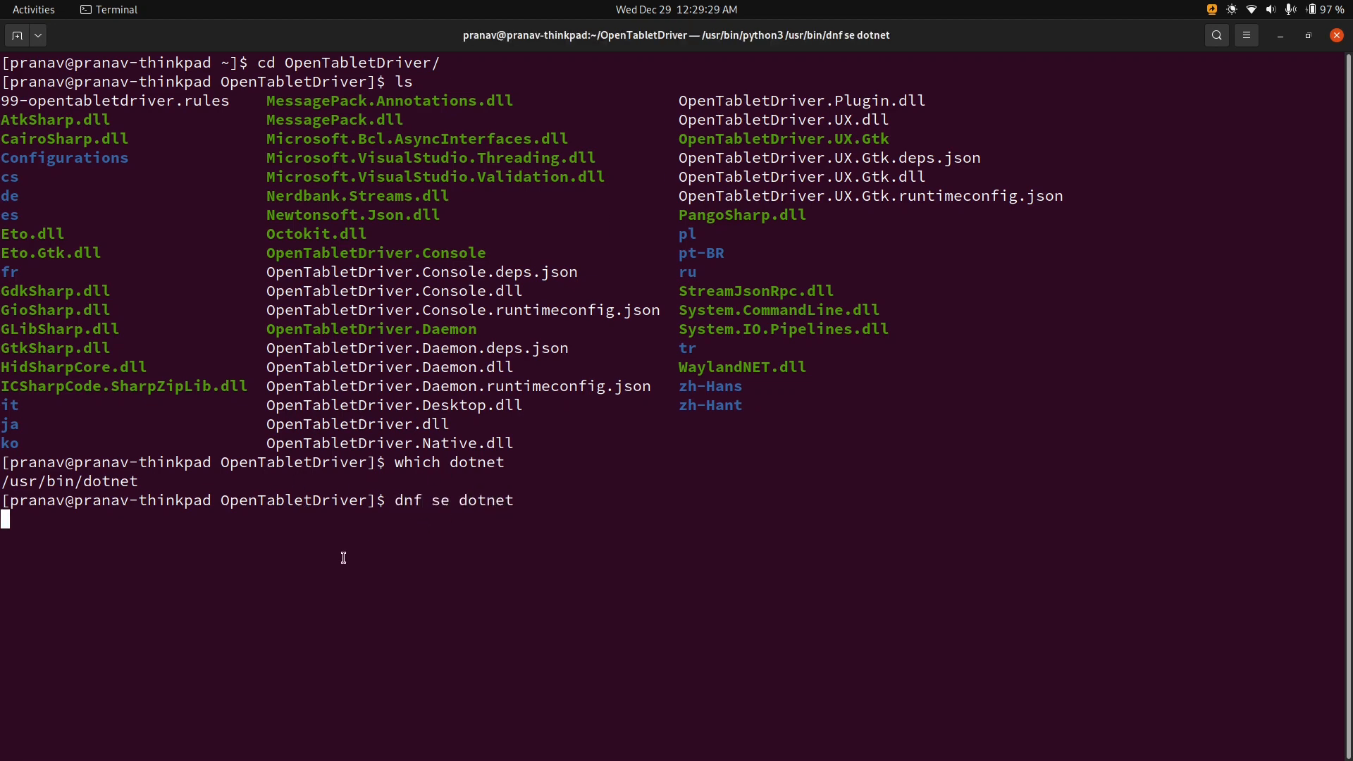
key(Return)
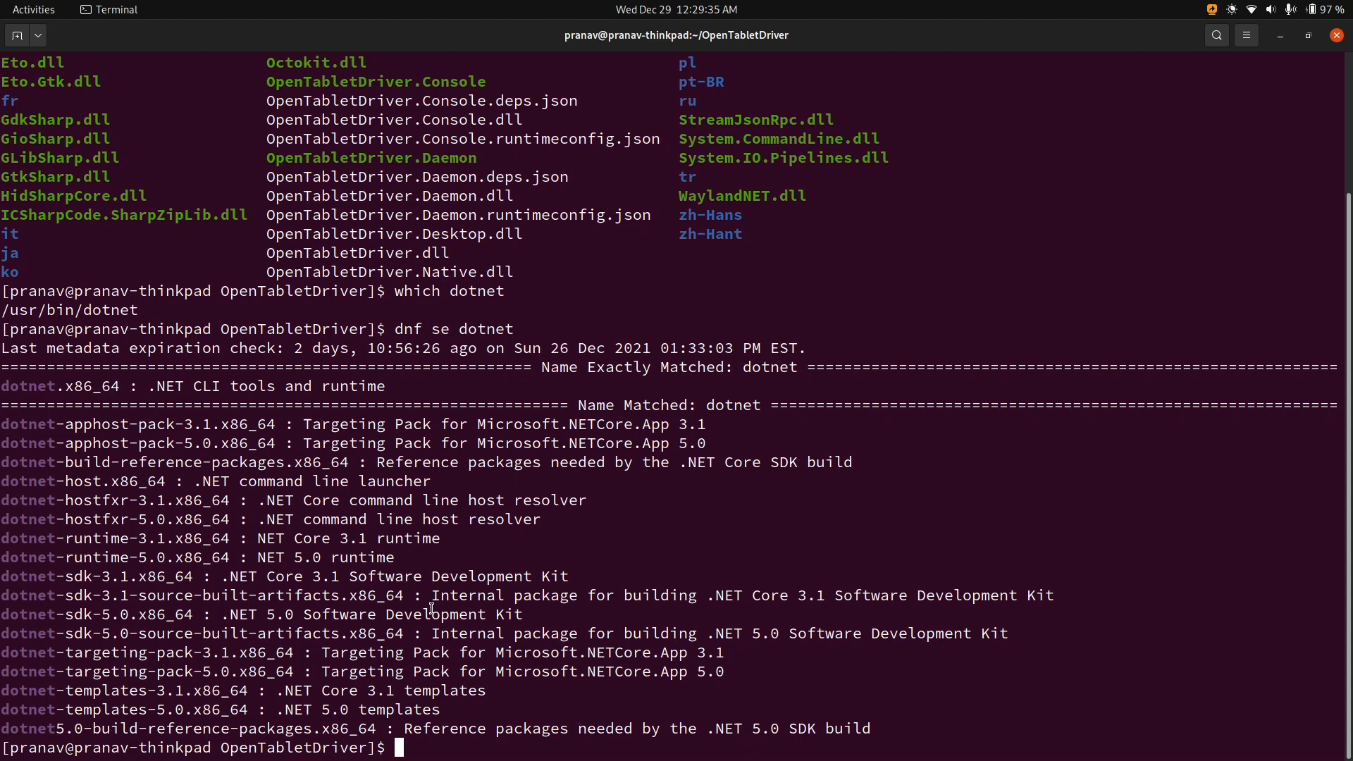
text(clea)
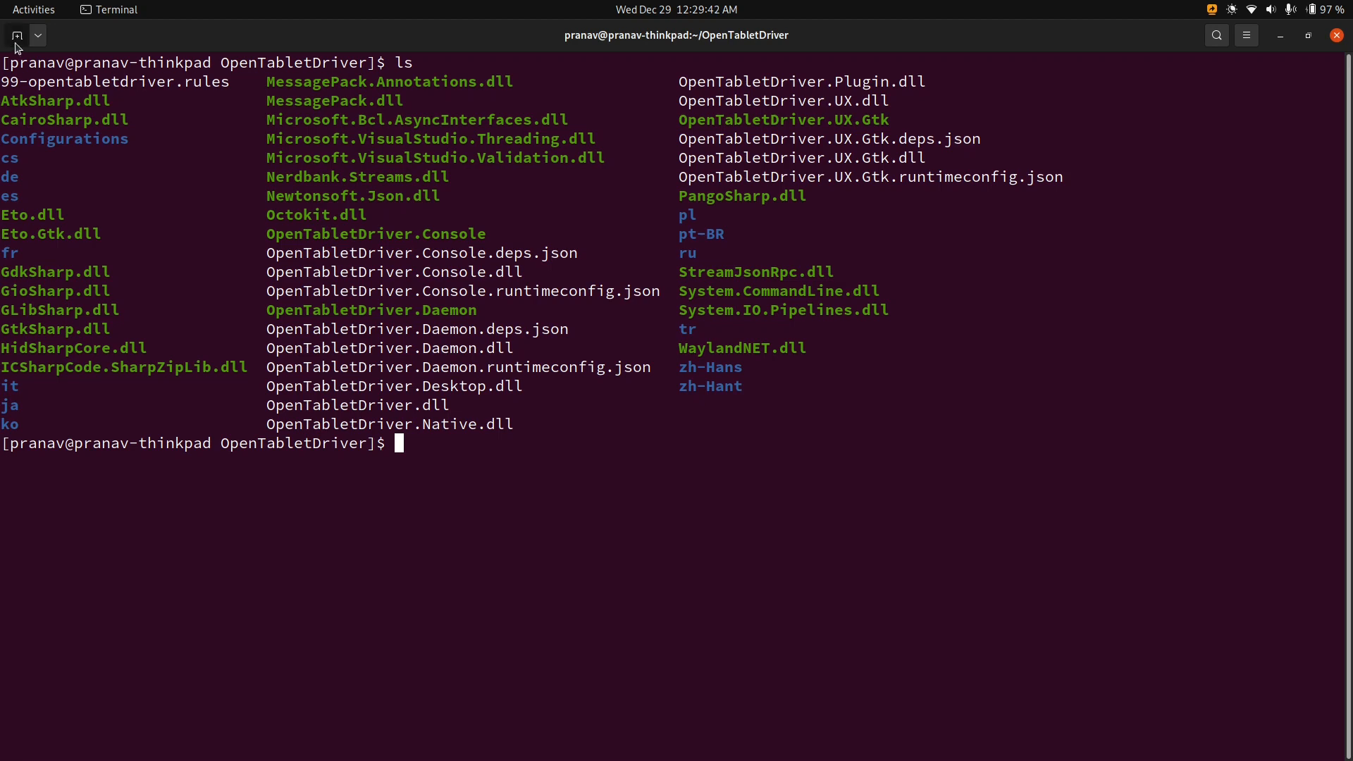
Open a second terminal tab and run ./OpenTabletDriver.Daemon to detect the XP-Pen Deco 01 V2.
click(15, 35)
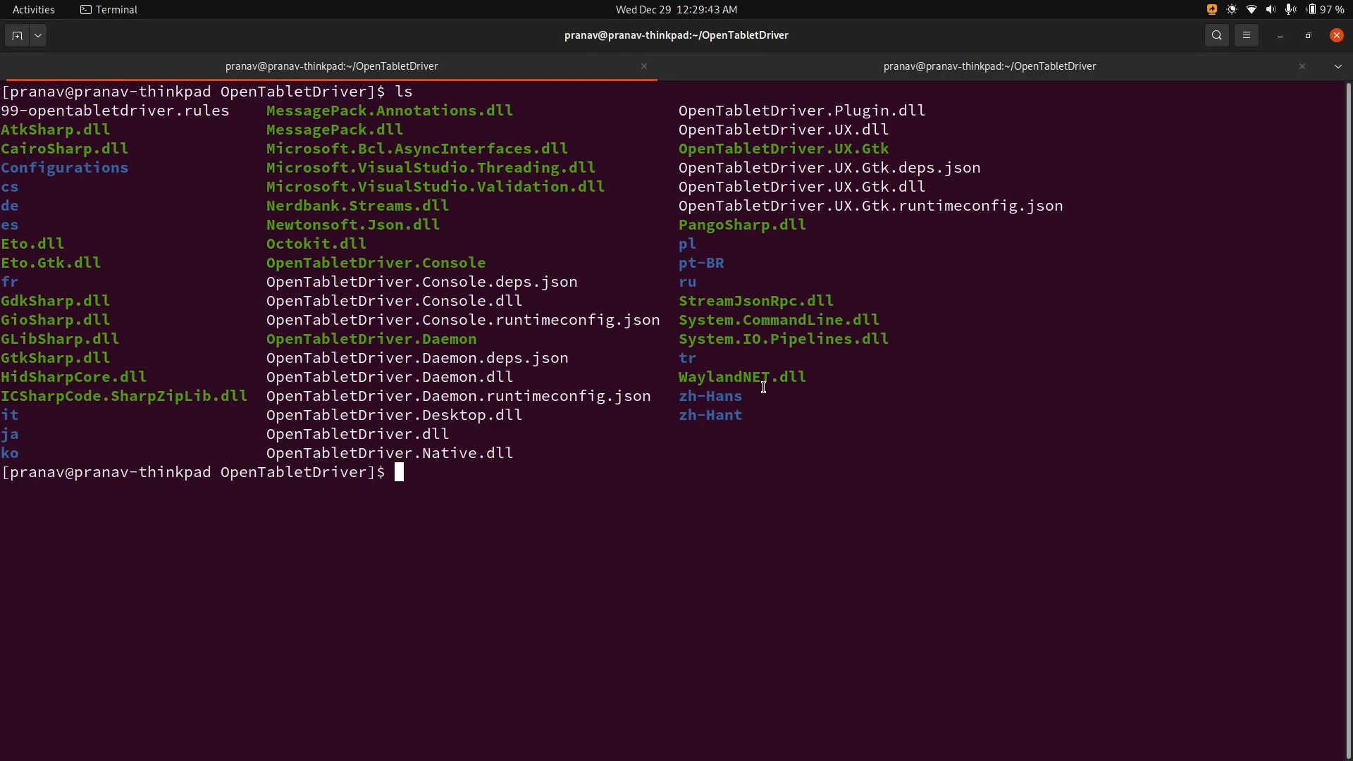
text(./O)
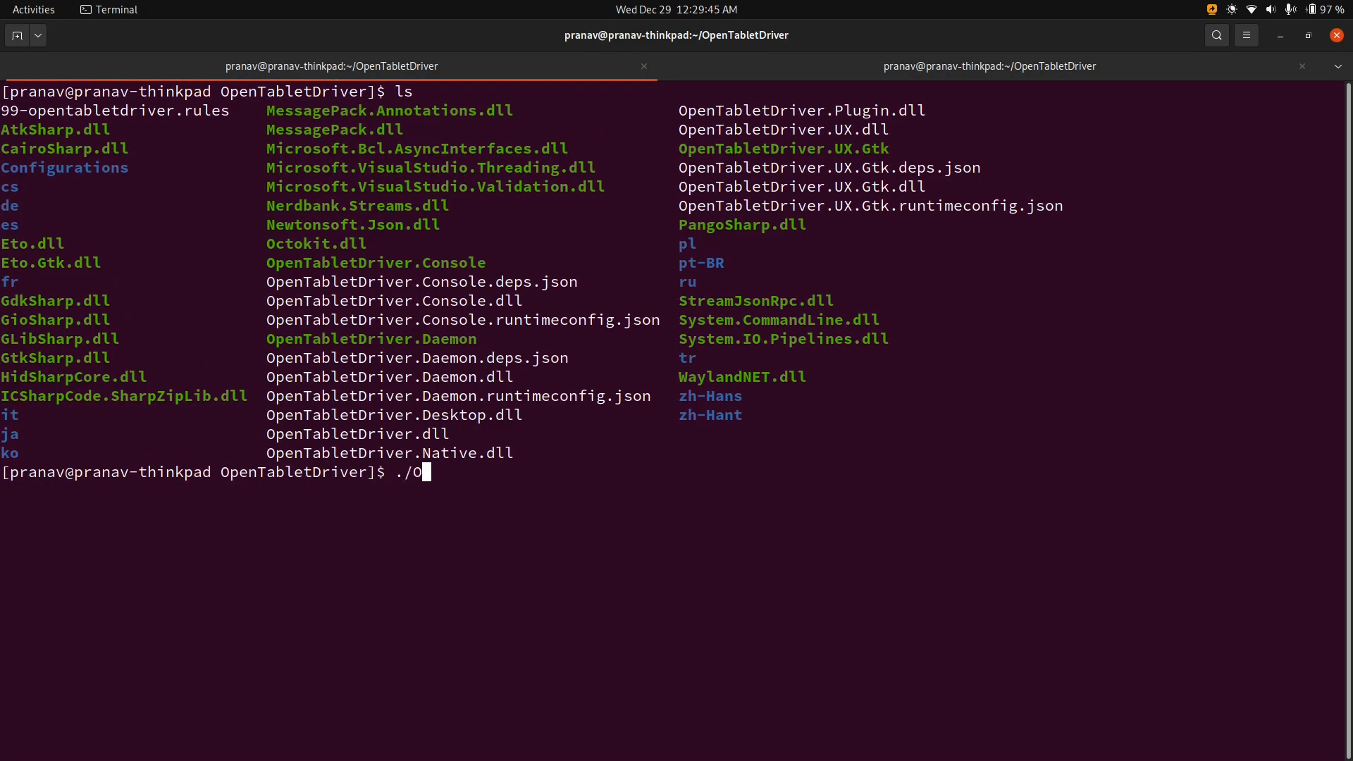
key(Tab)
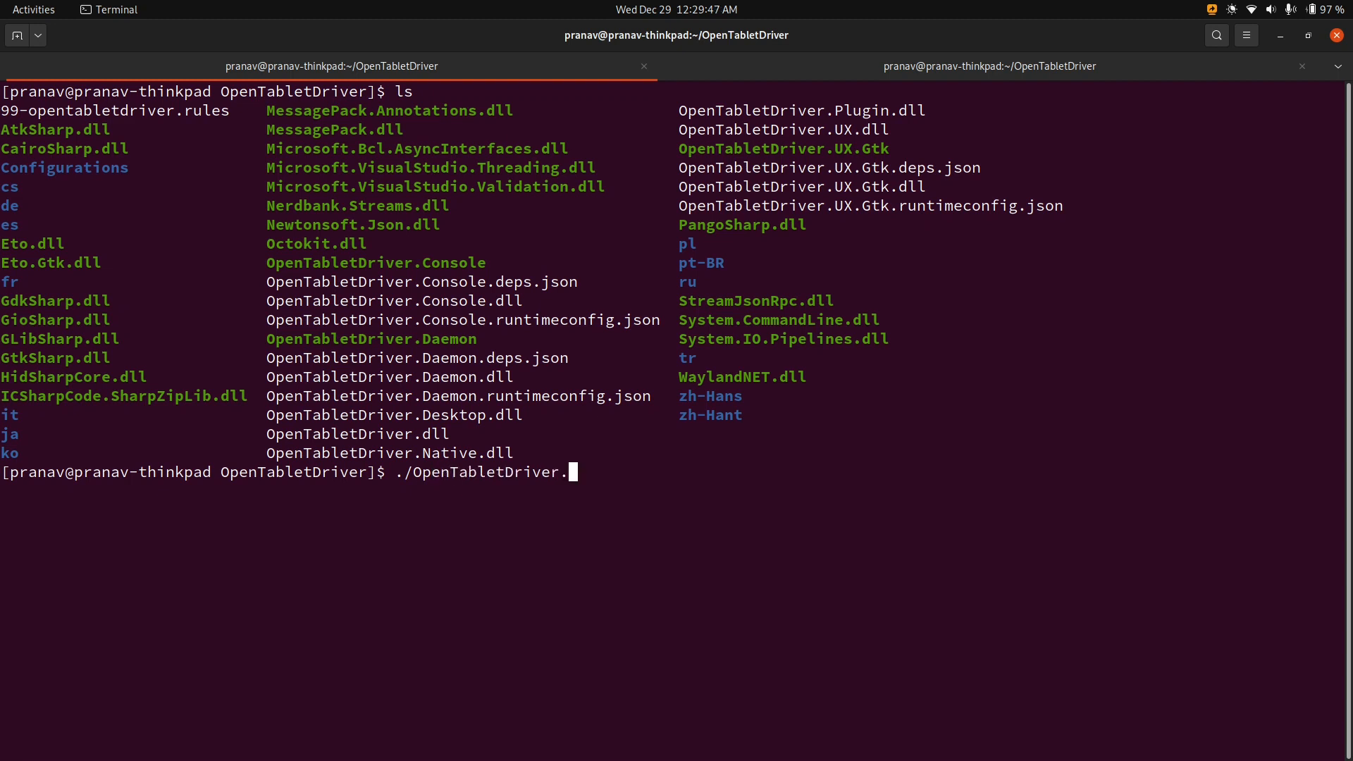
text(Daemon)
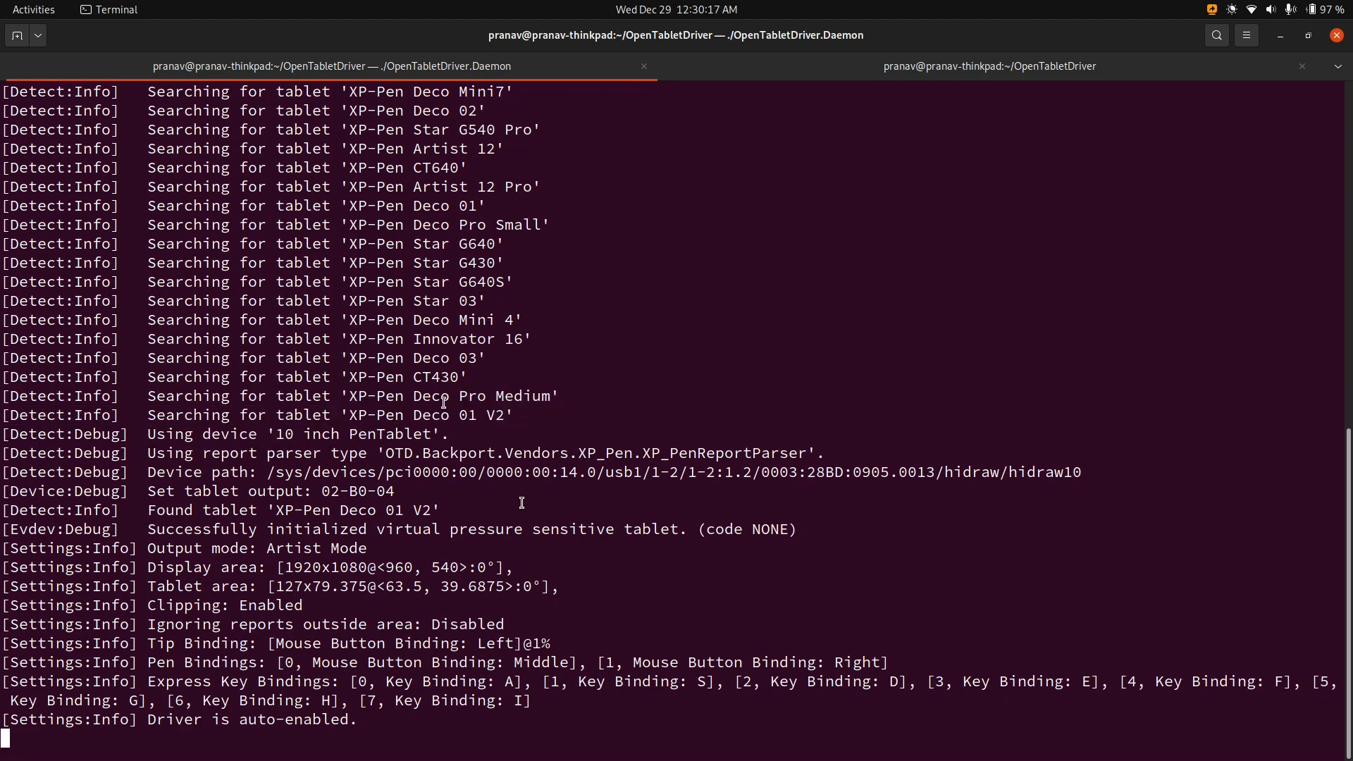
Run ./OpenTabletDriver.UX.Gtk in the other terminal tab and maximize the driver settings window.
click(989, 67)
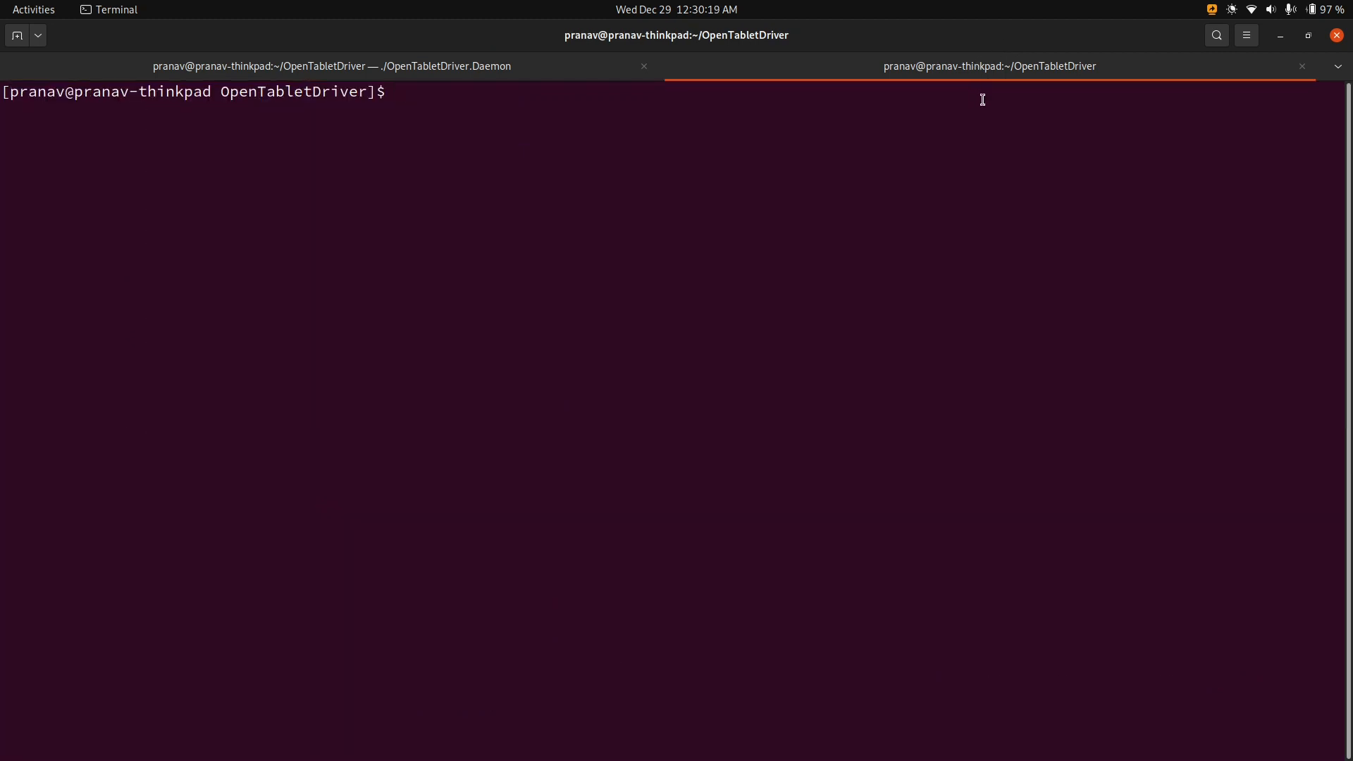
text(ls)
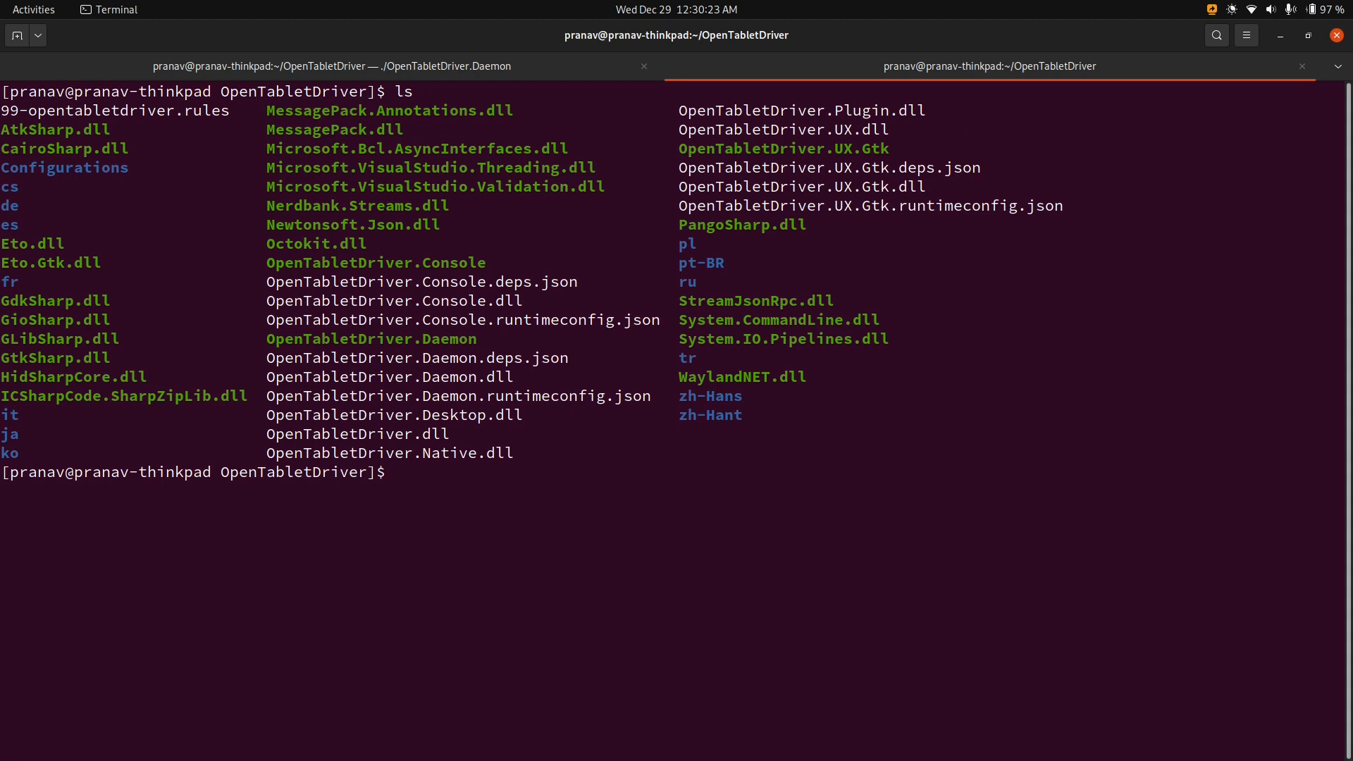
text(./)
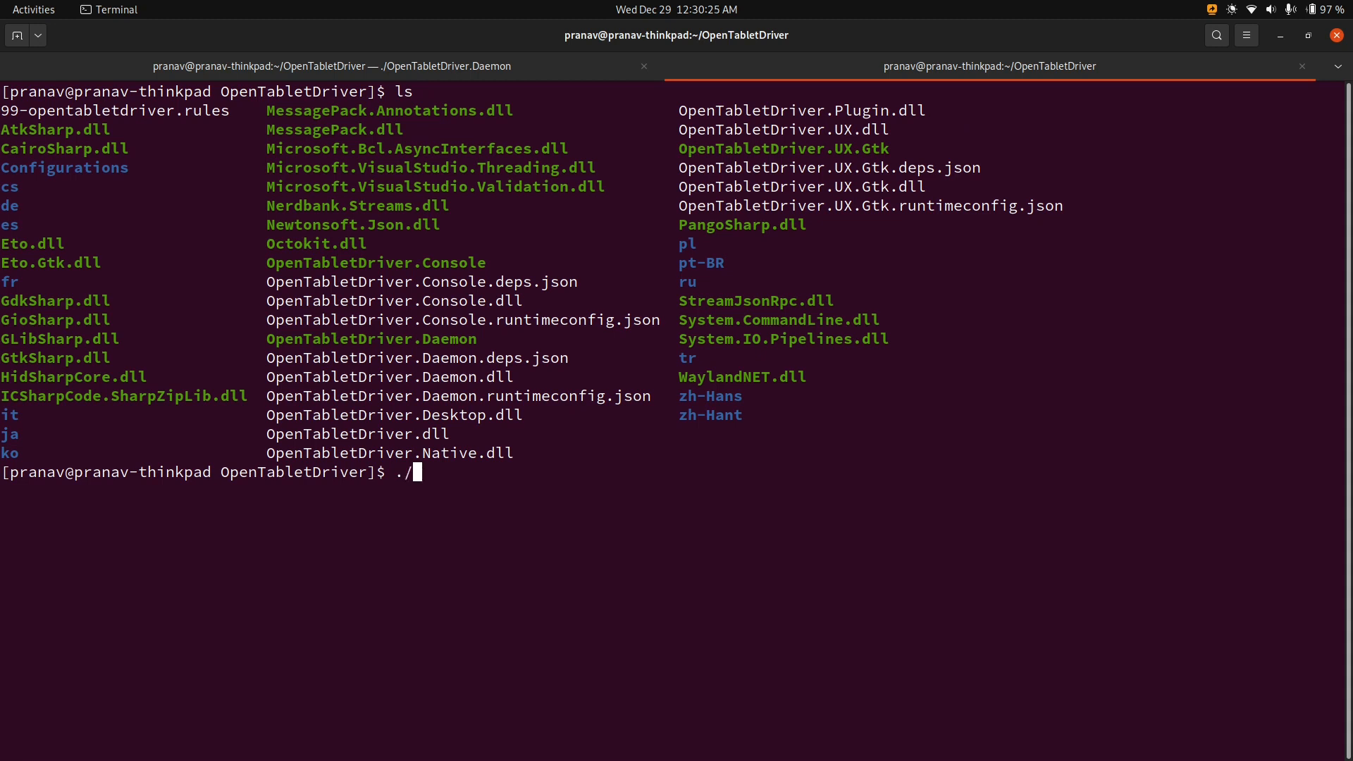
text(O)
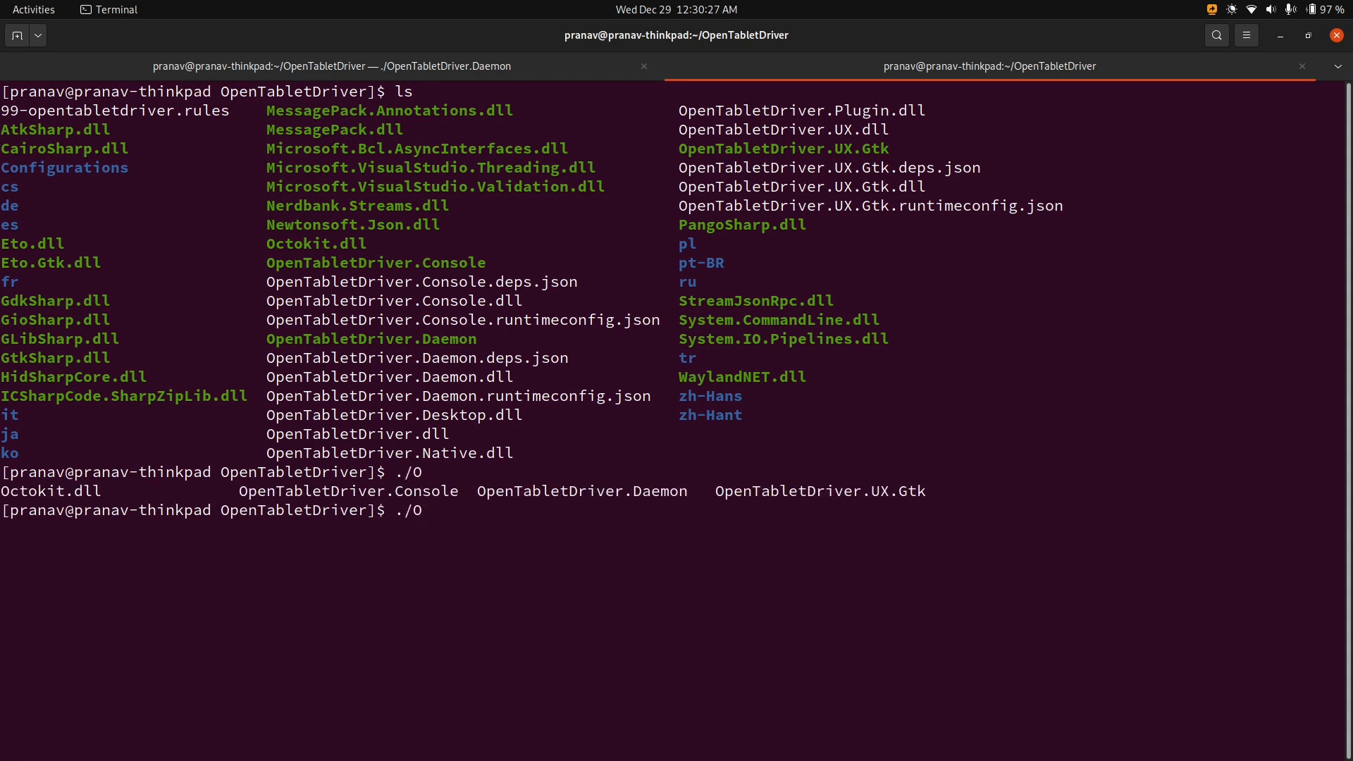
key(Tab)
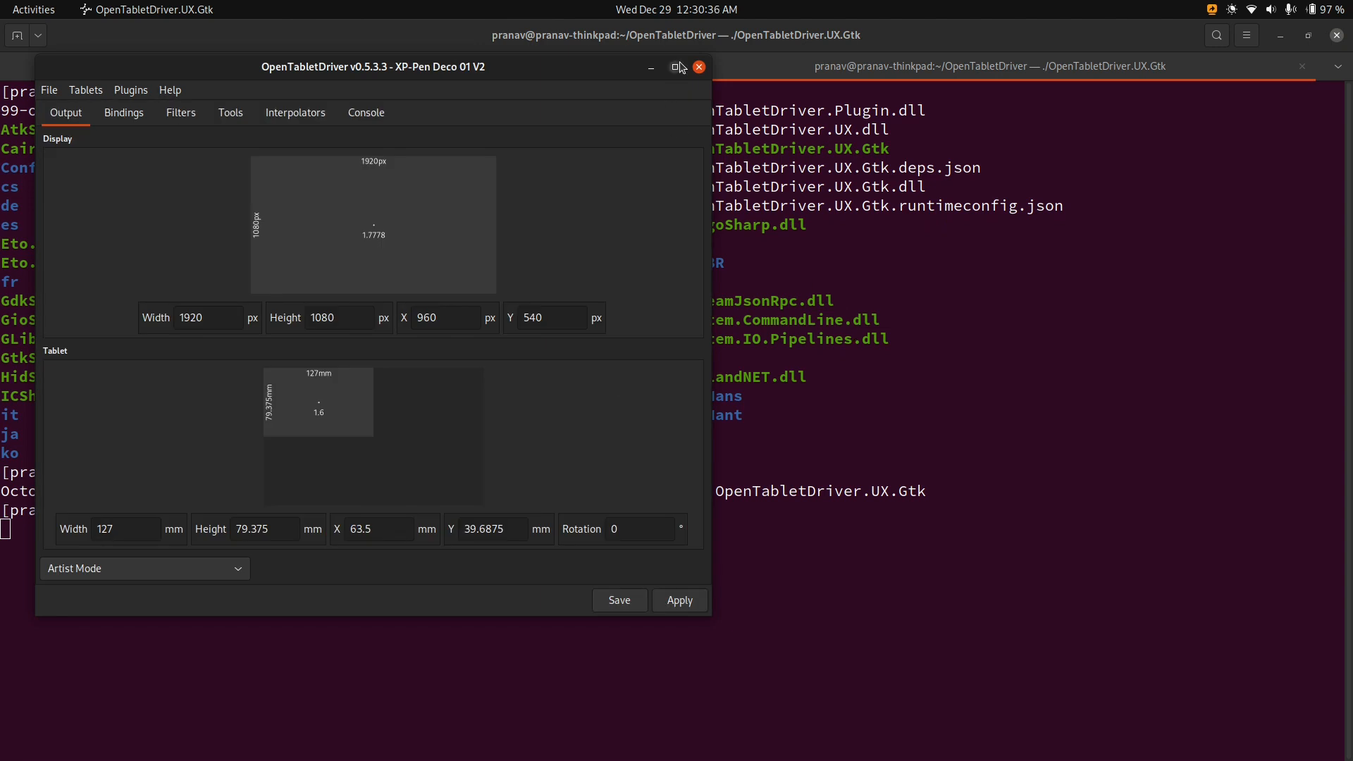
click(681, 68)
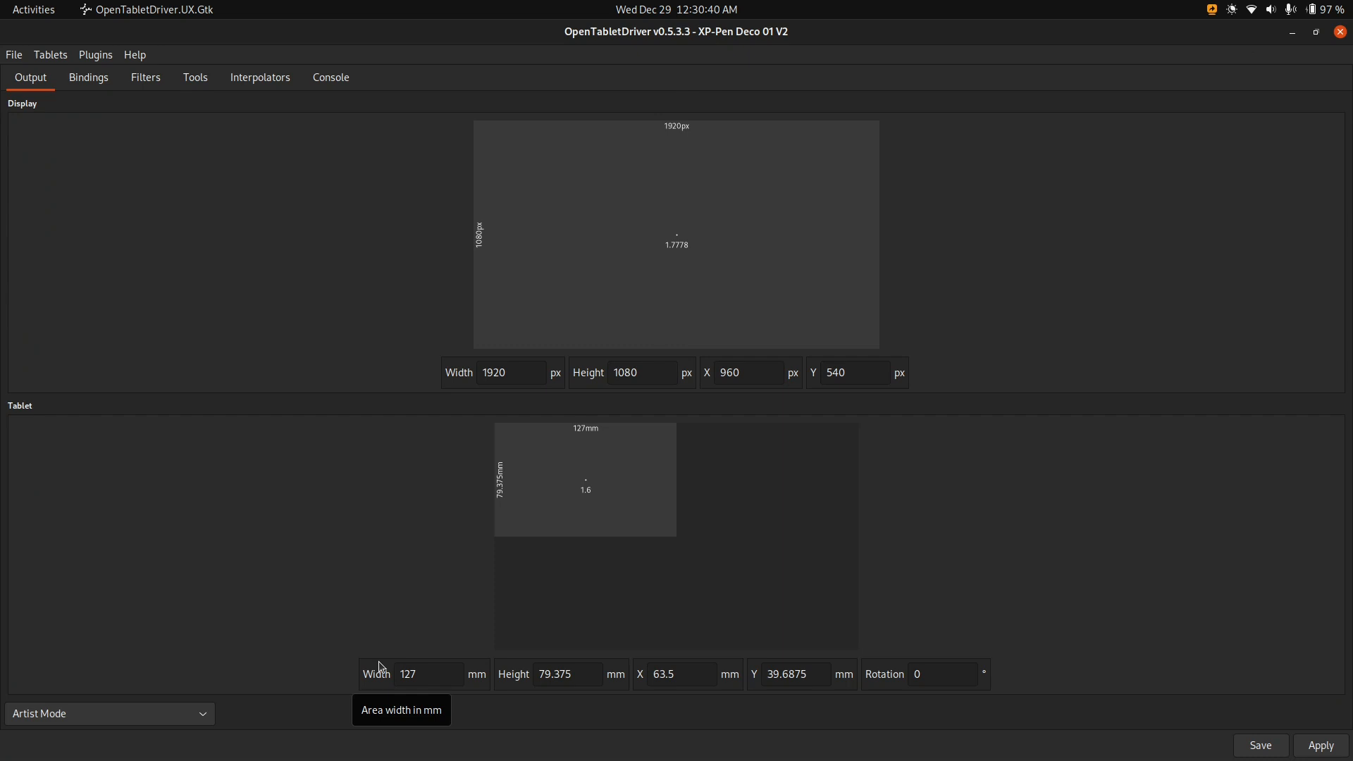
mouse_move(566, 439)
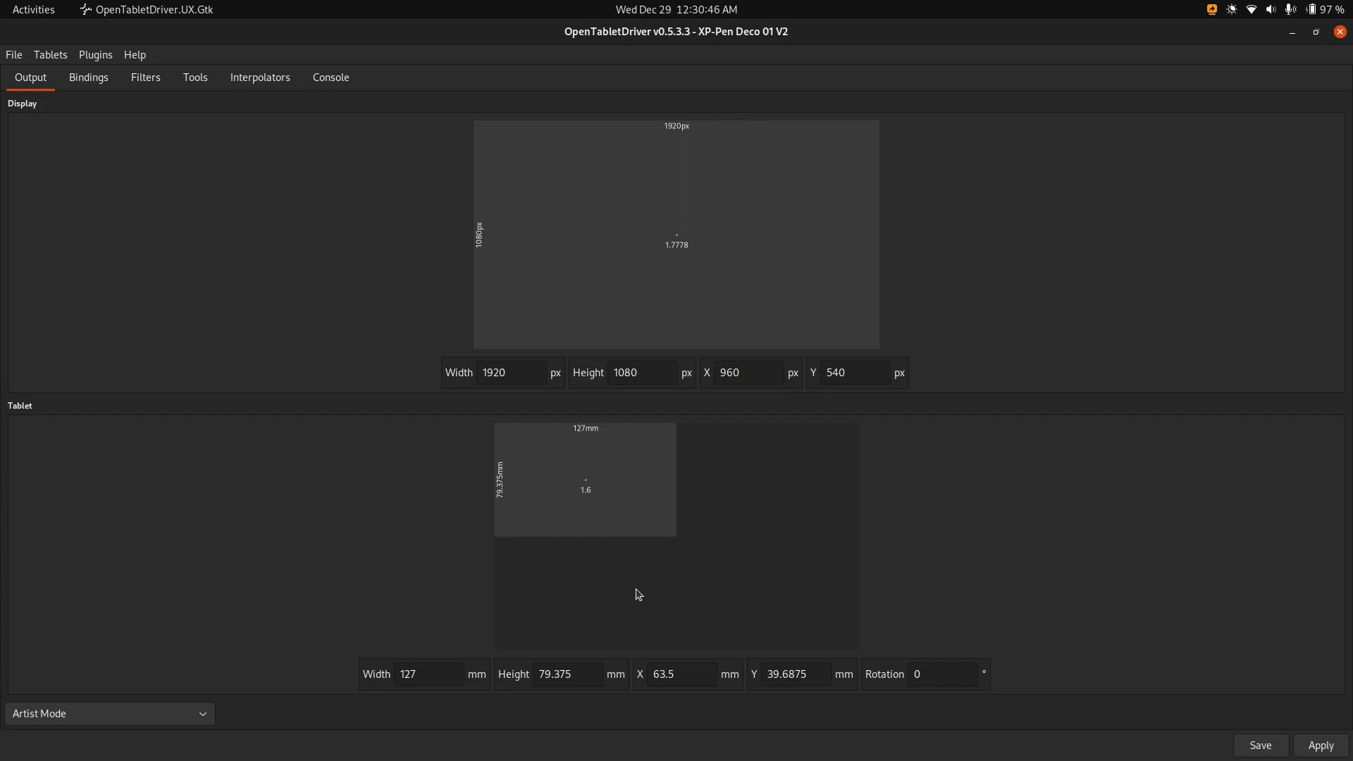
mouse_move(425, 710)
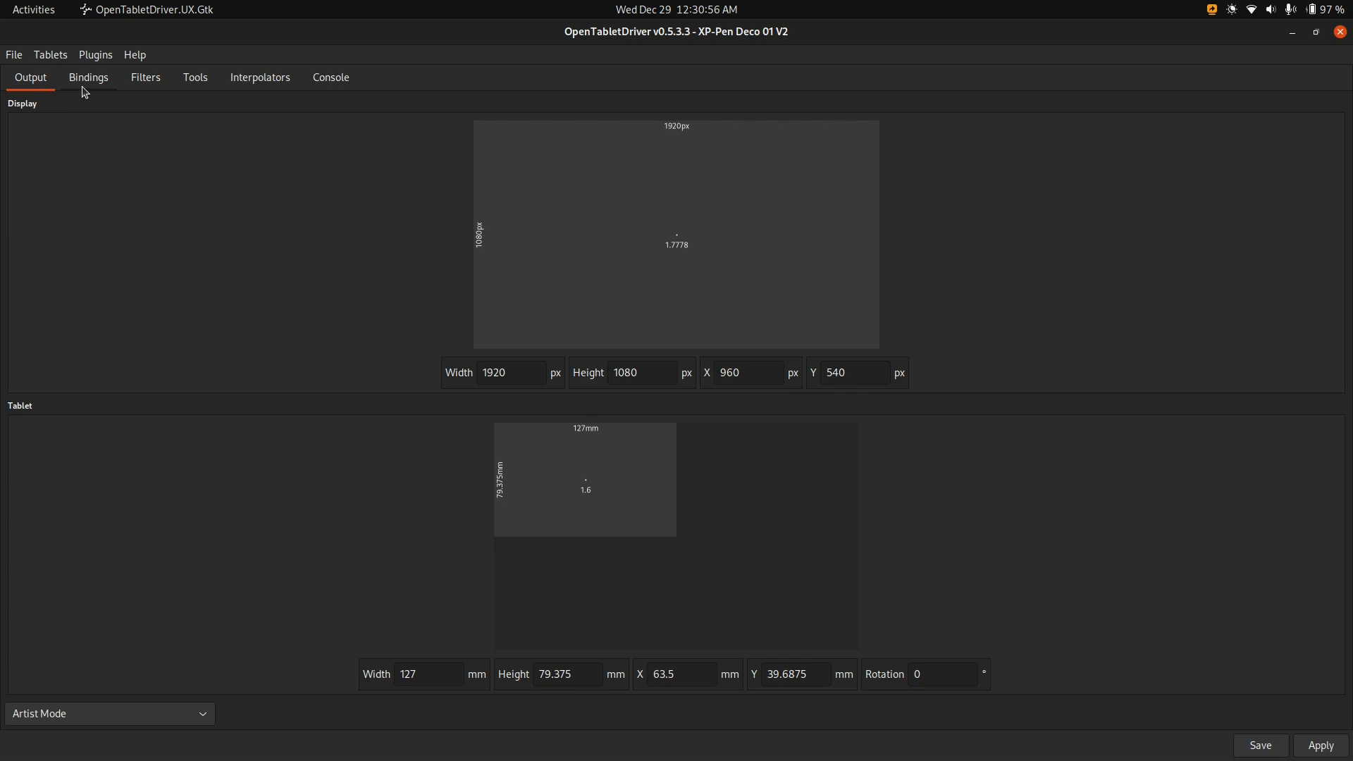
Show the tablet's button bindings and test the A key binding by typing 'aaaa' into a terminal tab.
click(87, 77)
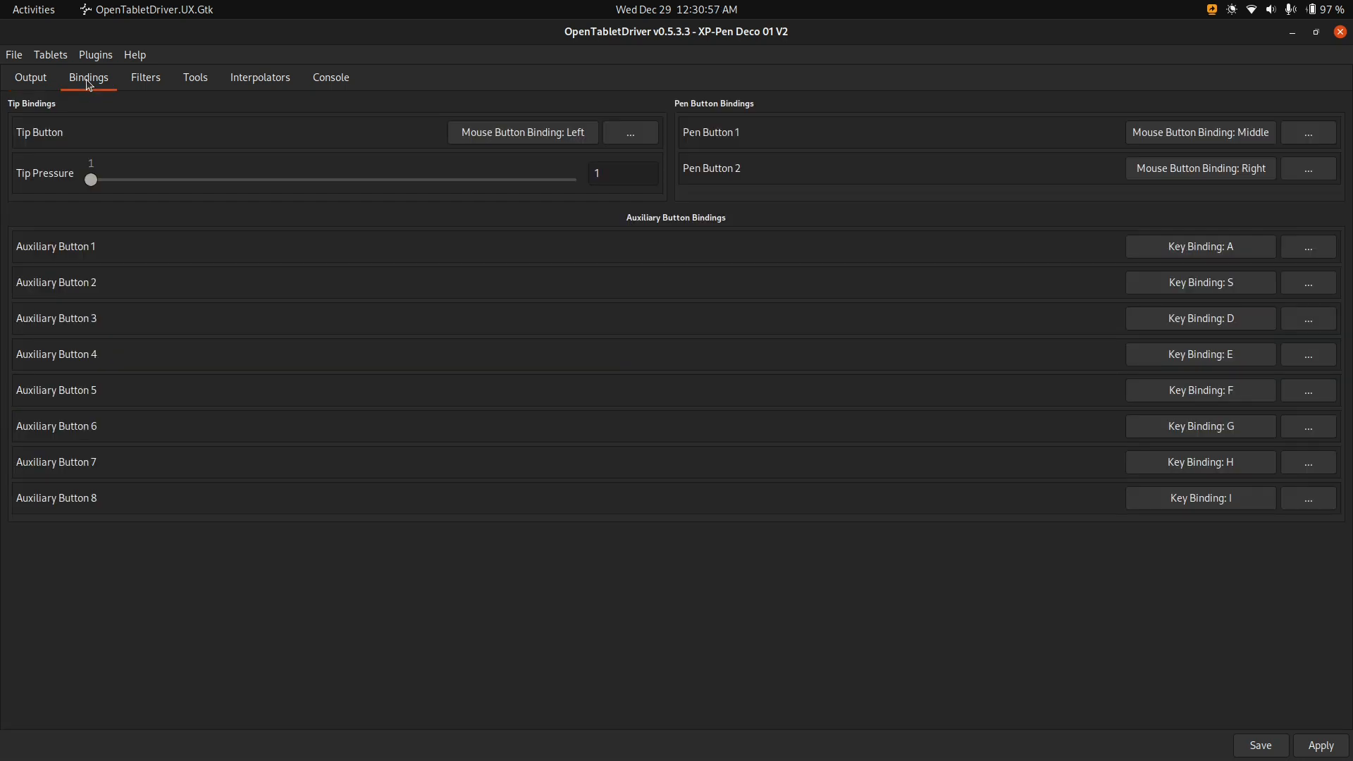
mouse_move(1214, 516)
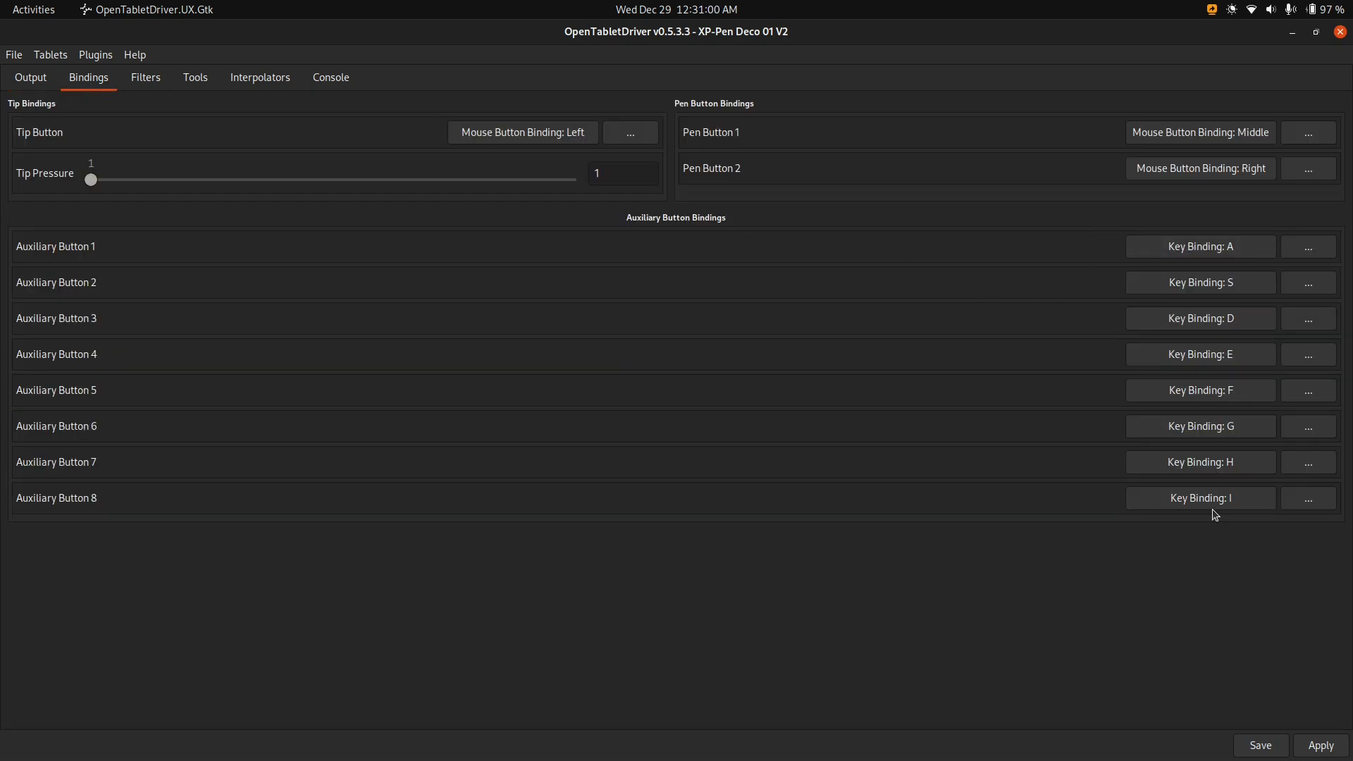
mouse_move(688, 284)
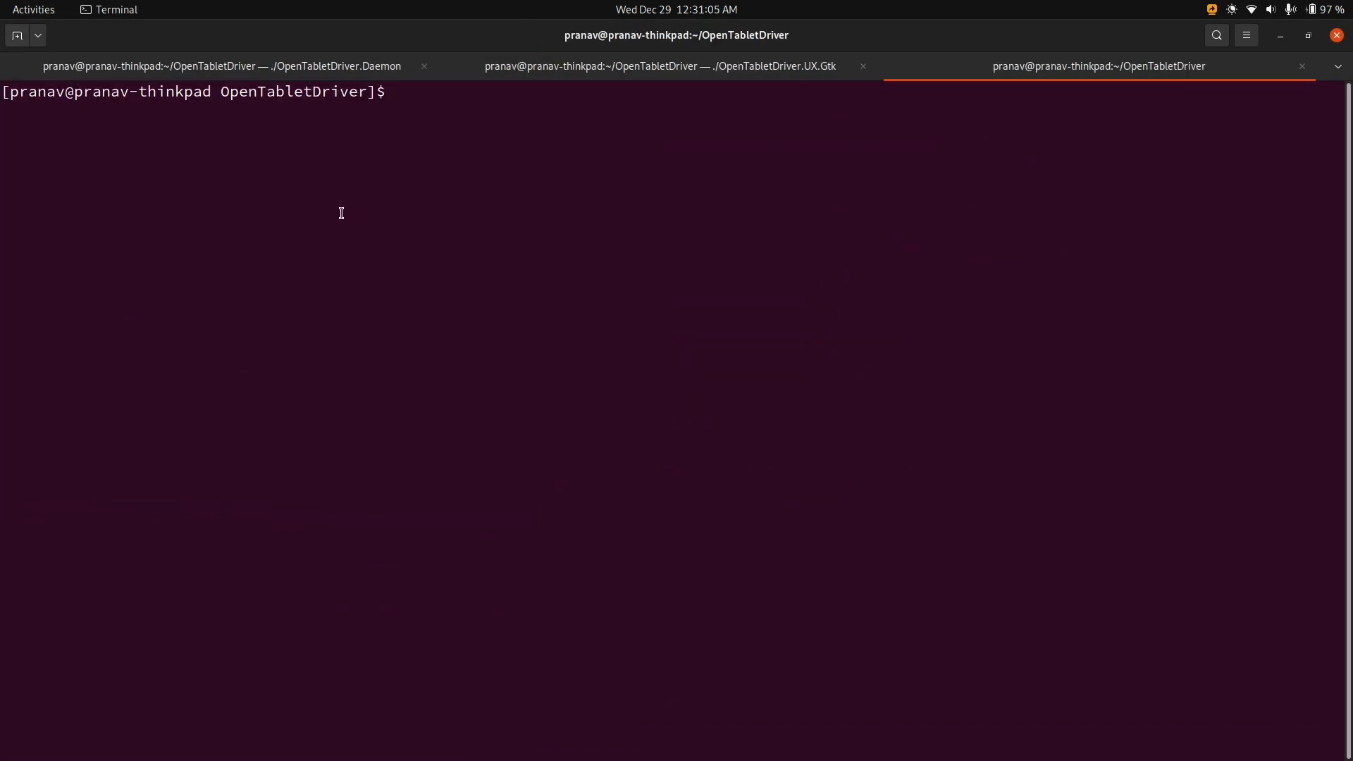
text(aaaaaaa)
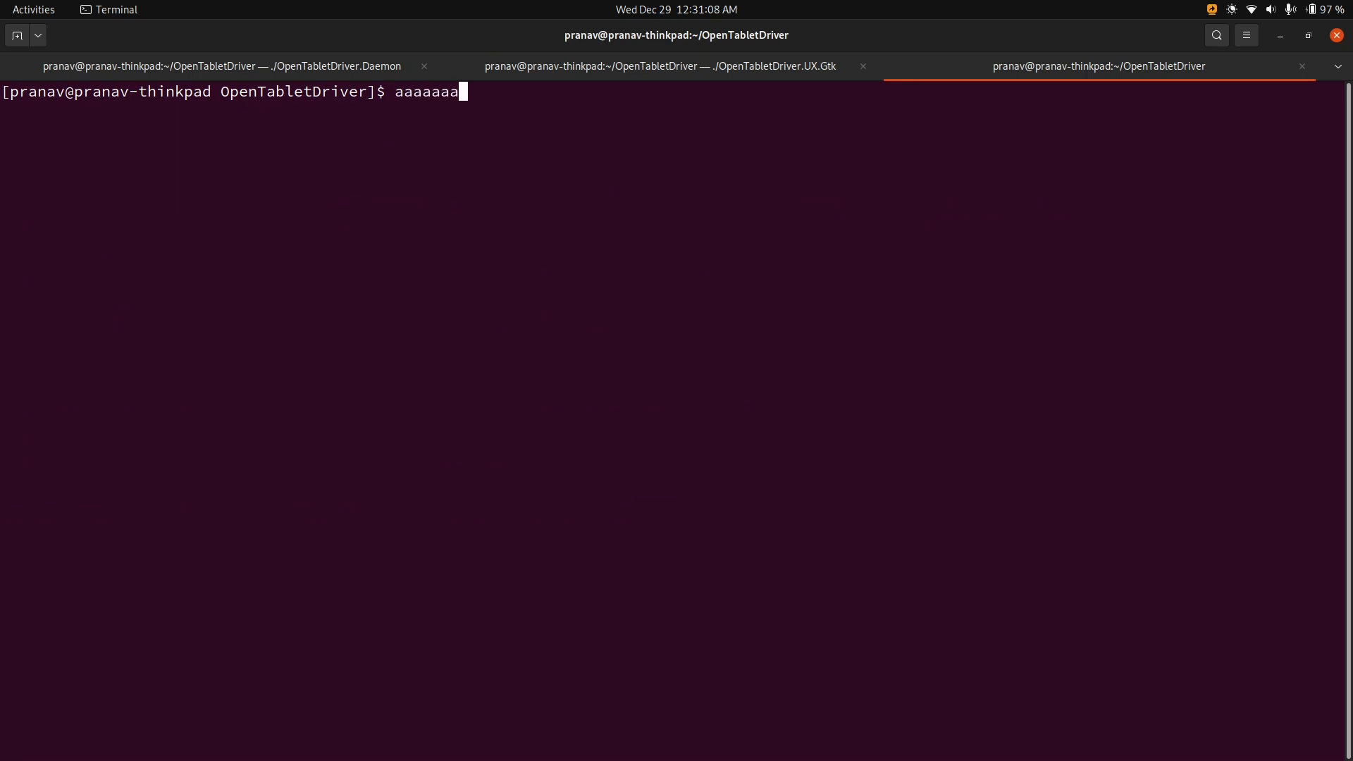
text(aaaaa)
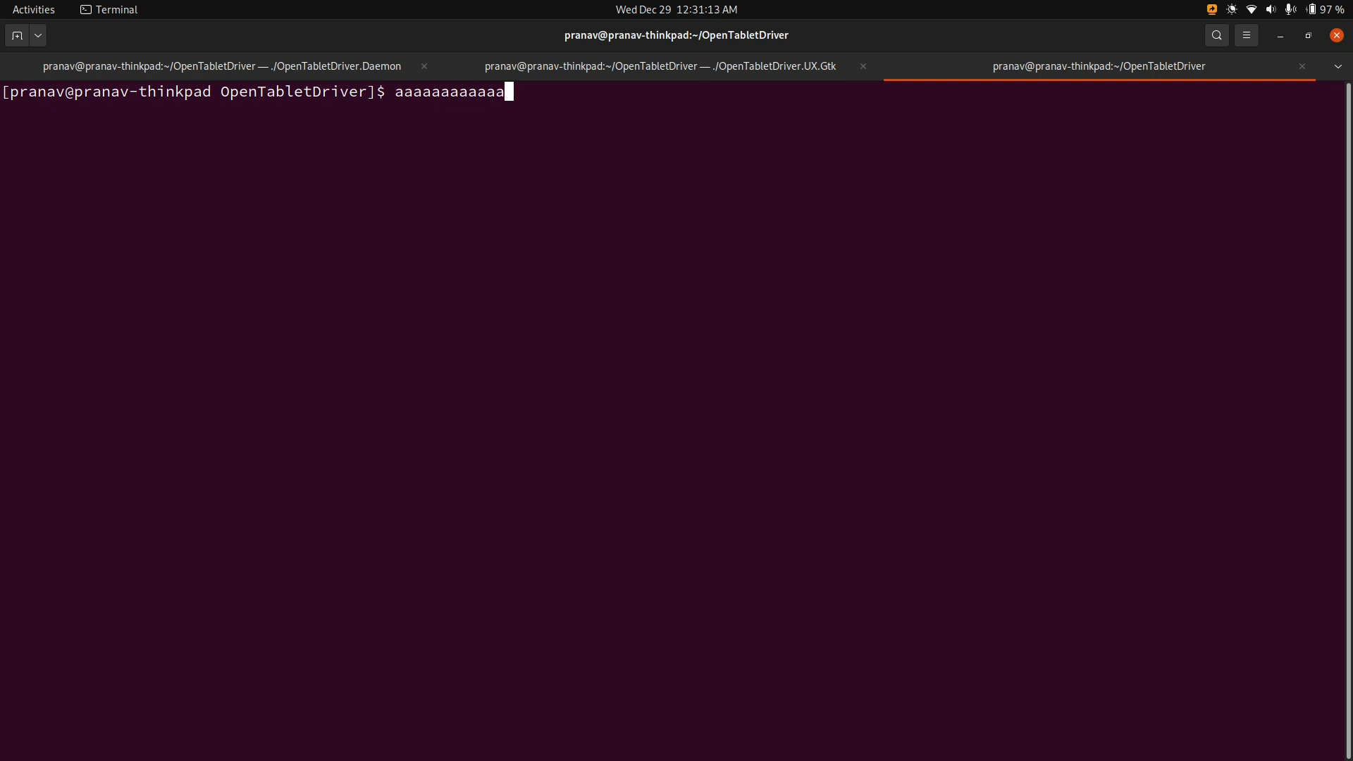
text(my)
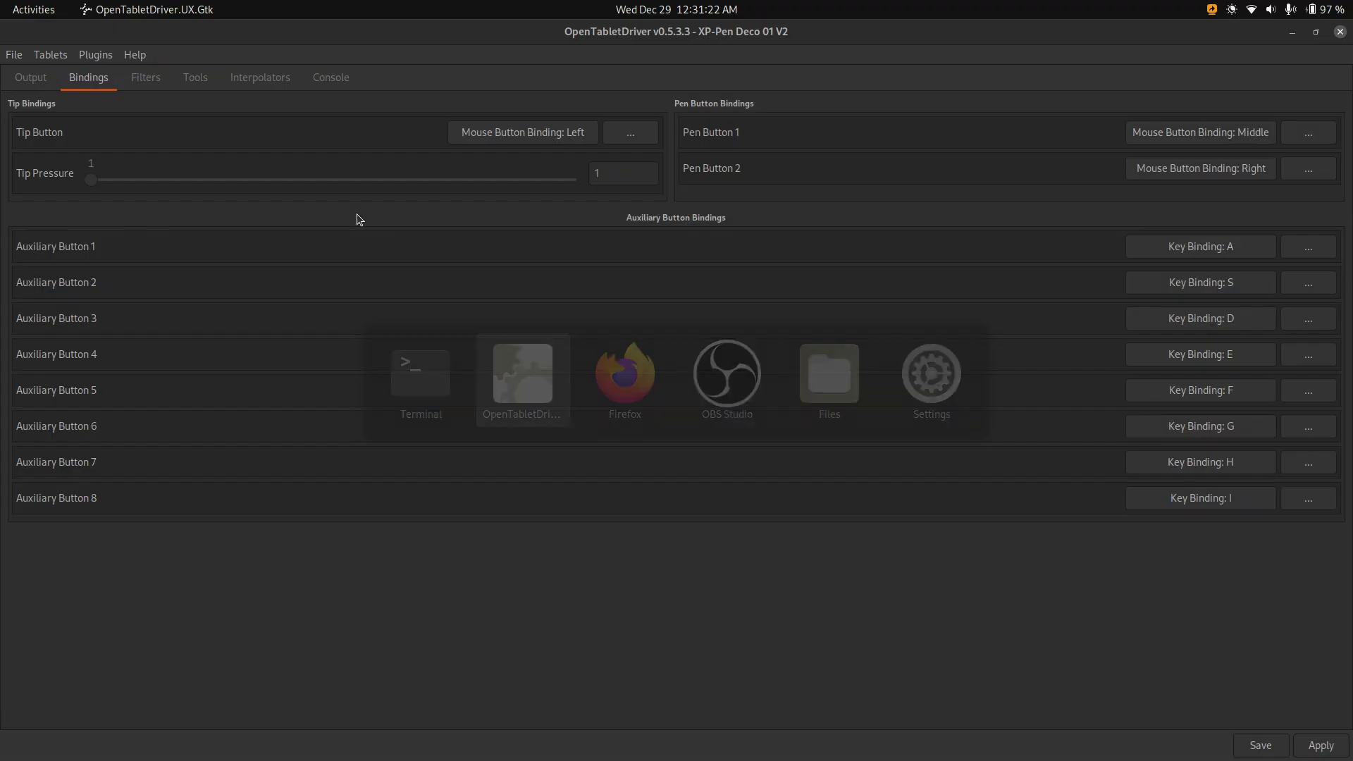
Browse the Filters, Tools and Interpolators plugins, review the Plugin Manager list and close it.
click(145, 77)
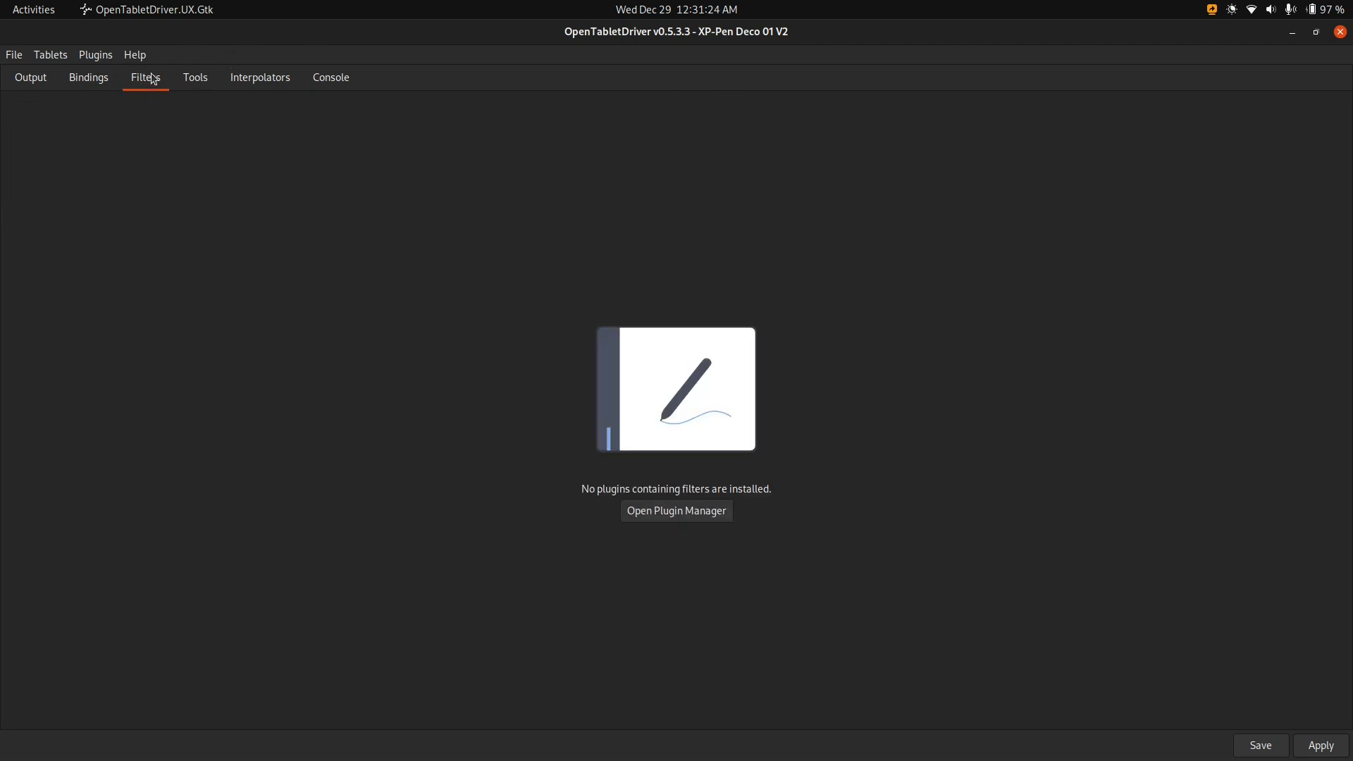
click(194, 77)
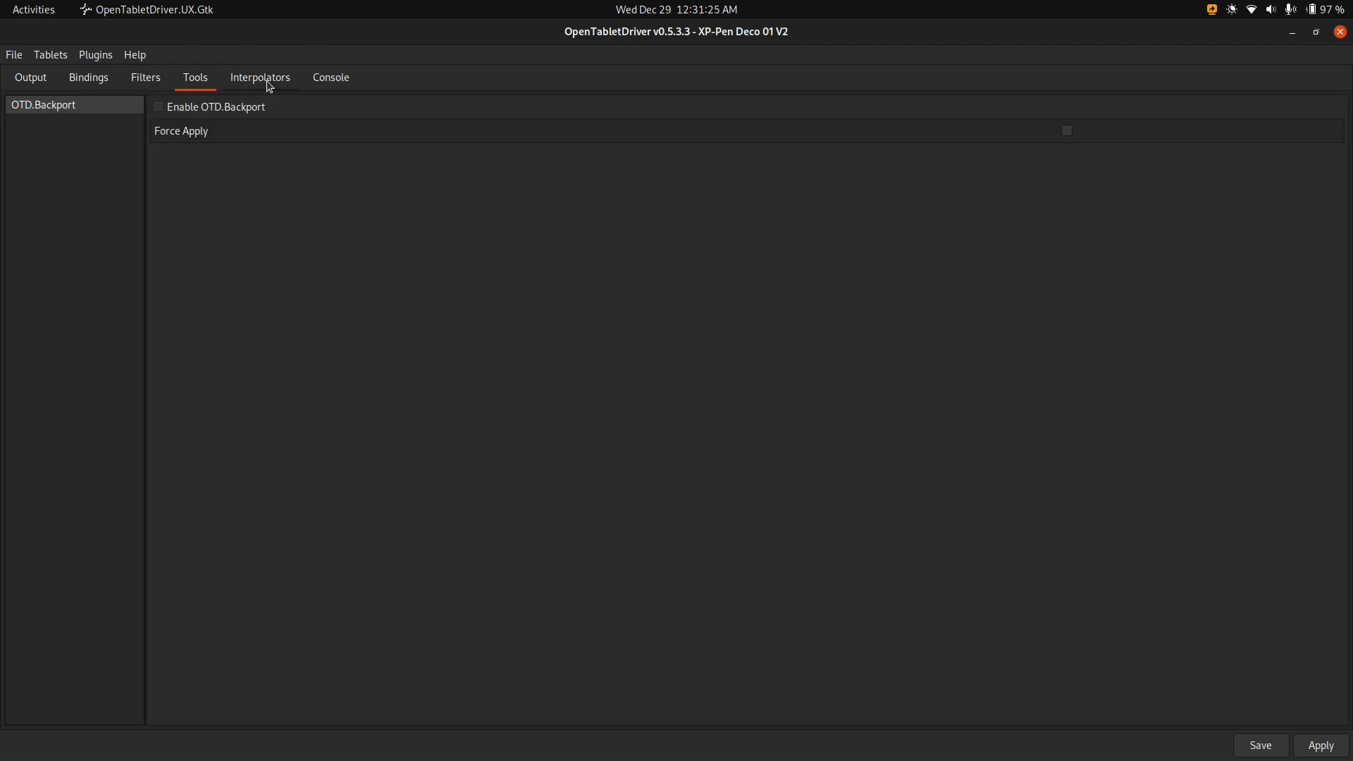
click(260, 76)
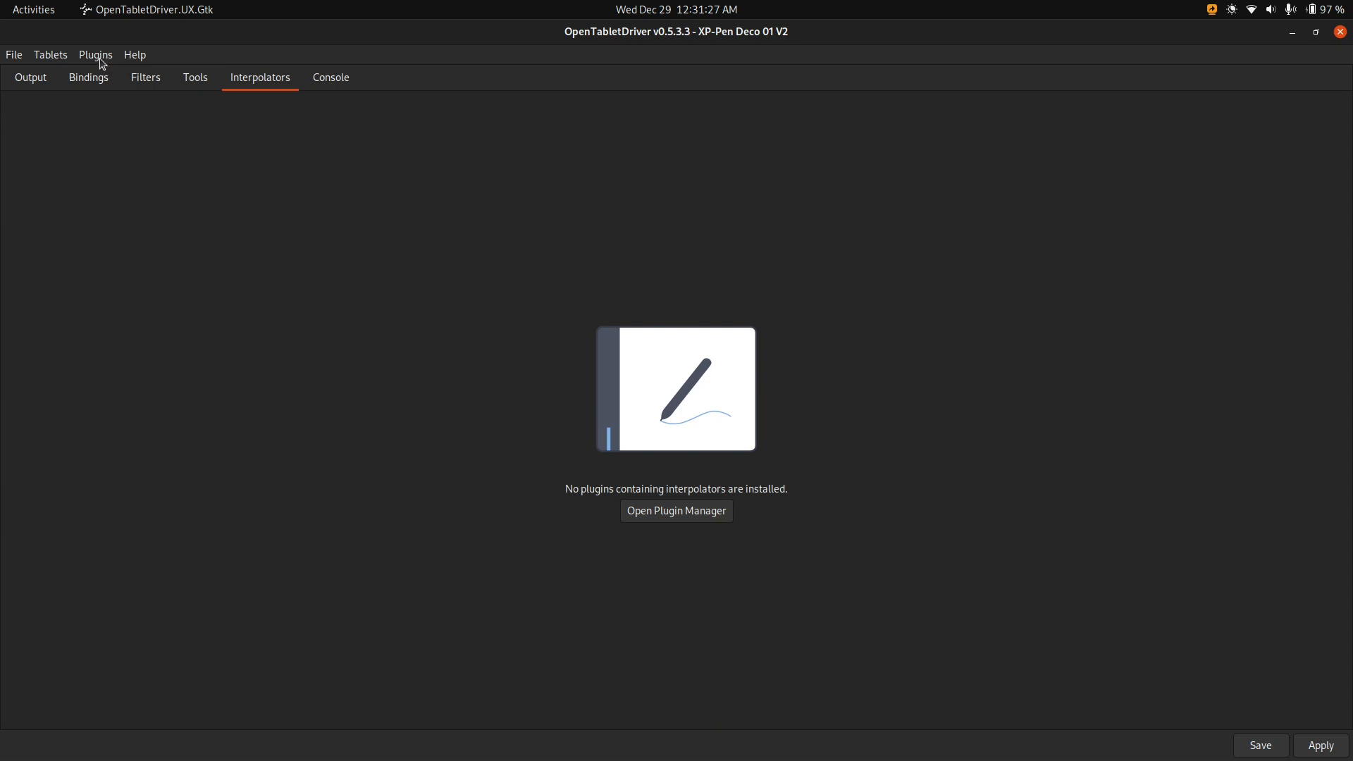
click(675, 510)
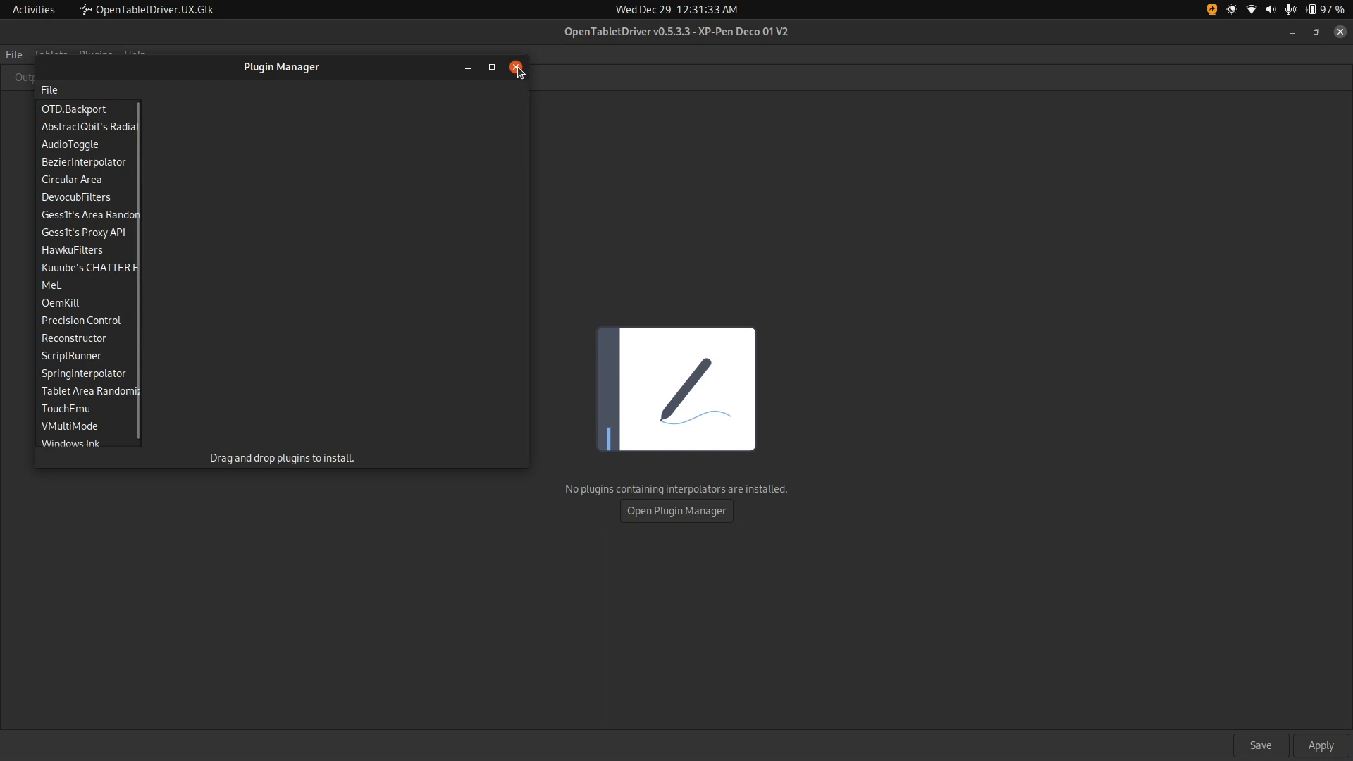
click(516, 68)
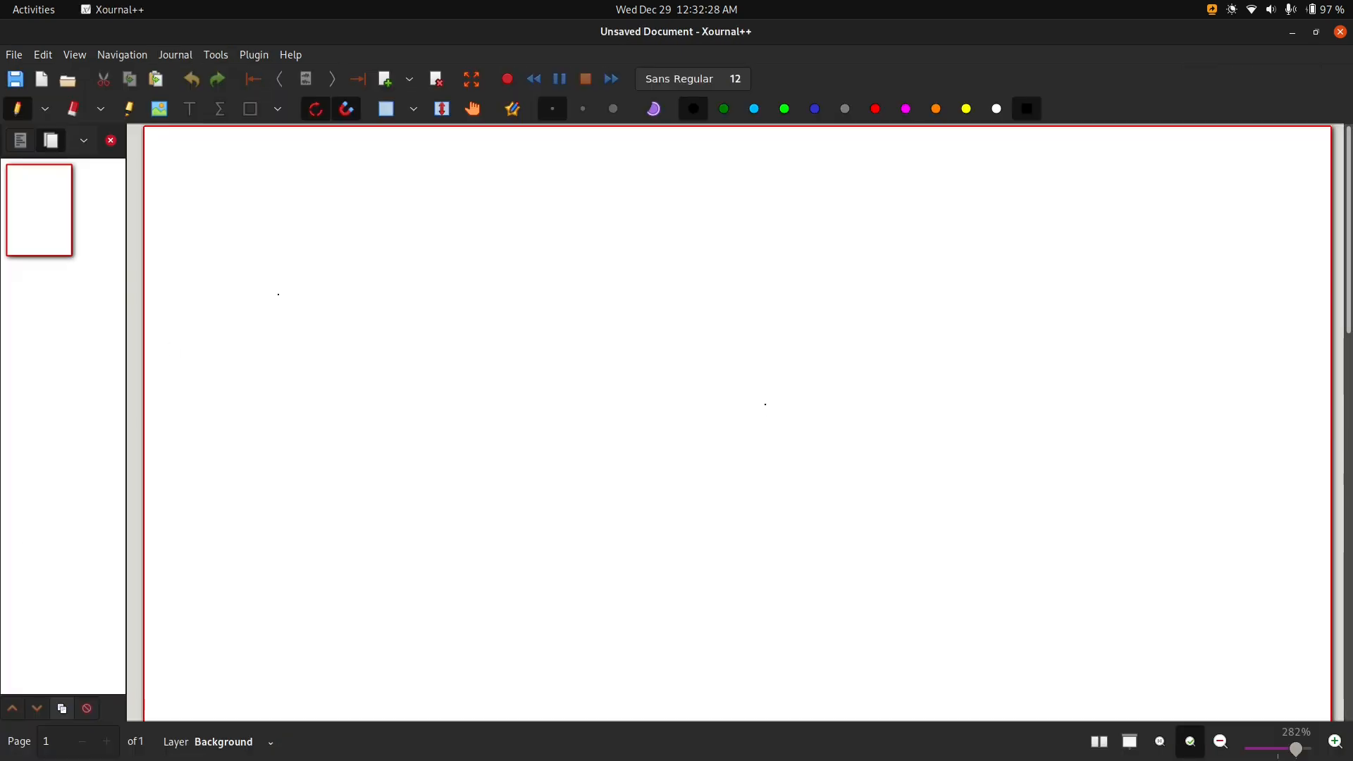
Handwrite 'hello world' and two slanted strokes on the Xournal++ page, then bring Firefox forward.
drag(292, 251, 310, 320)
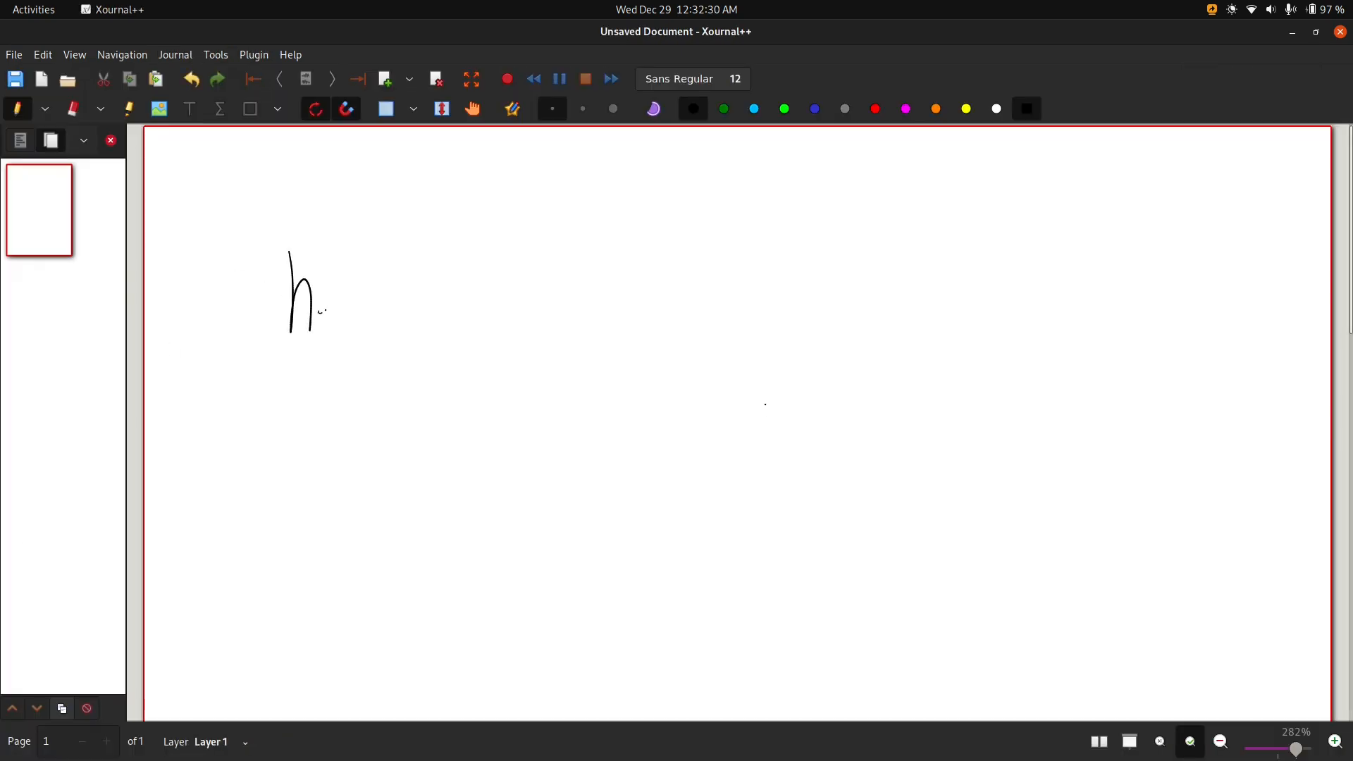
drag(311, 294, 379, 302)
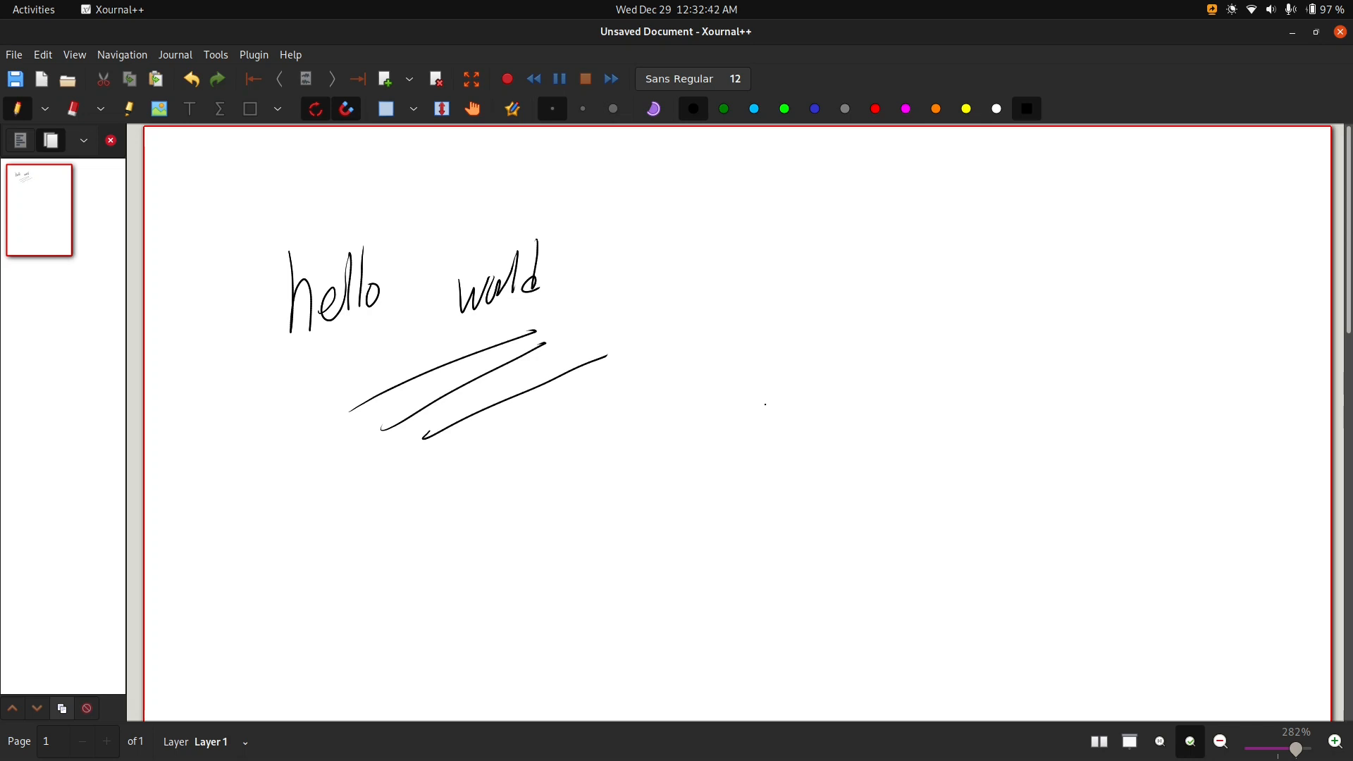
click(32, 10)
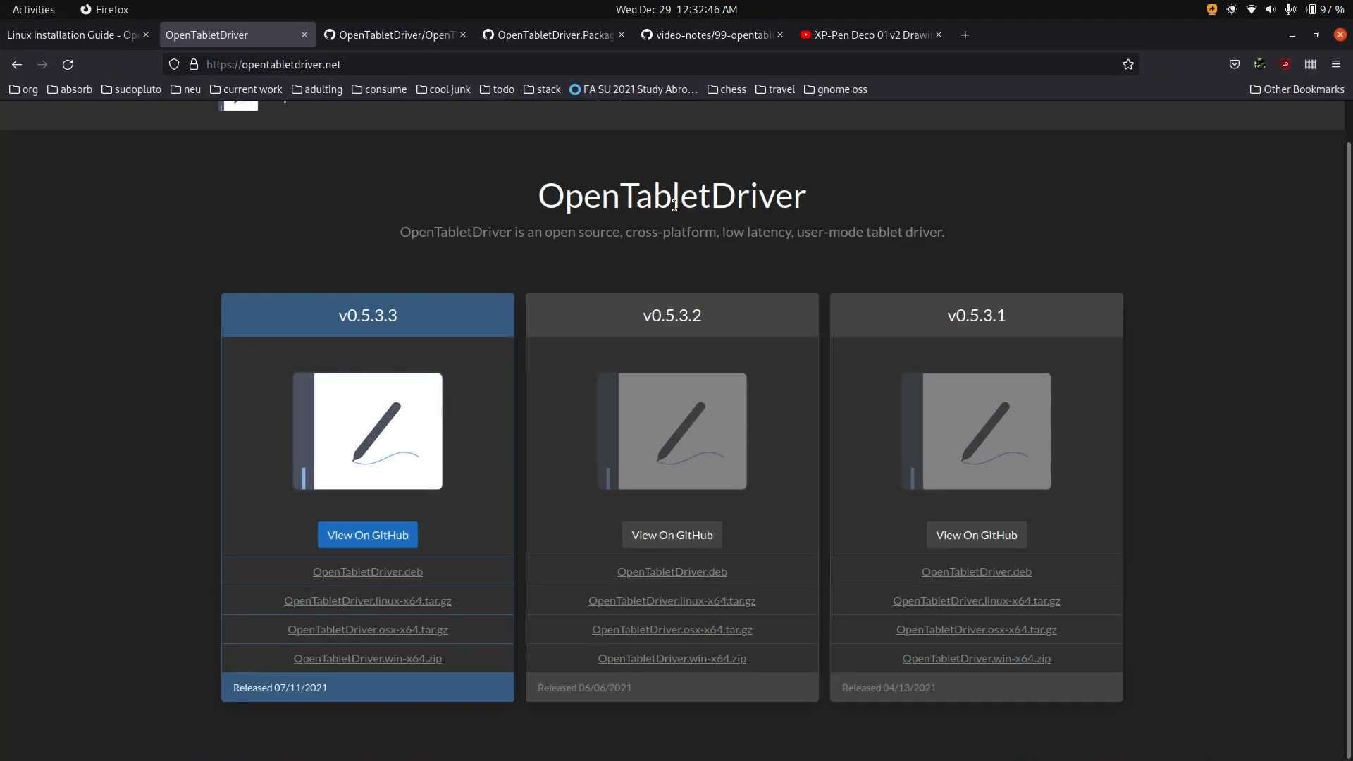
mouse_move(903, 288)
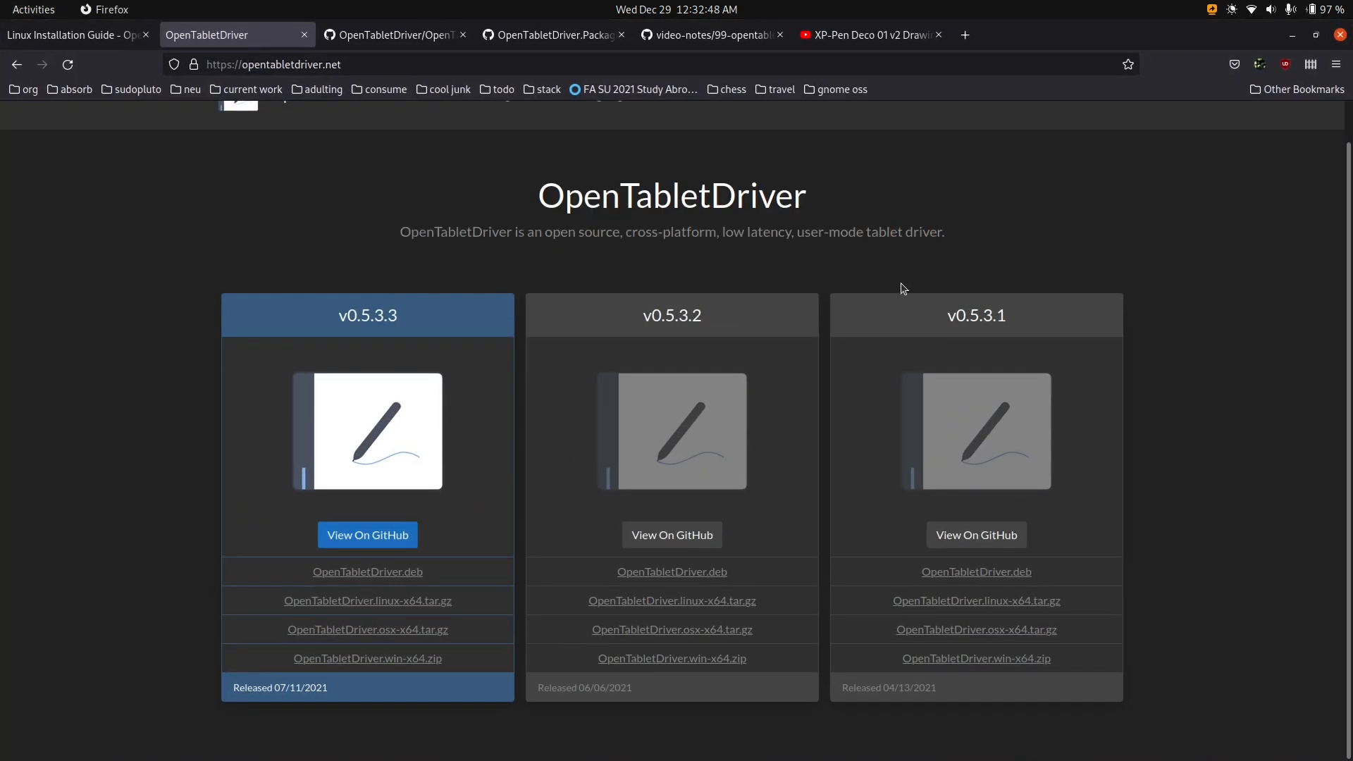
mouse_move(521, 214)
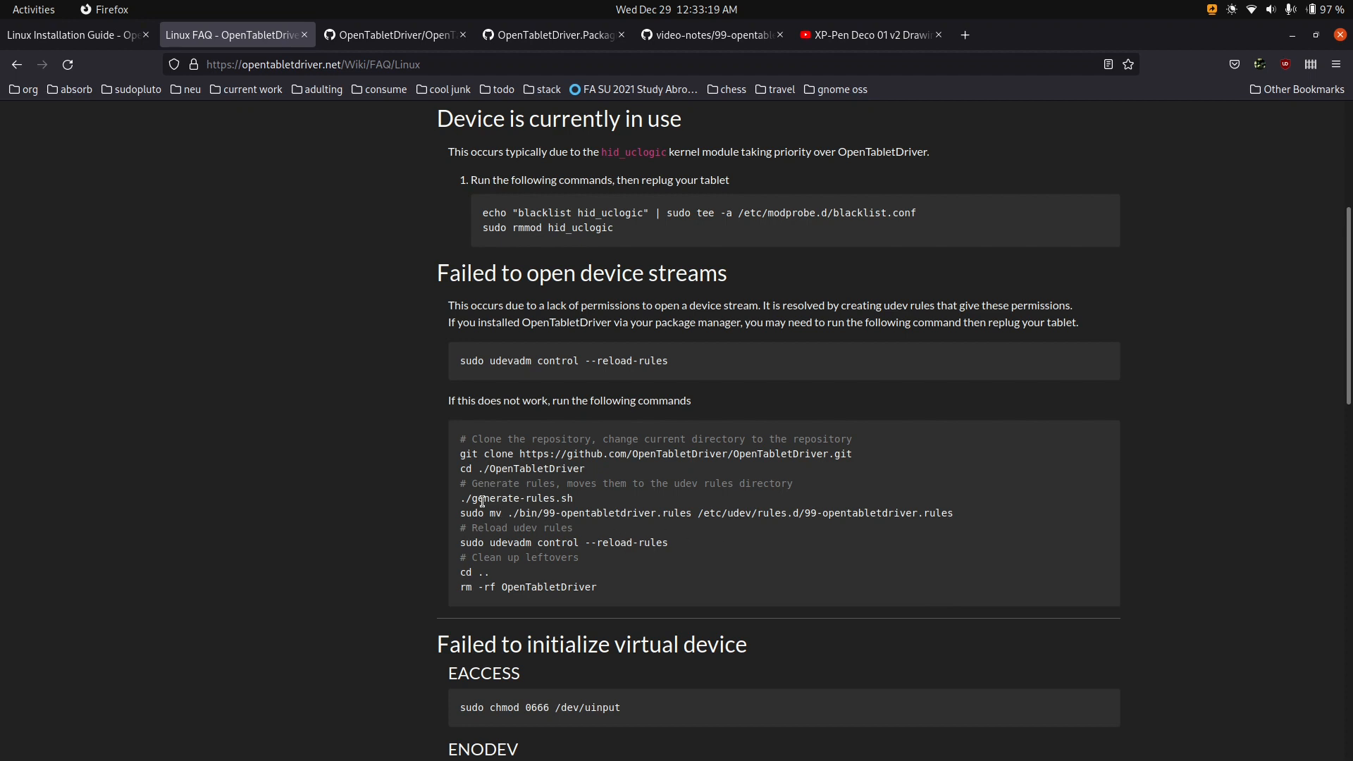
mouse_move(448, 462)
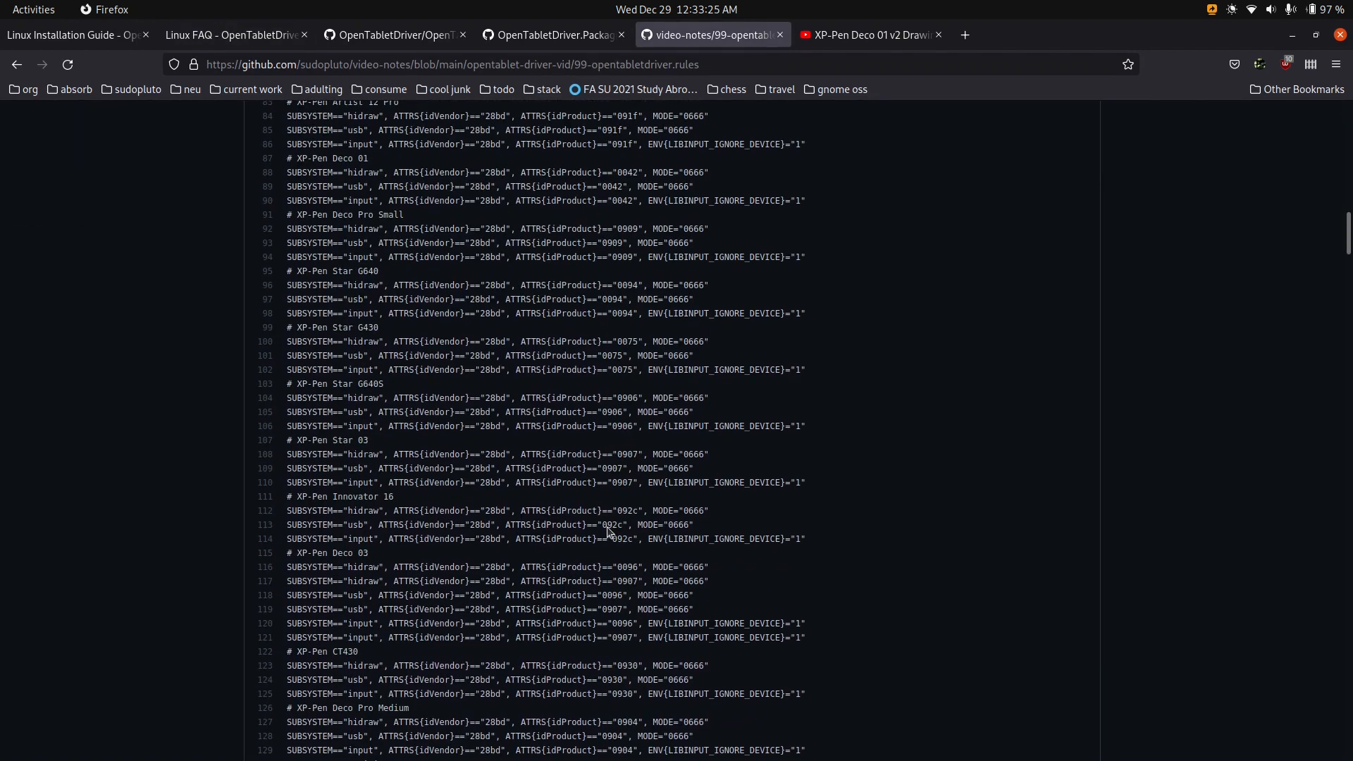
Scroll the 99-opentabletdriver.rules page and select its address in the address bar.
scroll(down, 3)
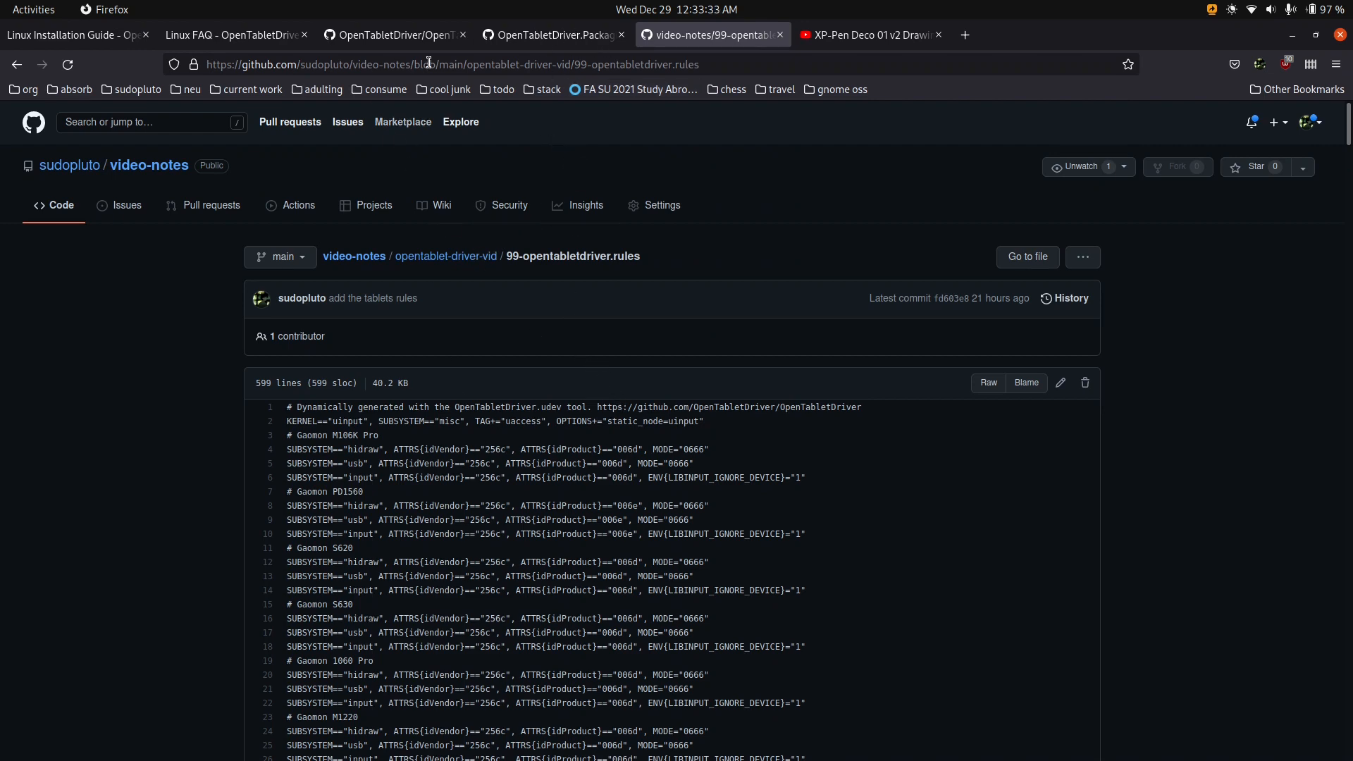
click(232, 34)
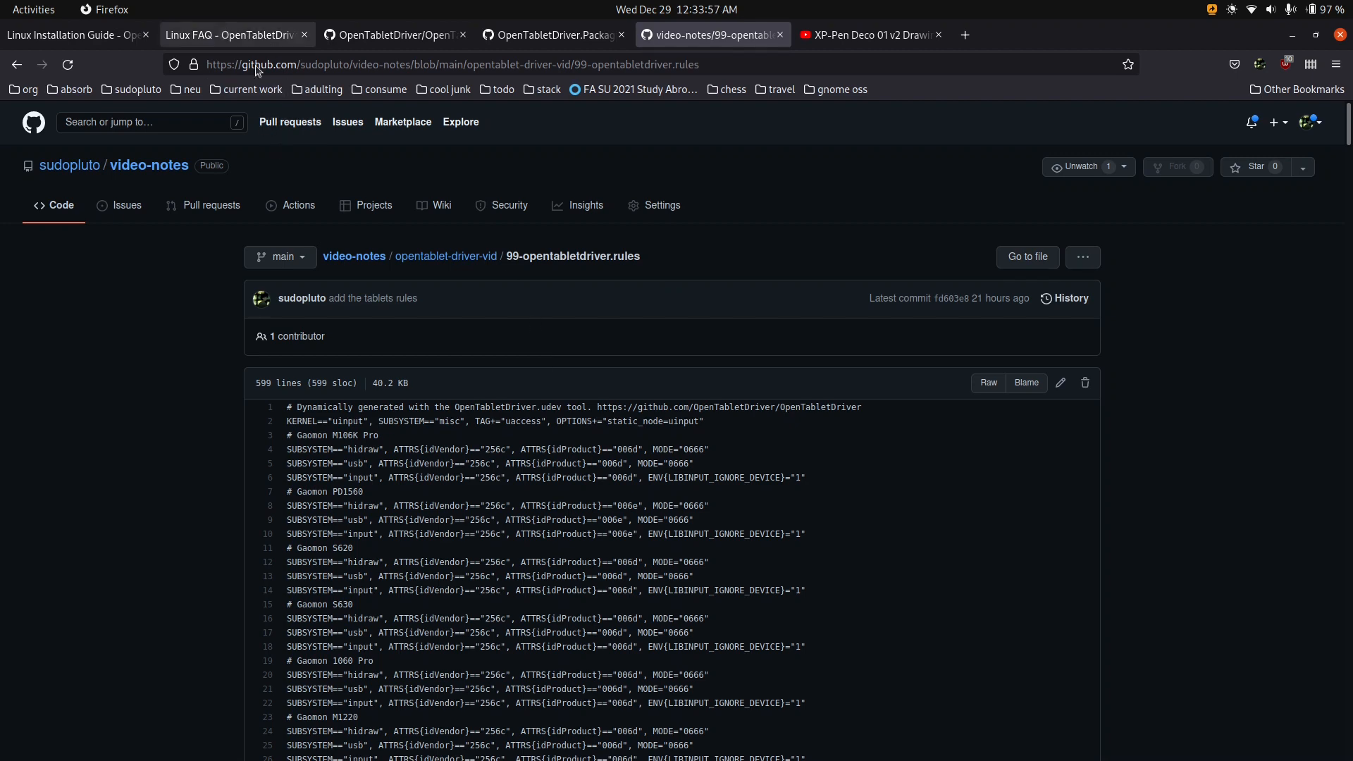
click(229, 34)
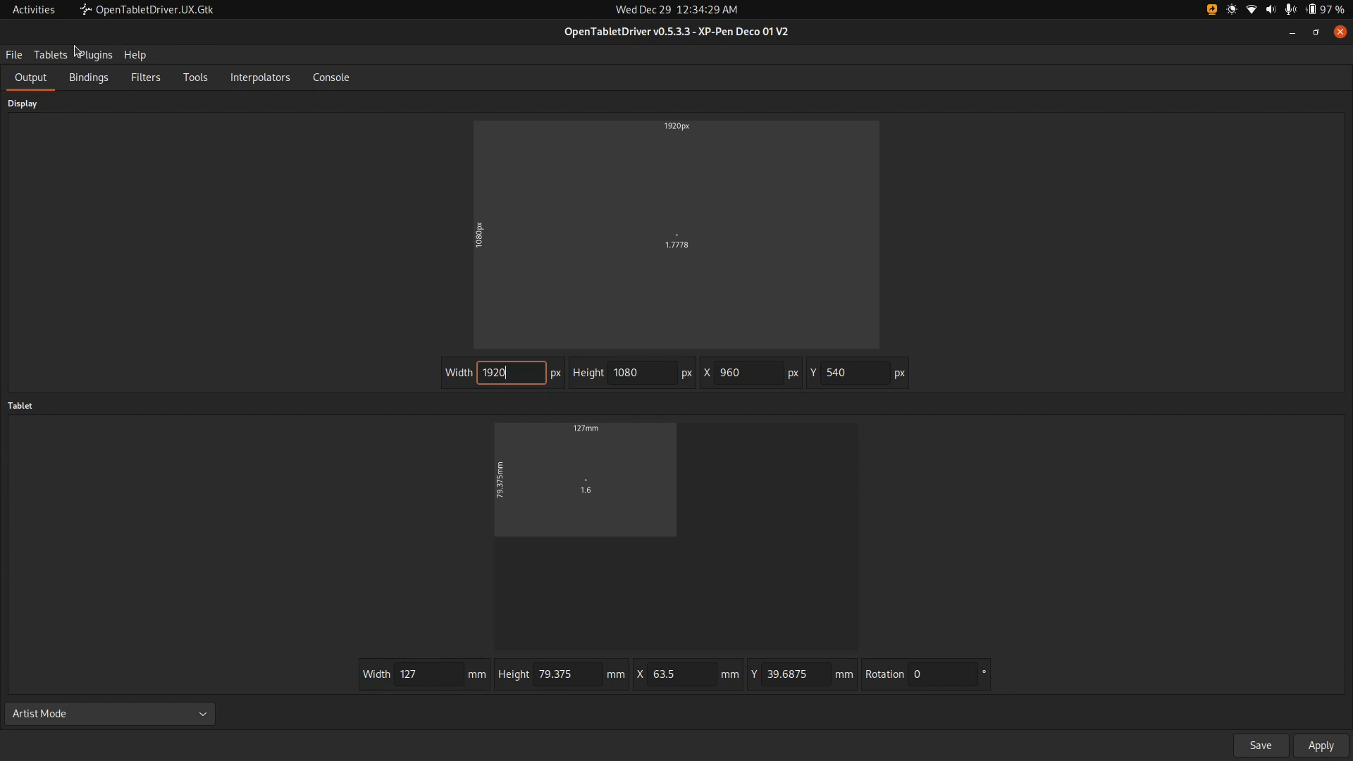
mouse_move(103, 59)
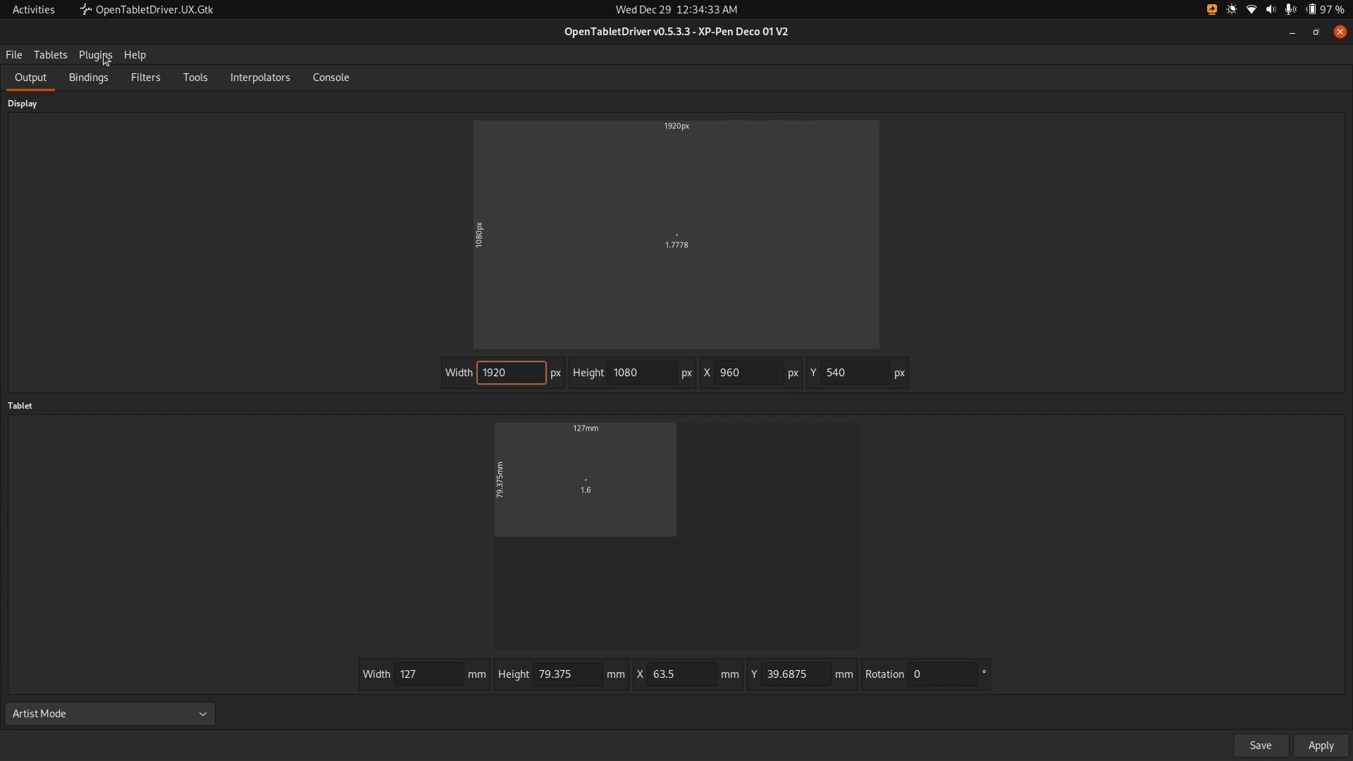
key(Alt+Tab)
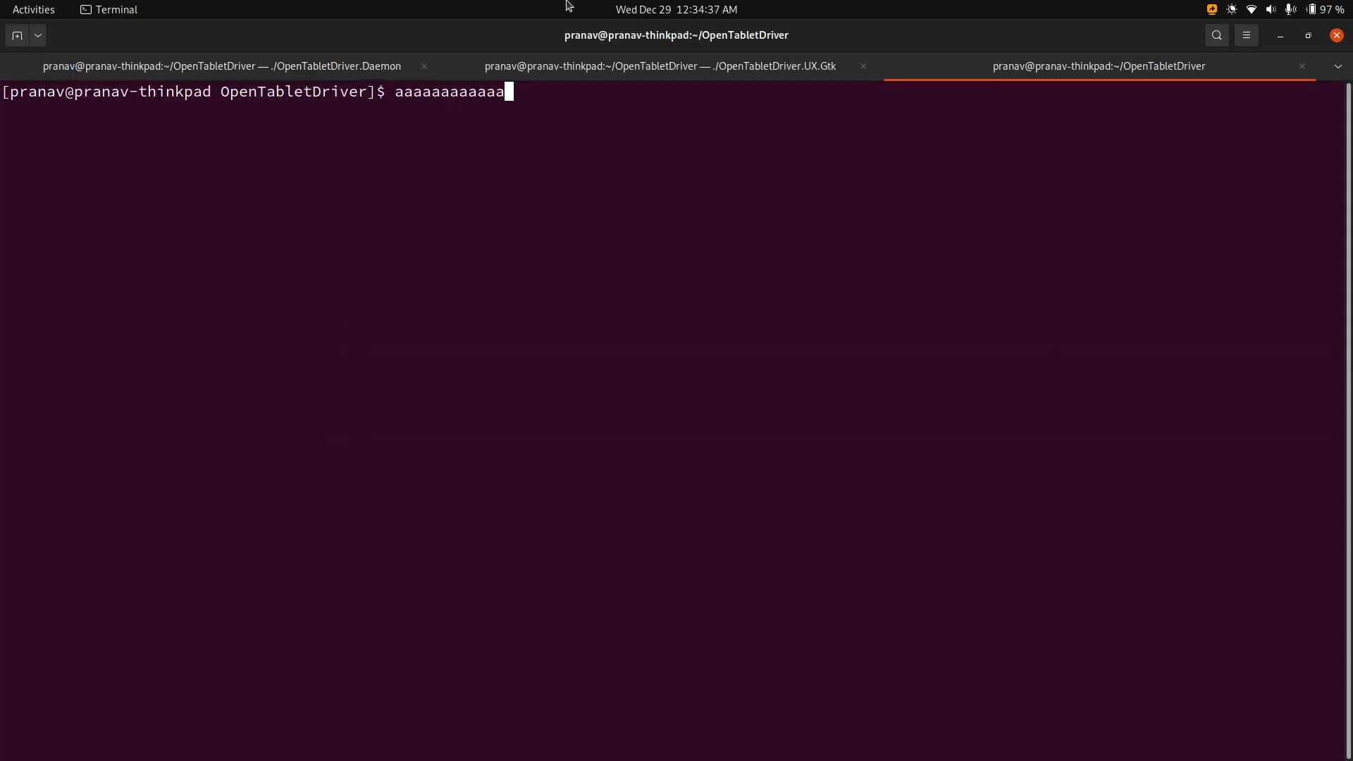
text(ssddd)
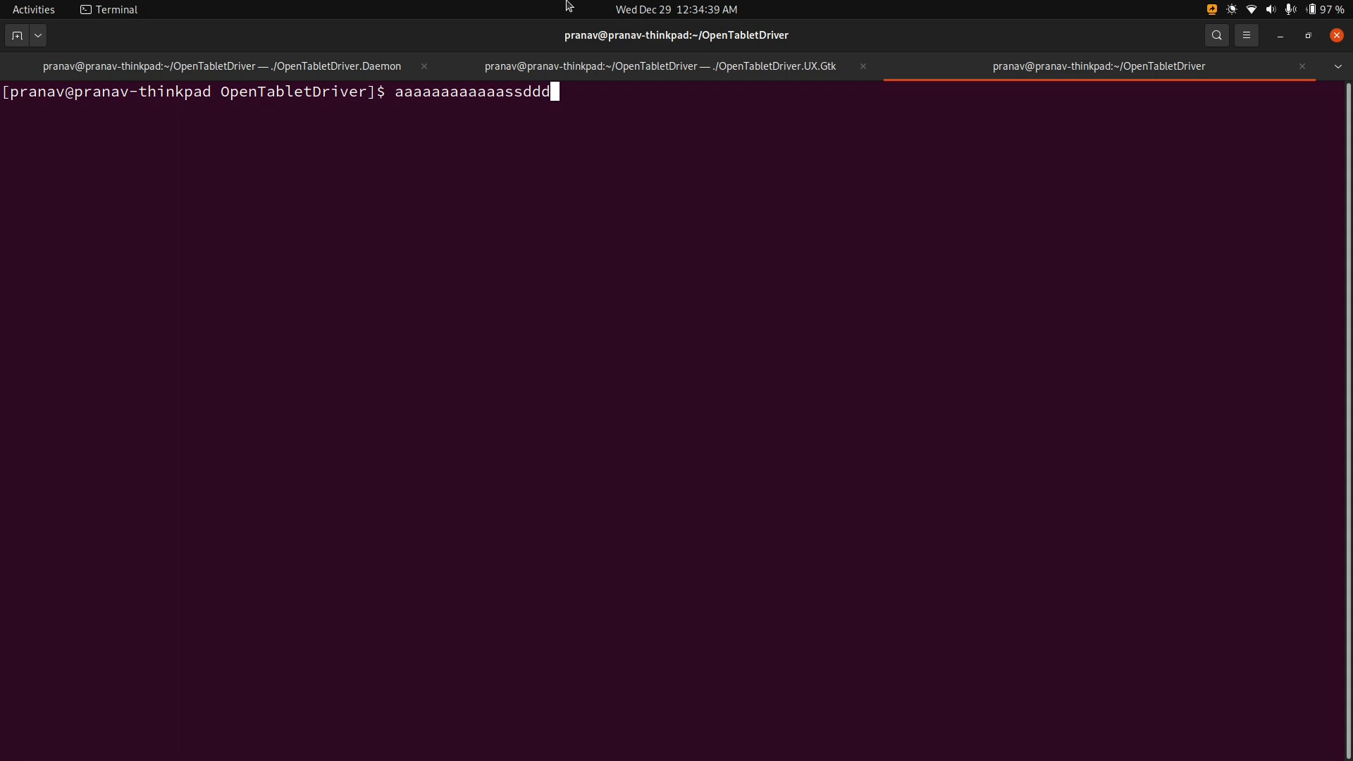
text(effggg)
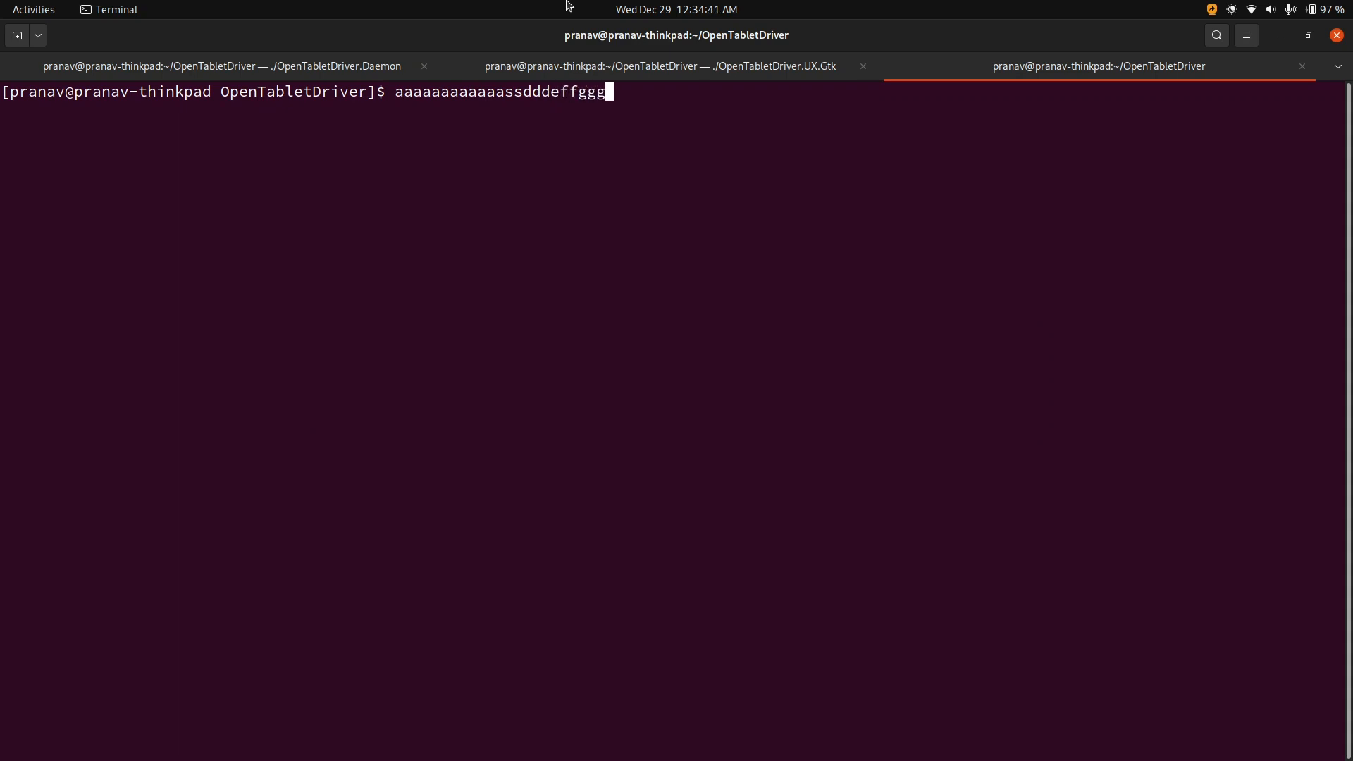
text(hshhh)
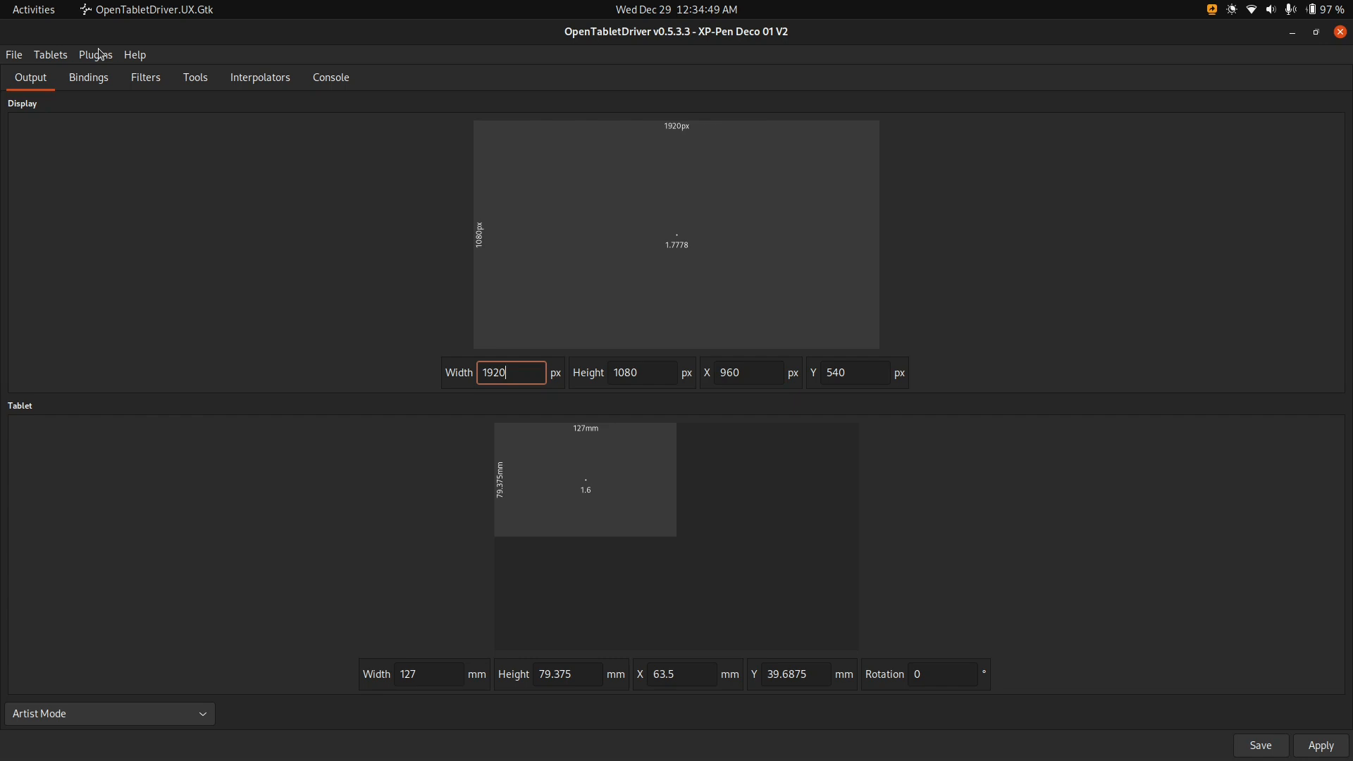
mouse_move(126, 63)
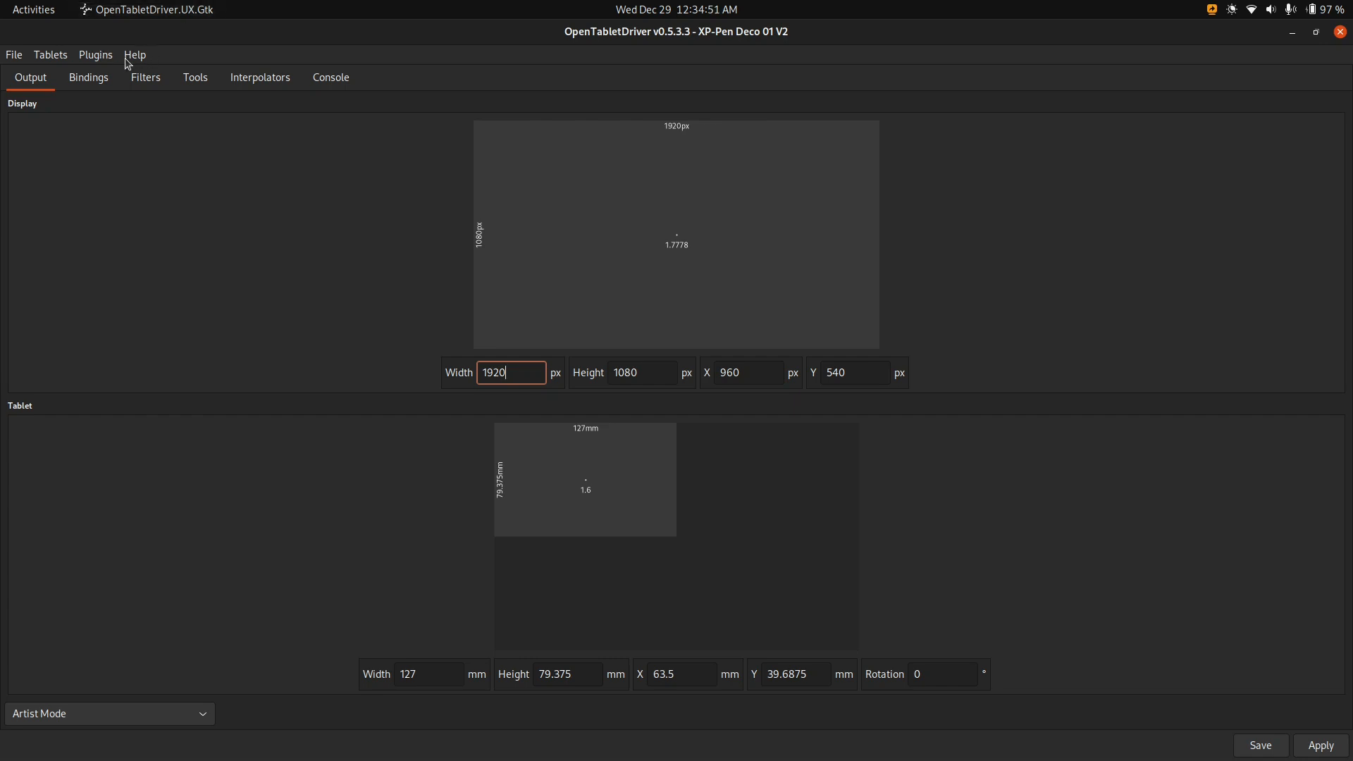
Show the OTD.Backport plugin details (version 1.0.2 for driver 0.5.2) in the Plugin Manager.
click(94, 55)
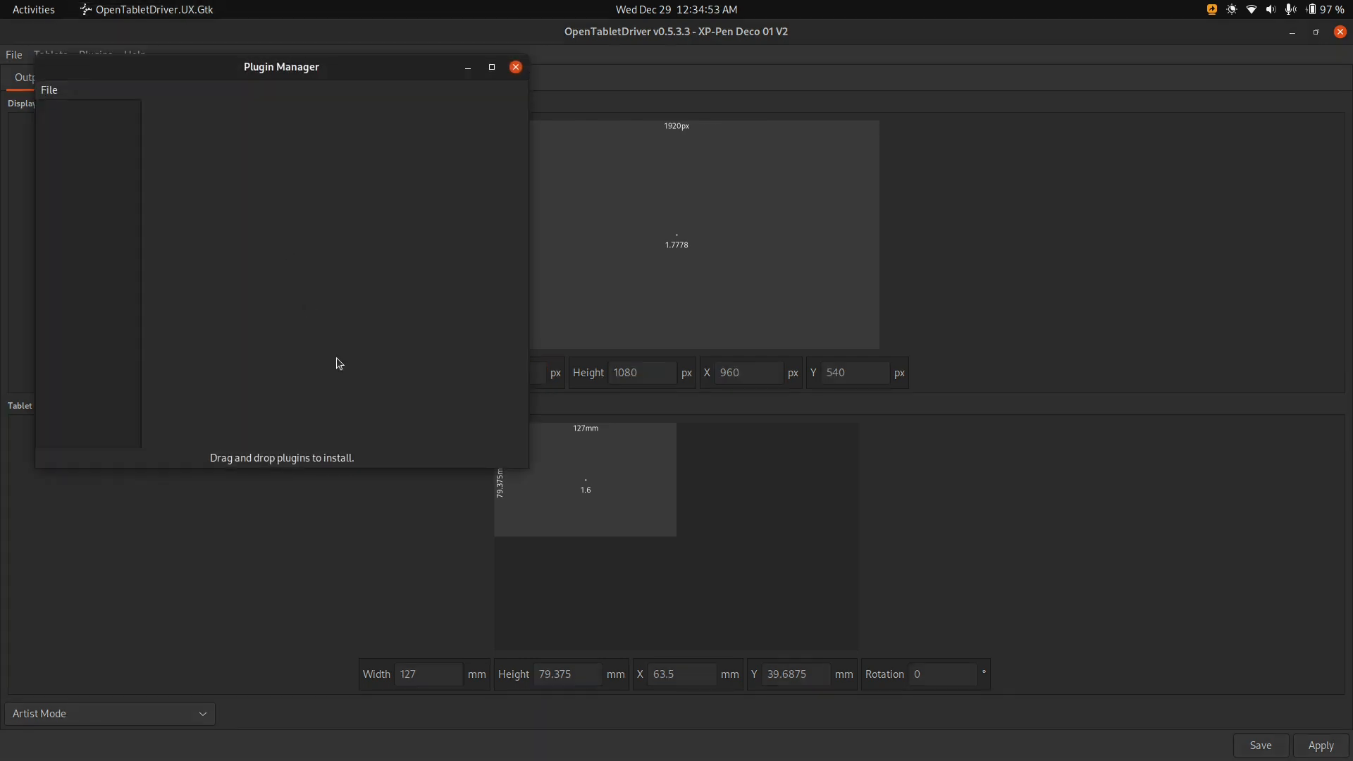
click(50, 90)
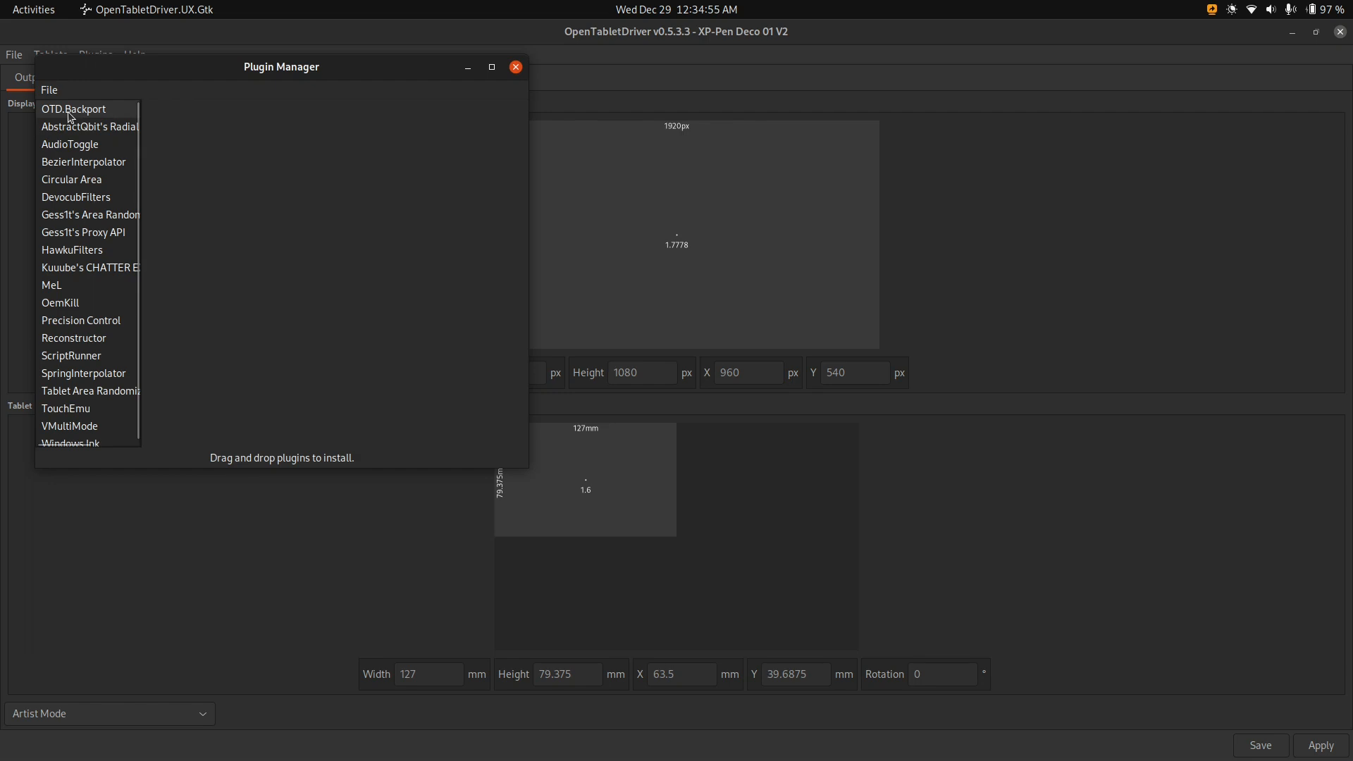
click(75, 108)
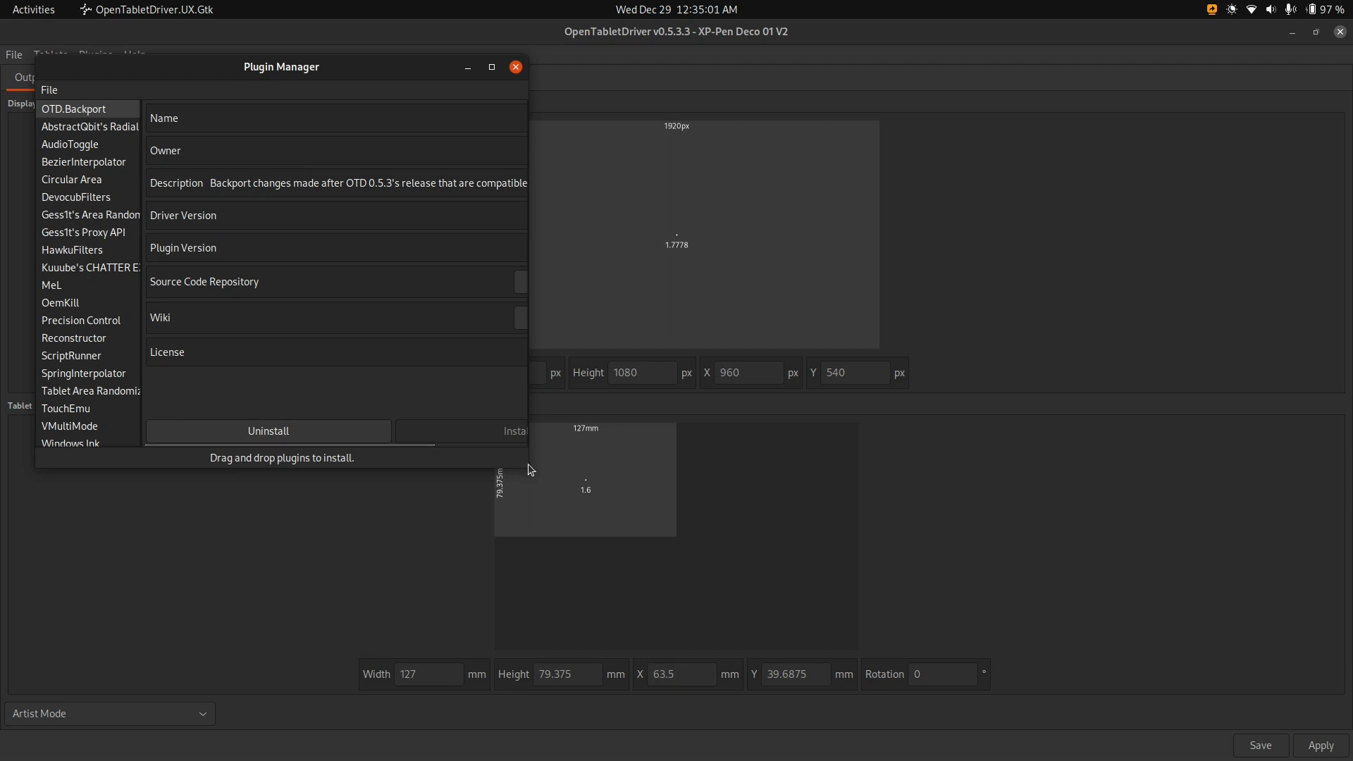
mouse_move(527, 470)
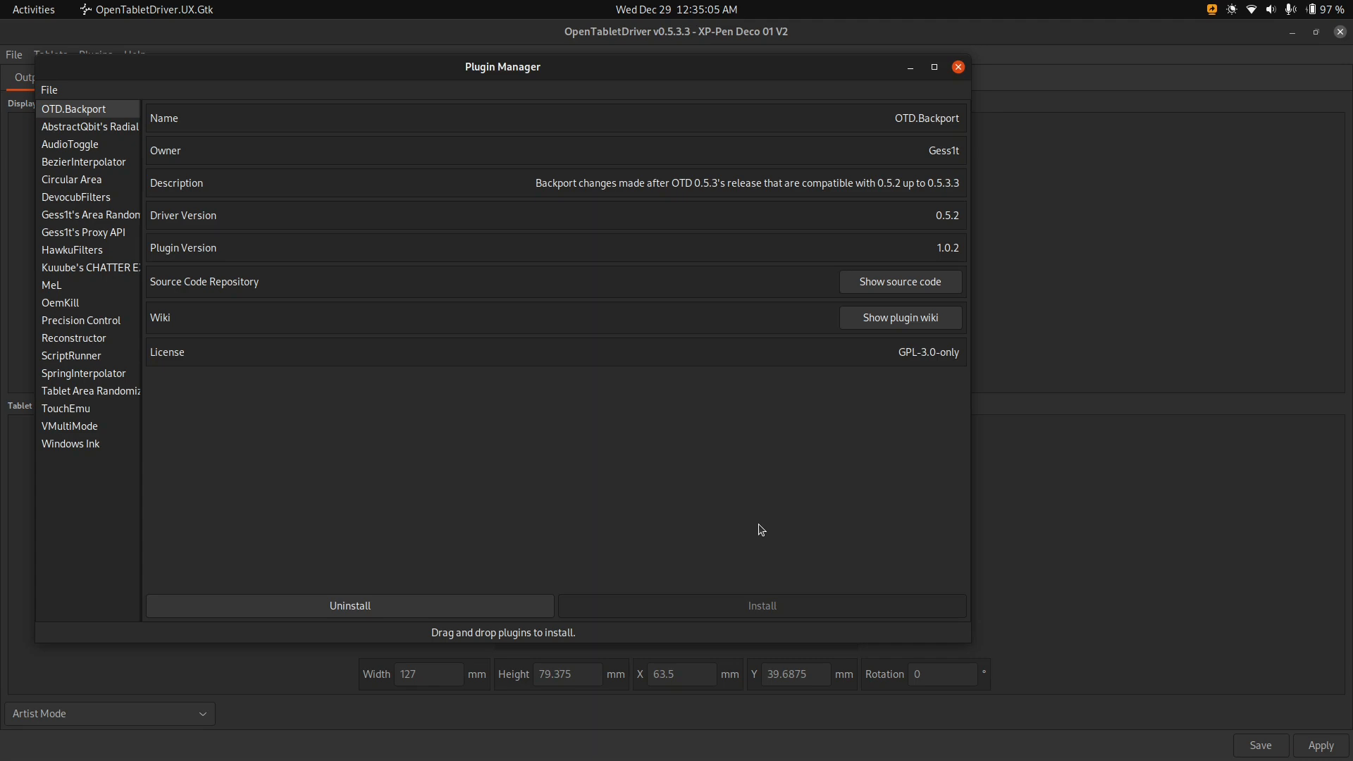
mouse_move(231, 113)
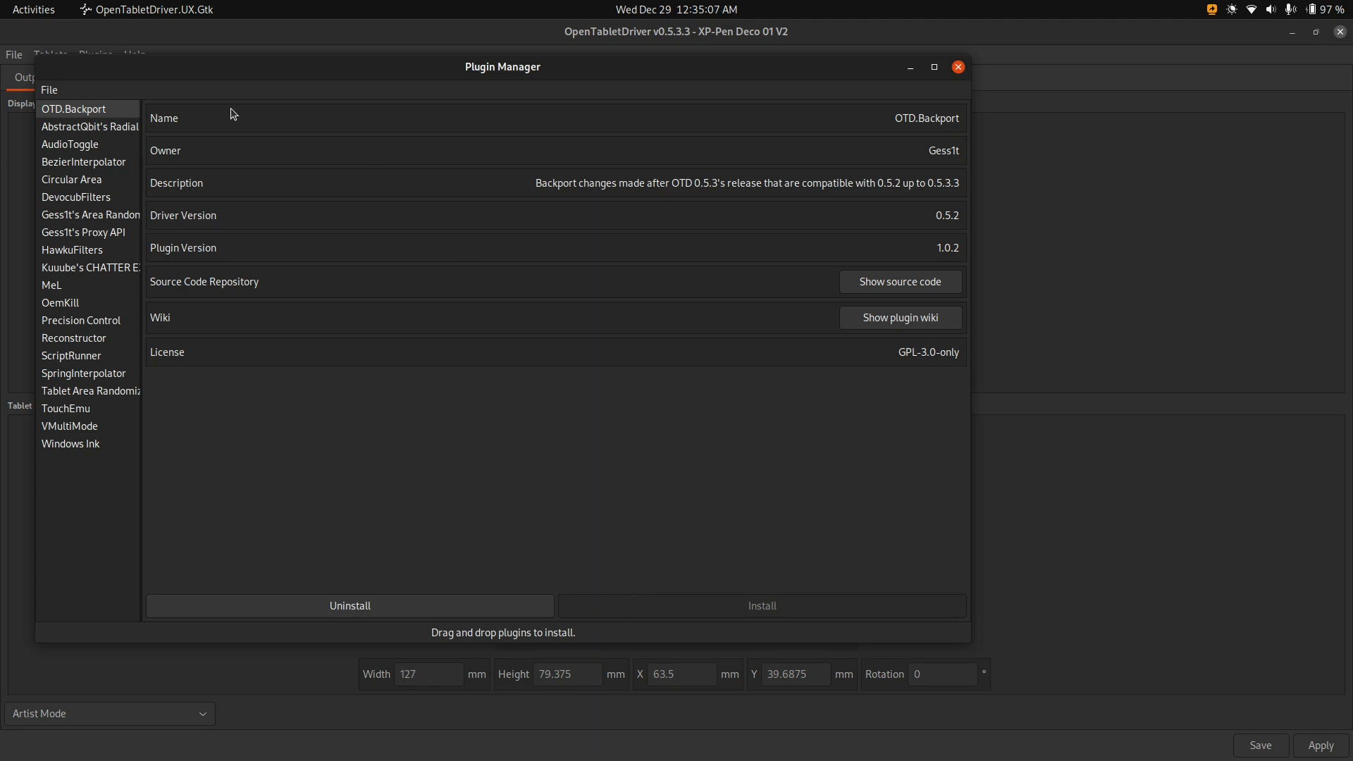
click(957, 66)
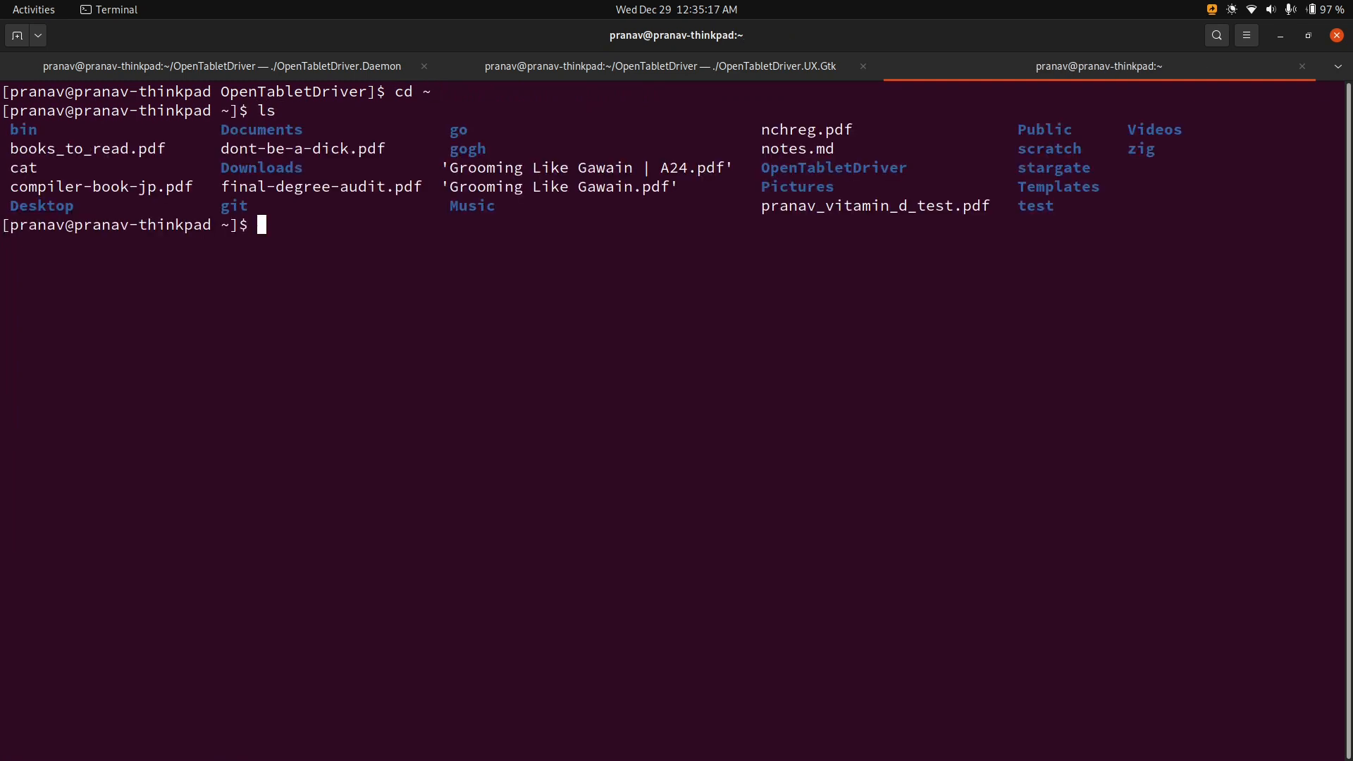
Navigate into the OTD.Backport Configurations folder and start a cp command, then correct it.
text(cd .config/)
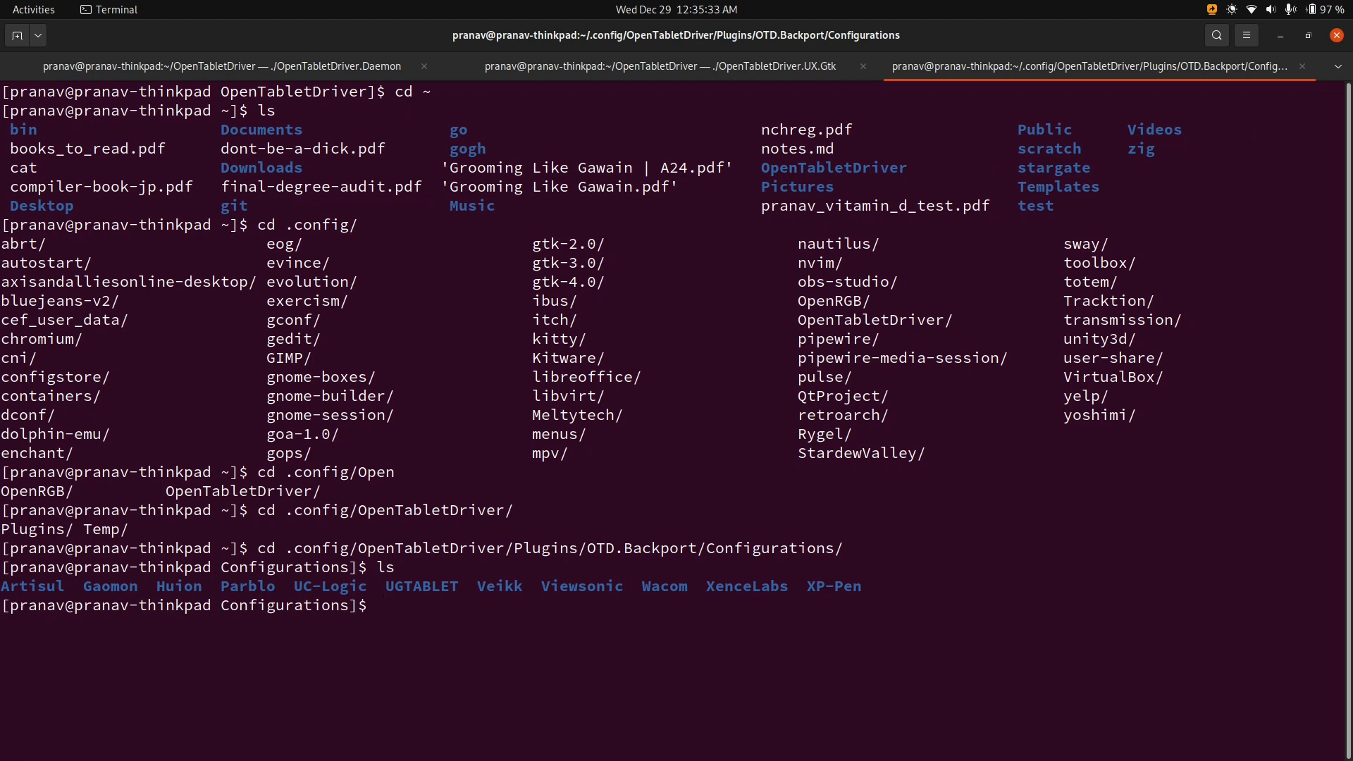
text(cp * ~)
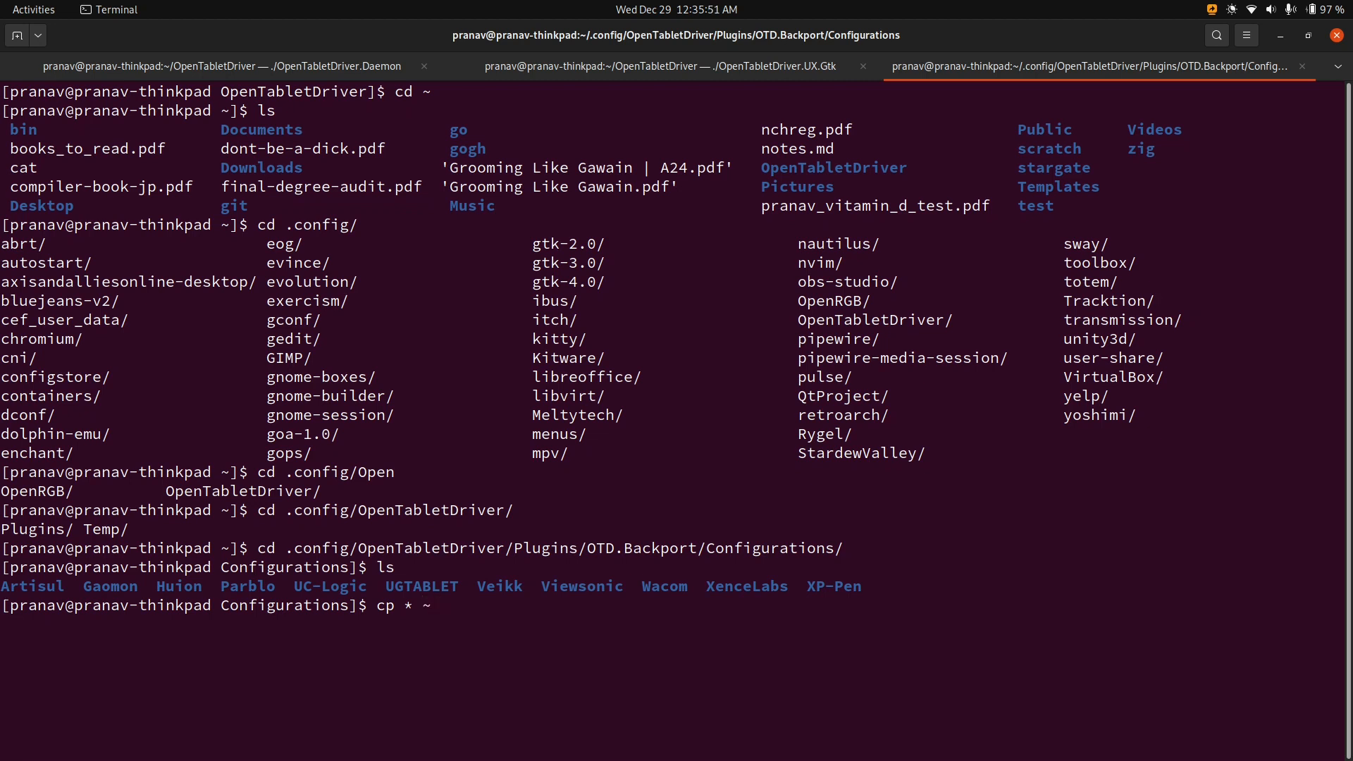
text(/OpenTabletDriver/)
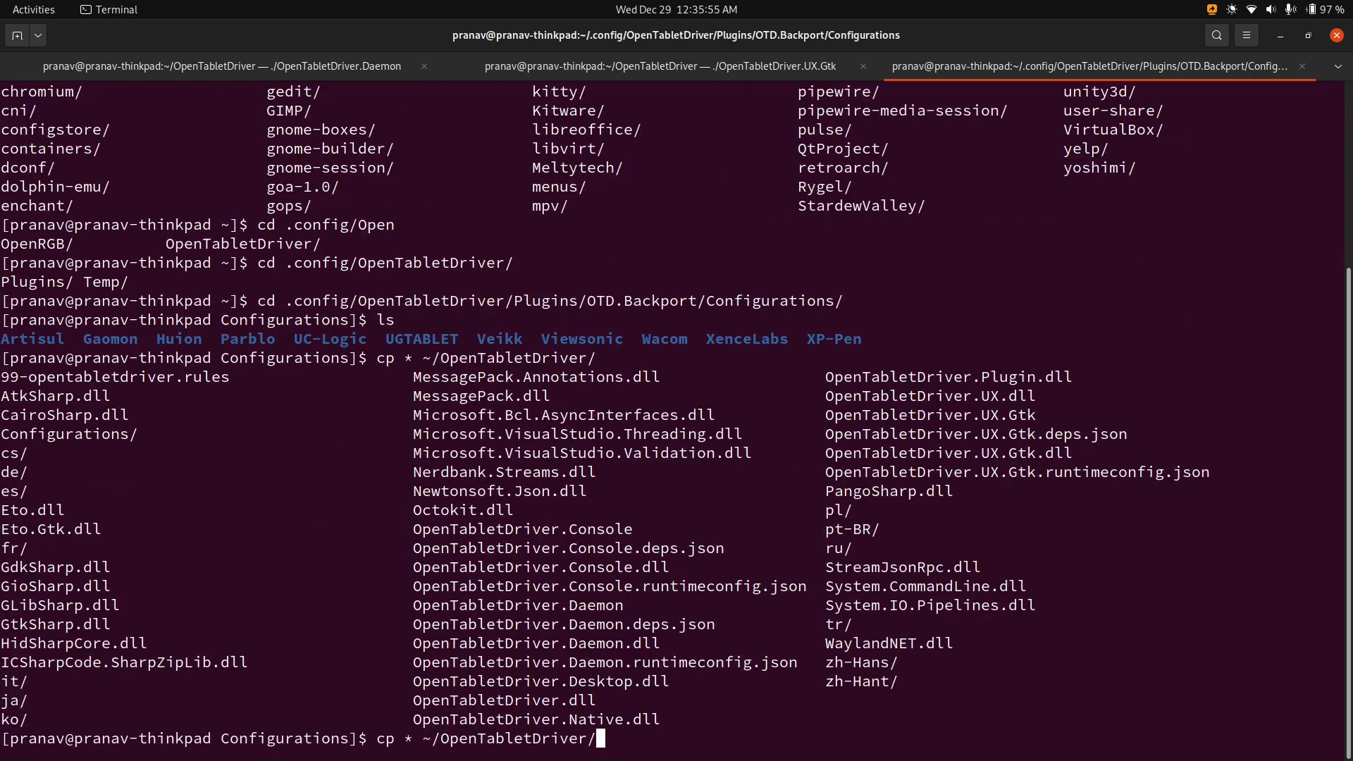
text(Configurations/)
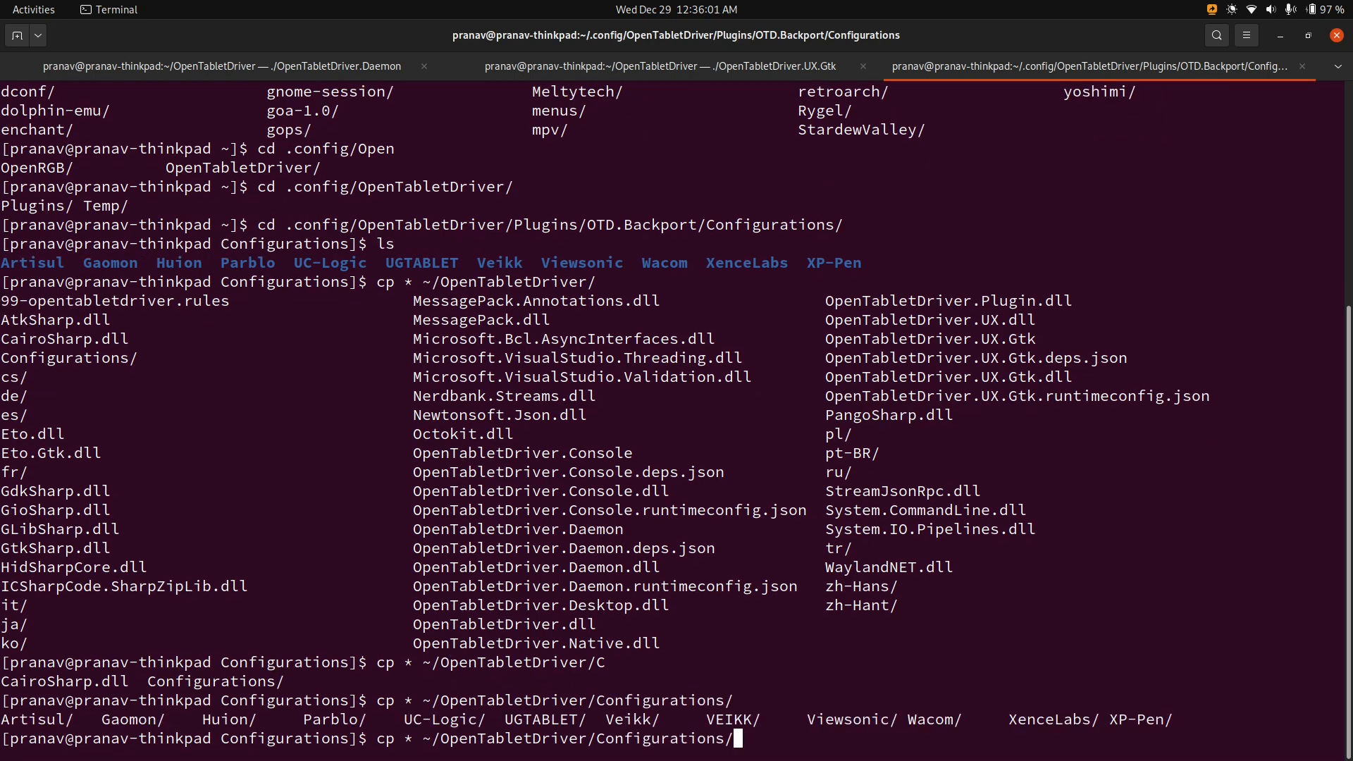
key(BackSpace)
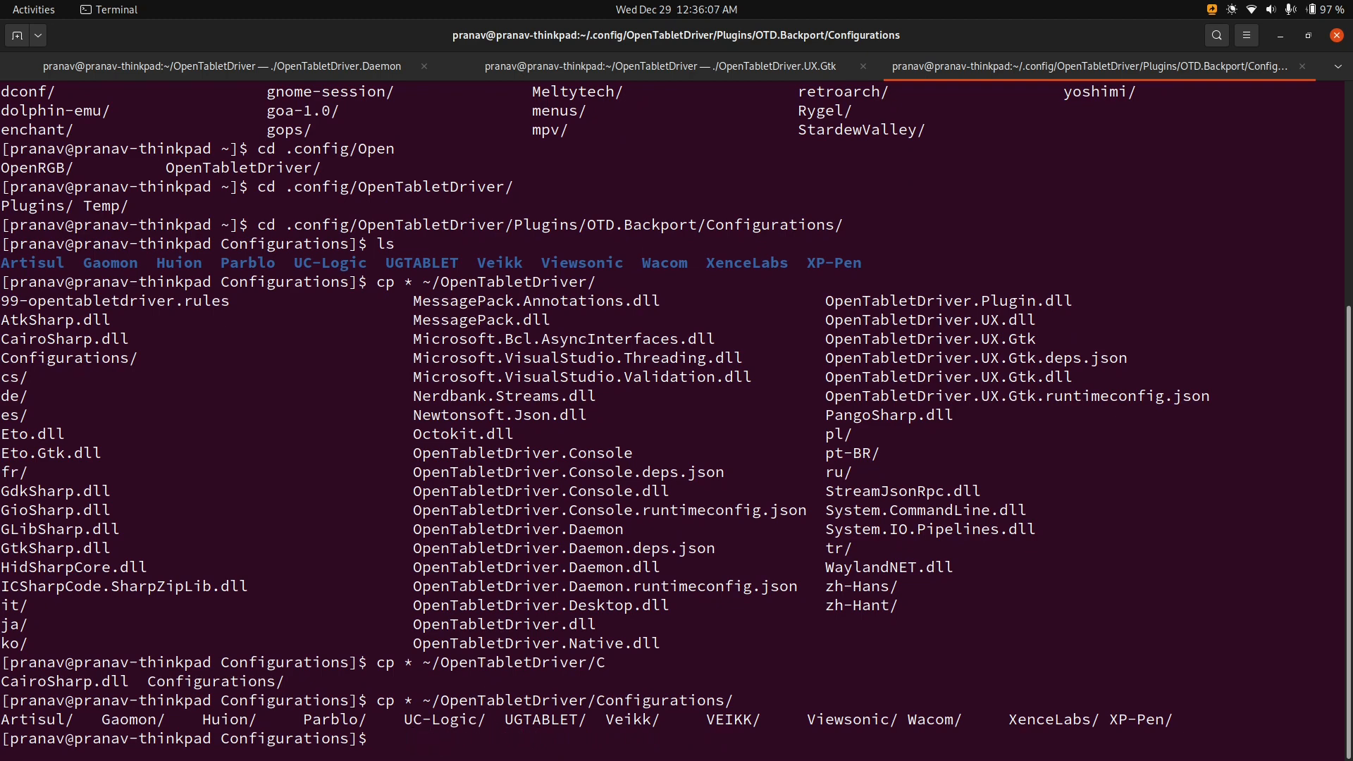
Run cp -r * ~/OpenTabletDriver/Configurations/ to copy the backport tablet configurations.
text(cp -r)
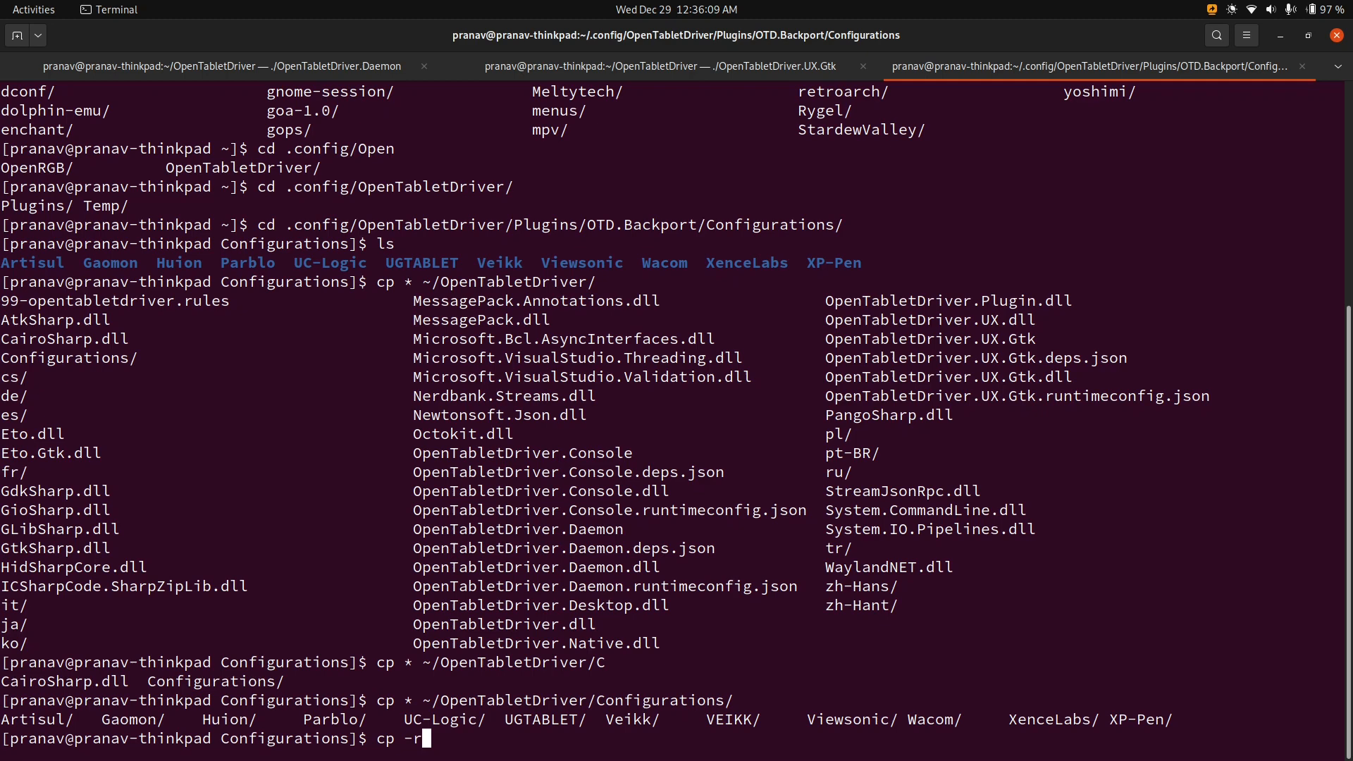
text(*)
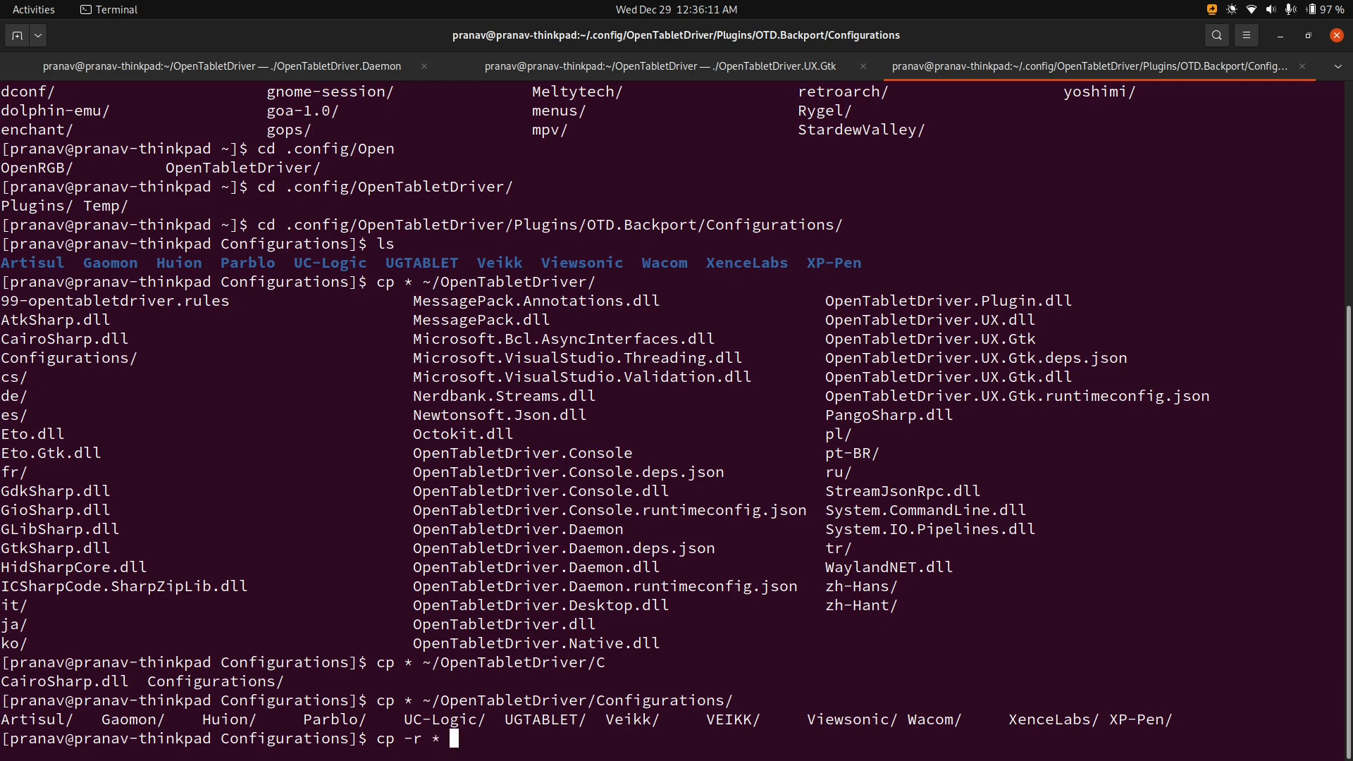
text(!)
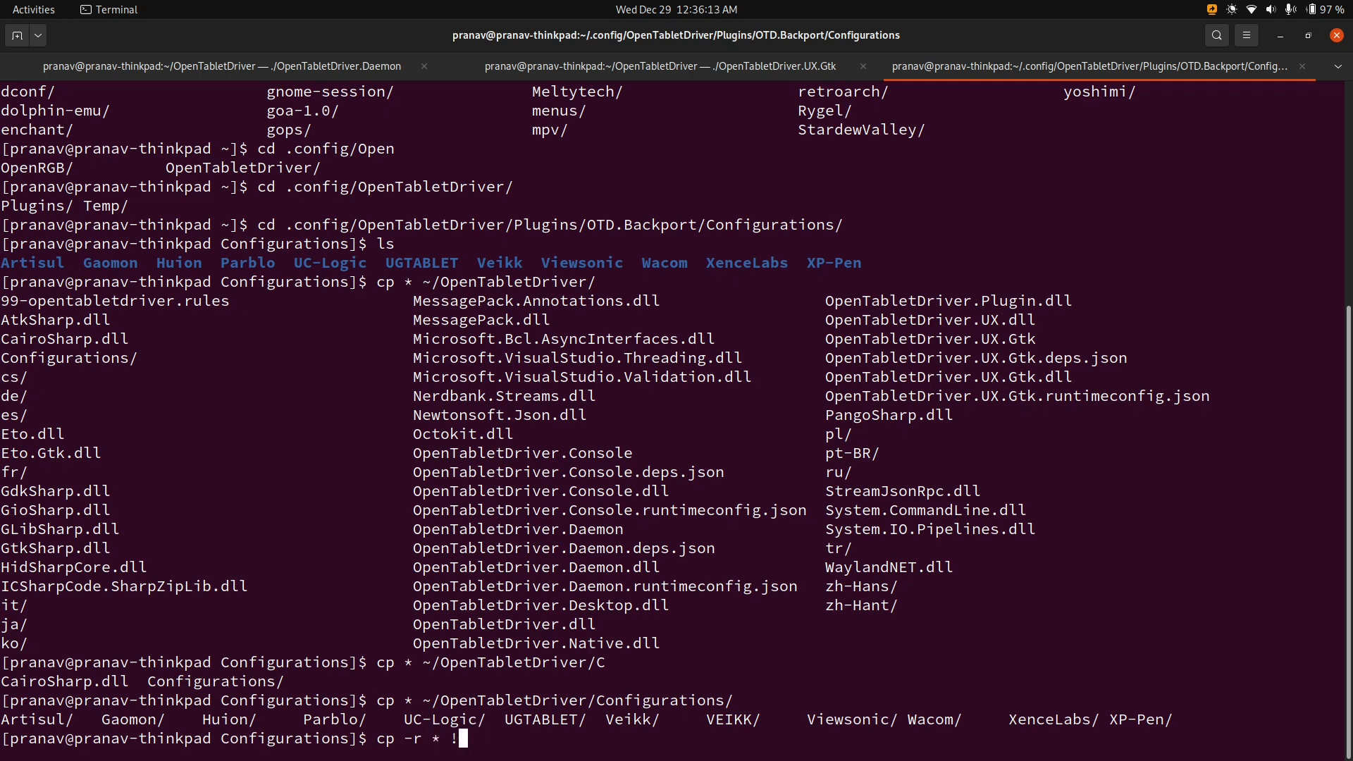
text(/O)
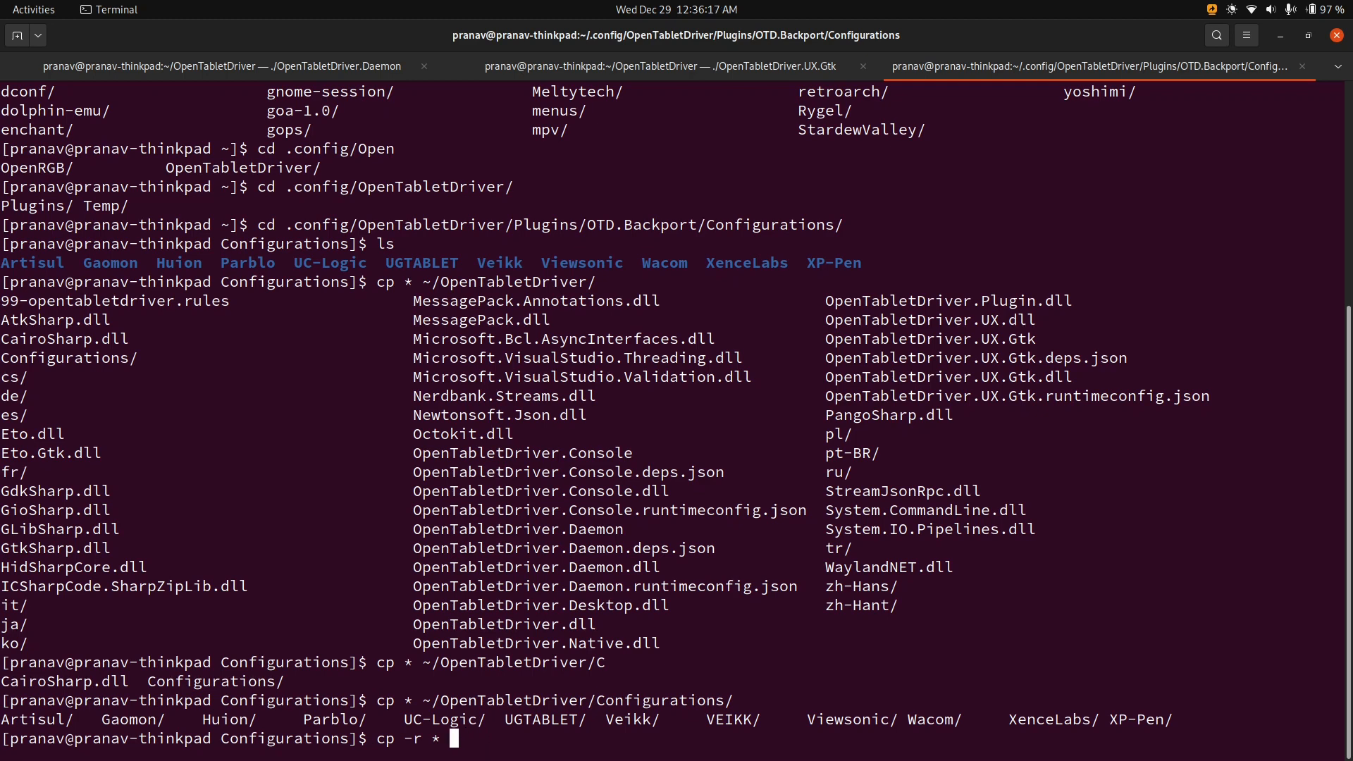
text(OpenTabletDriver/Co)
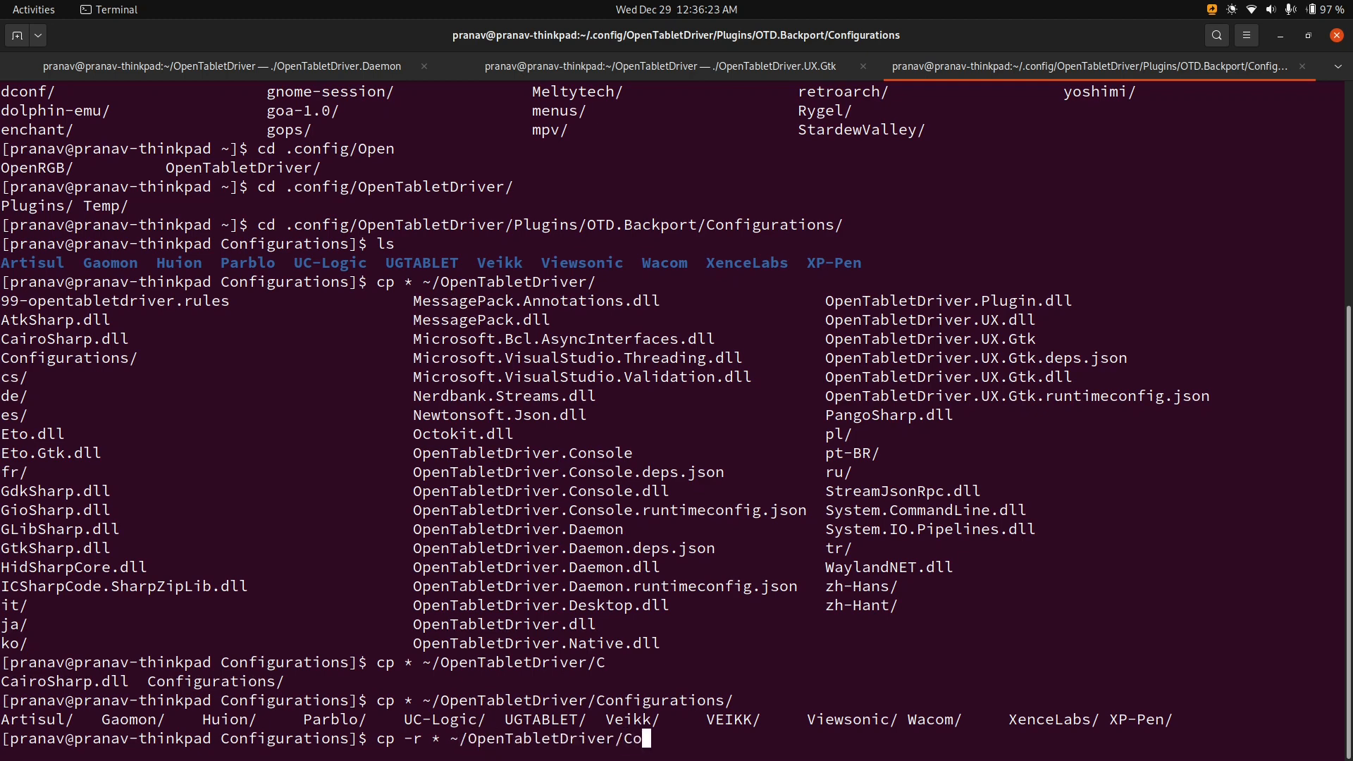
text(nfigurations/)
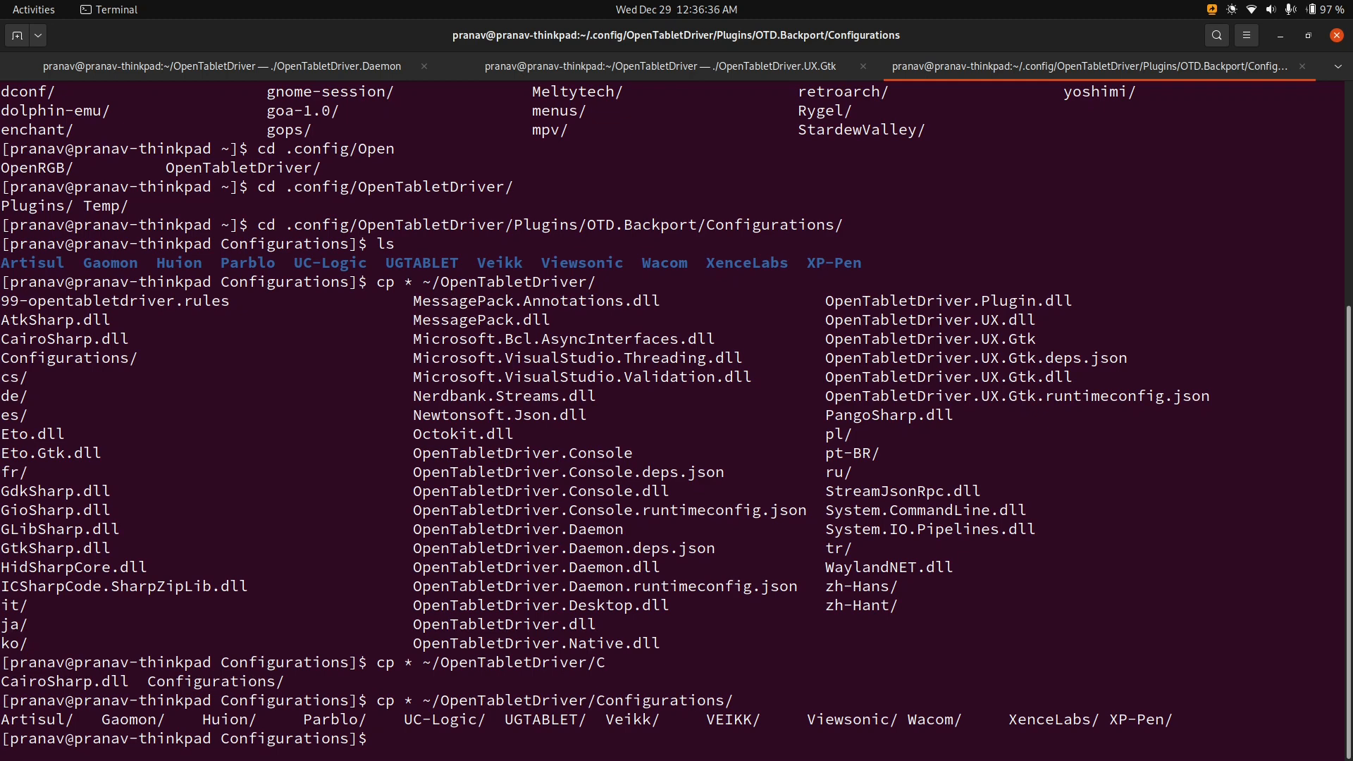
click(33, 10)
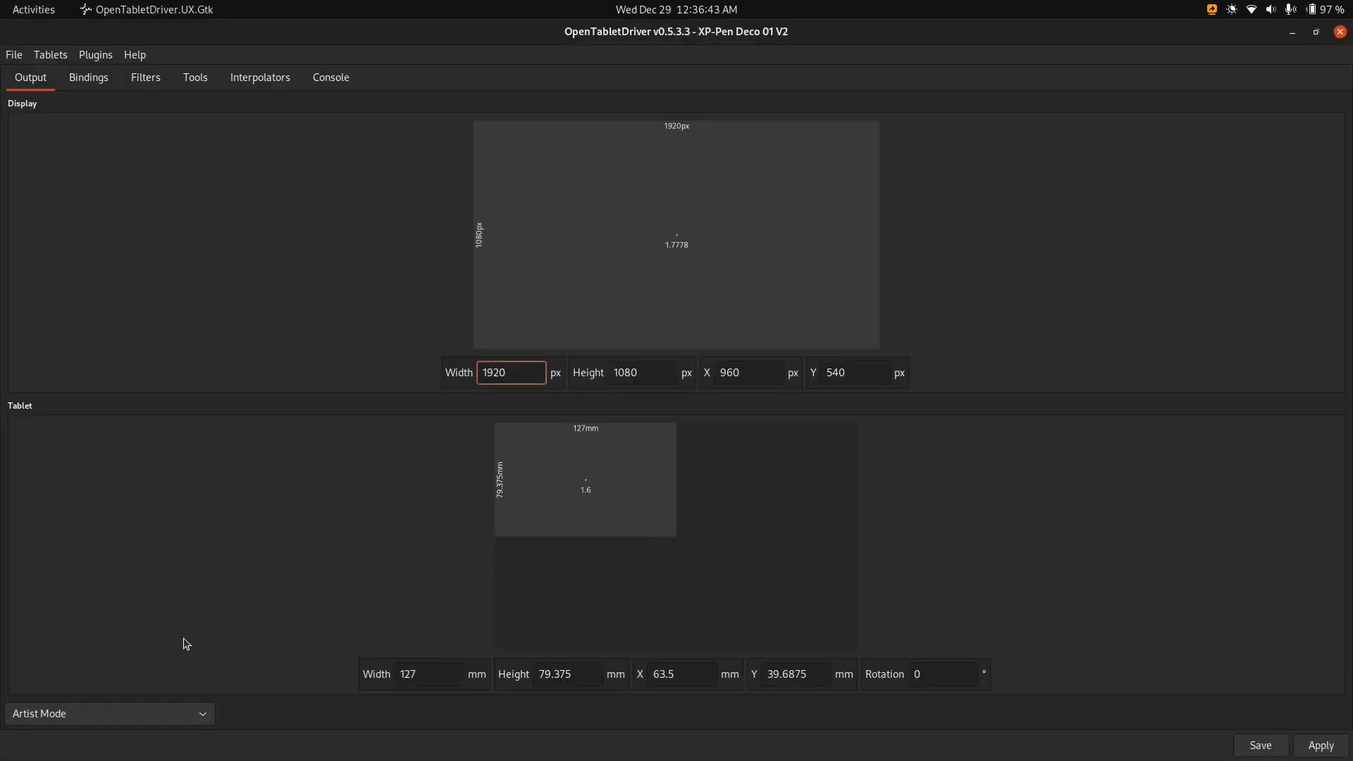
click(510, 372)
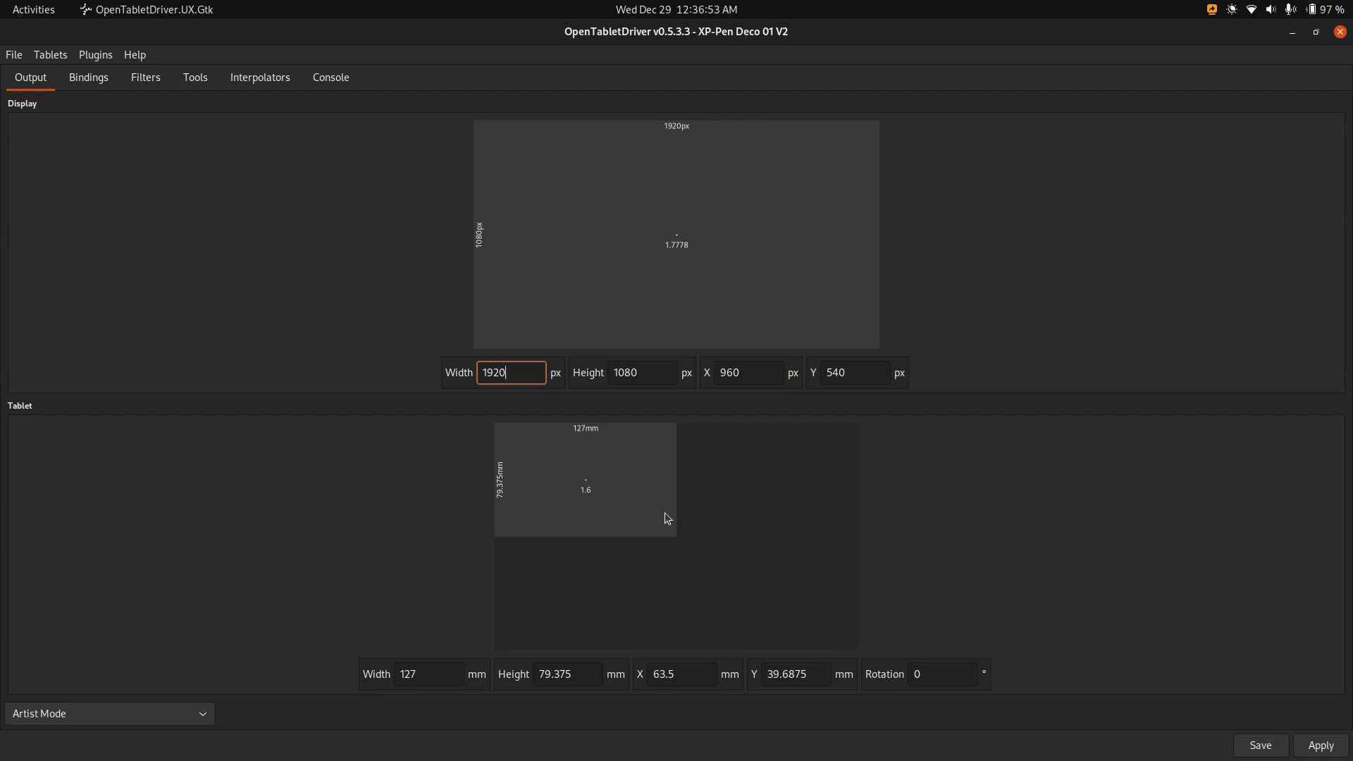
mouse_move(503, 416)
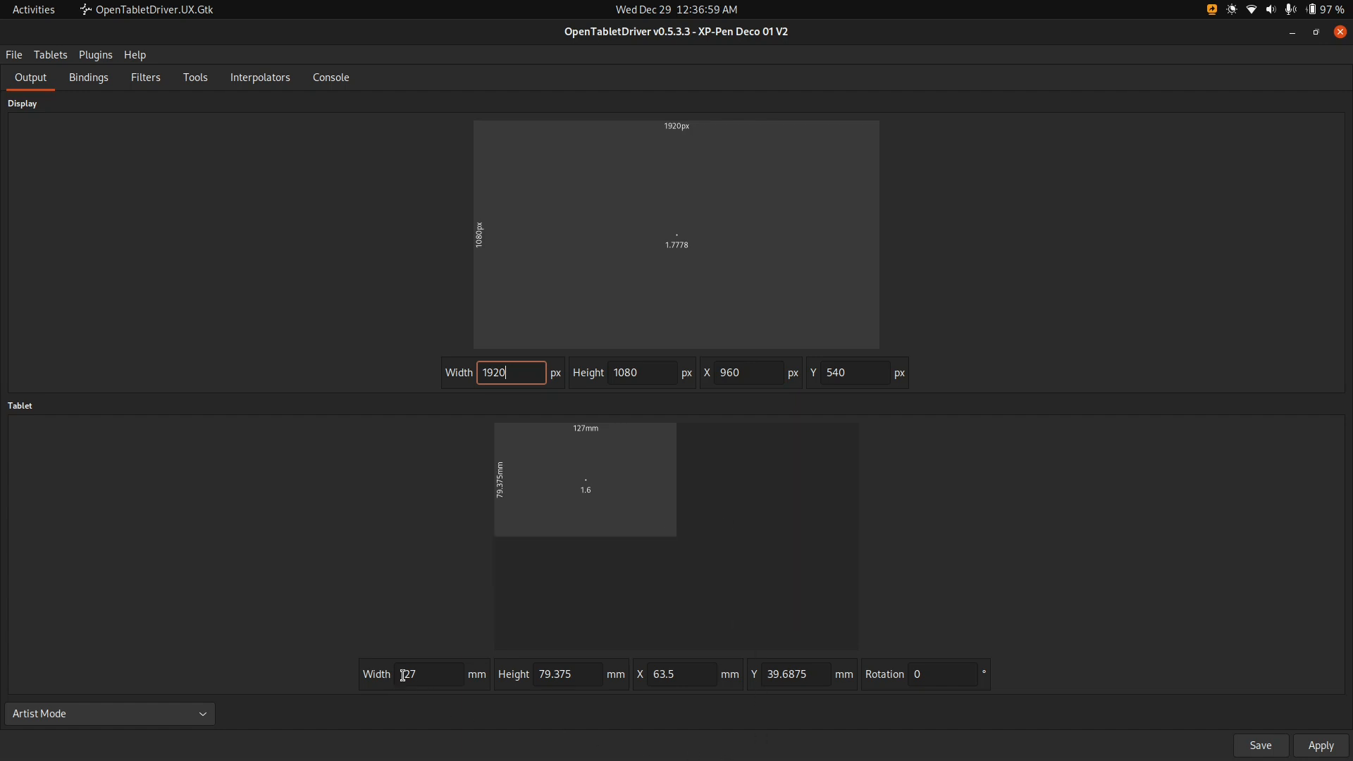
mouse_move(463, 679)
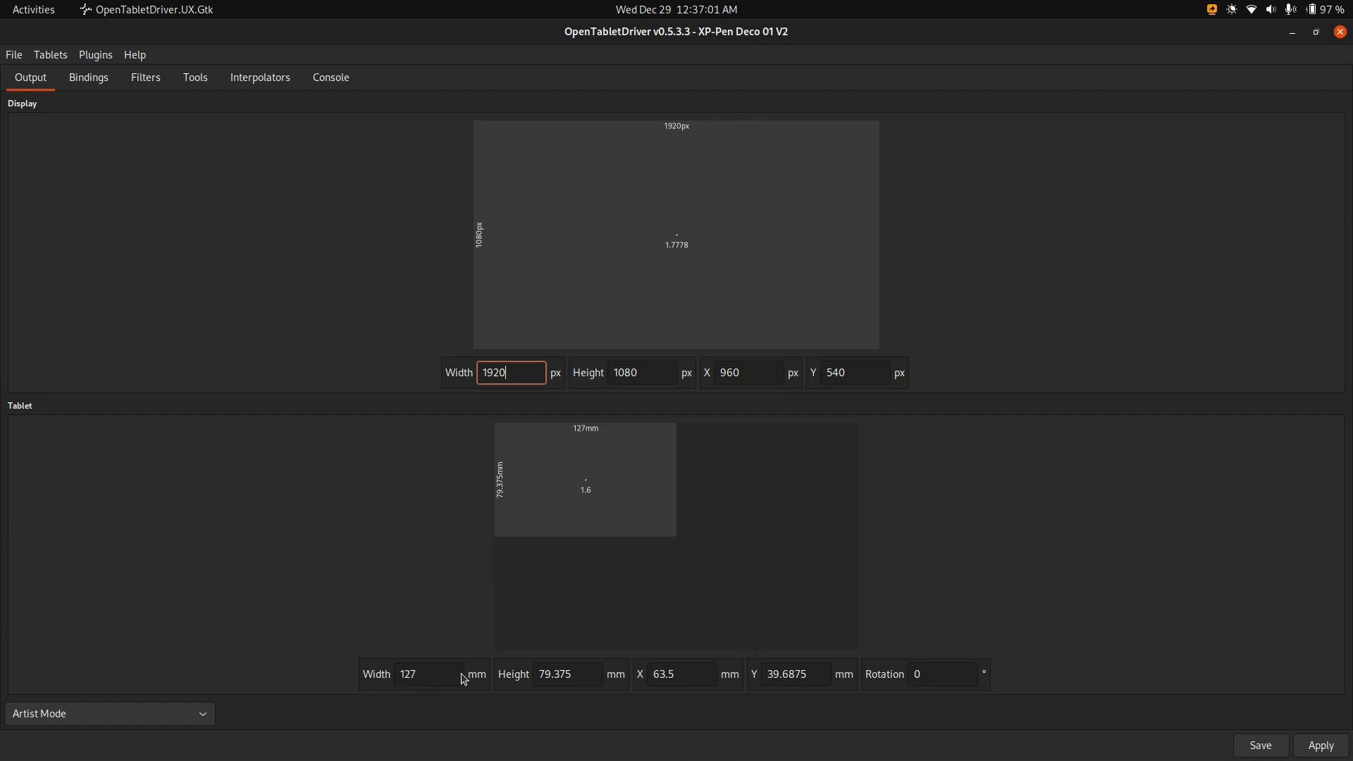
mouse_move(476, 675)
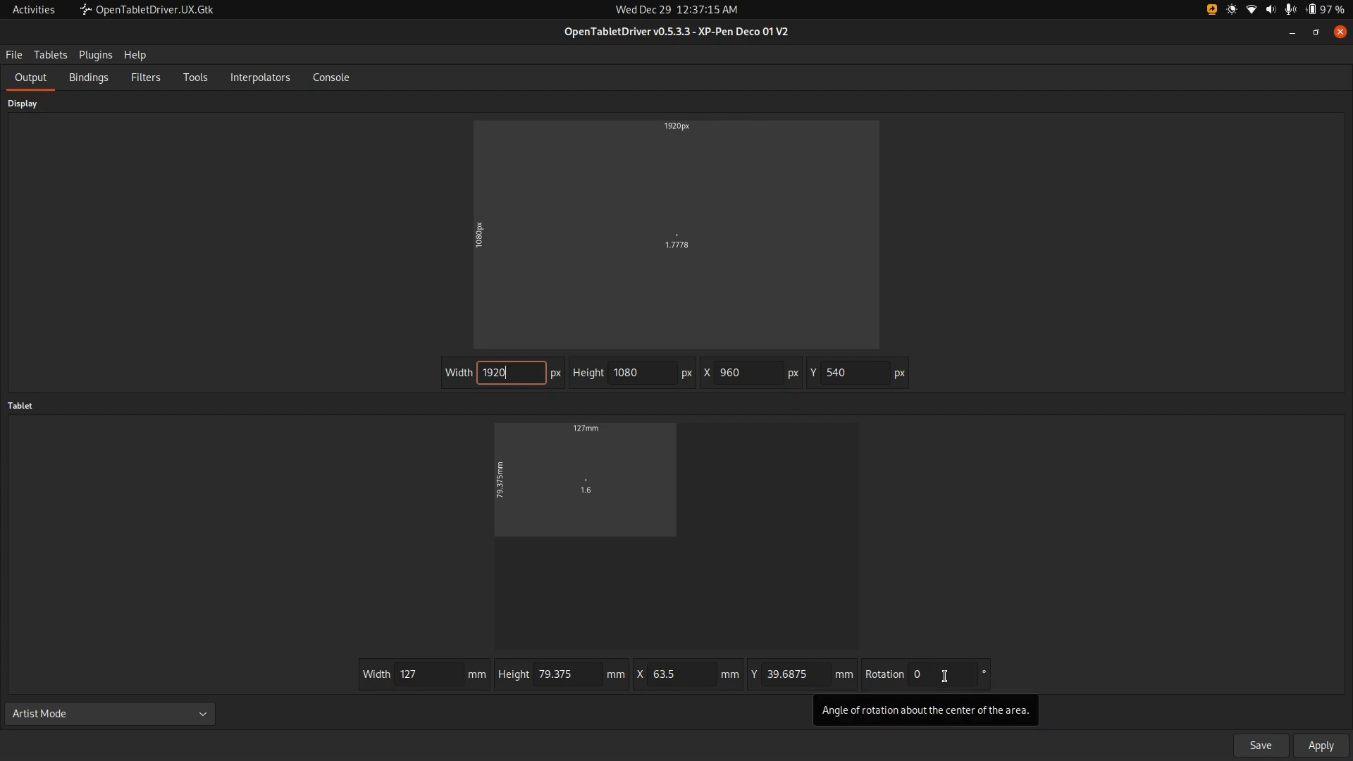
click(943, 674)
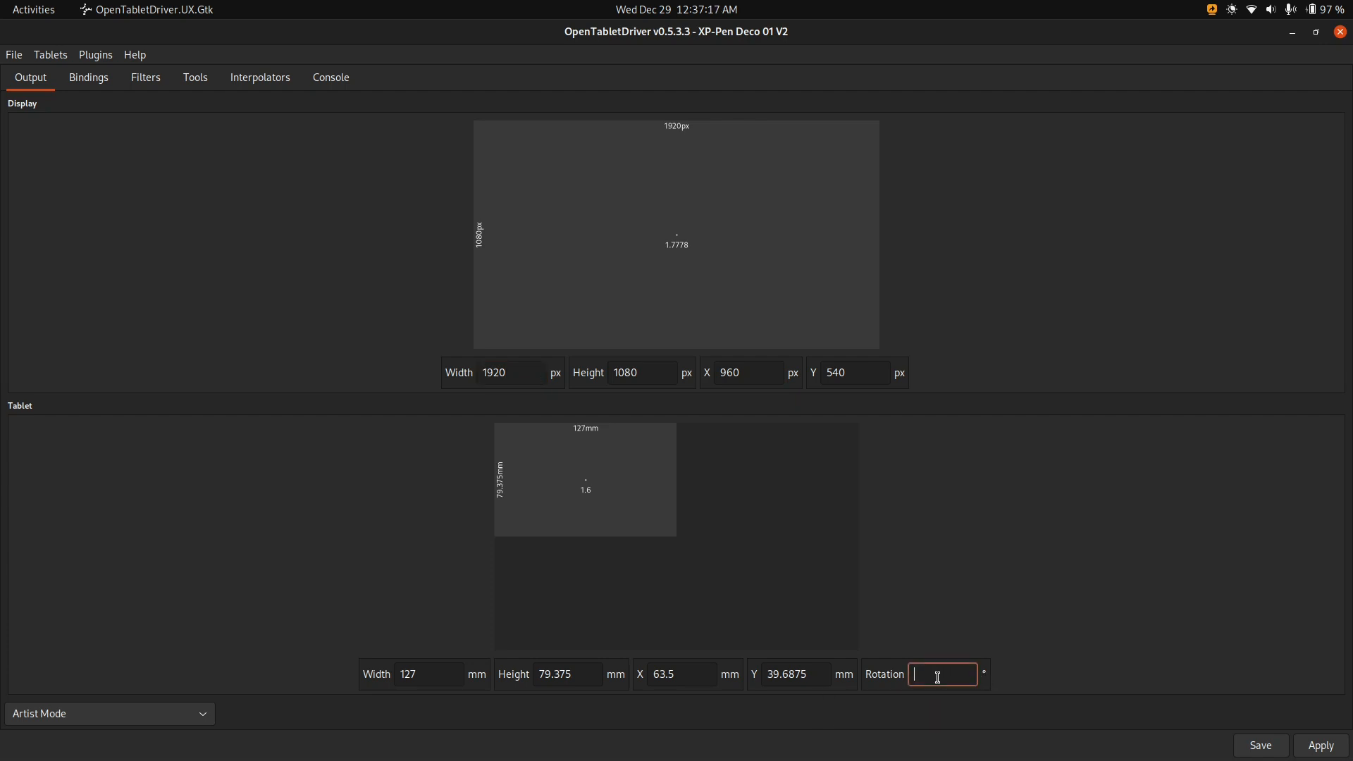
Set Tablet Rotation to 180 degrees and save the settings.
text(180)
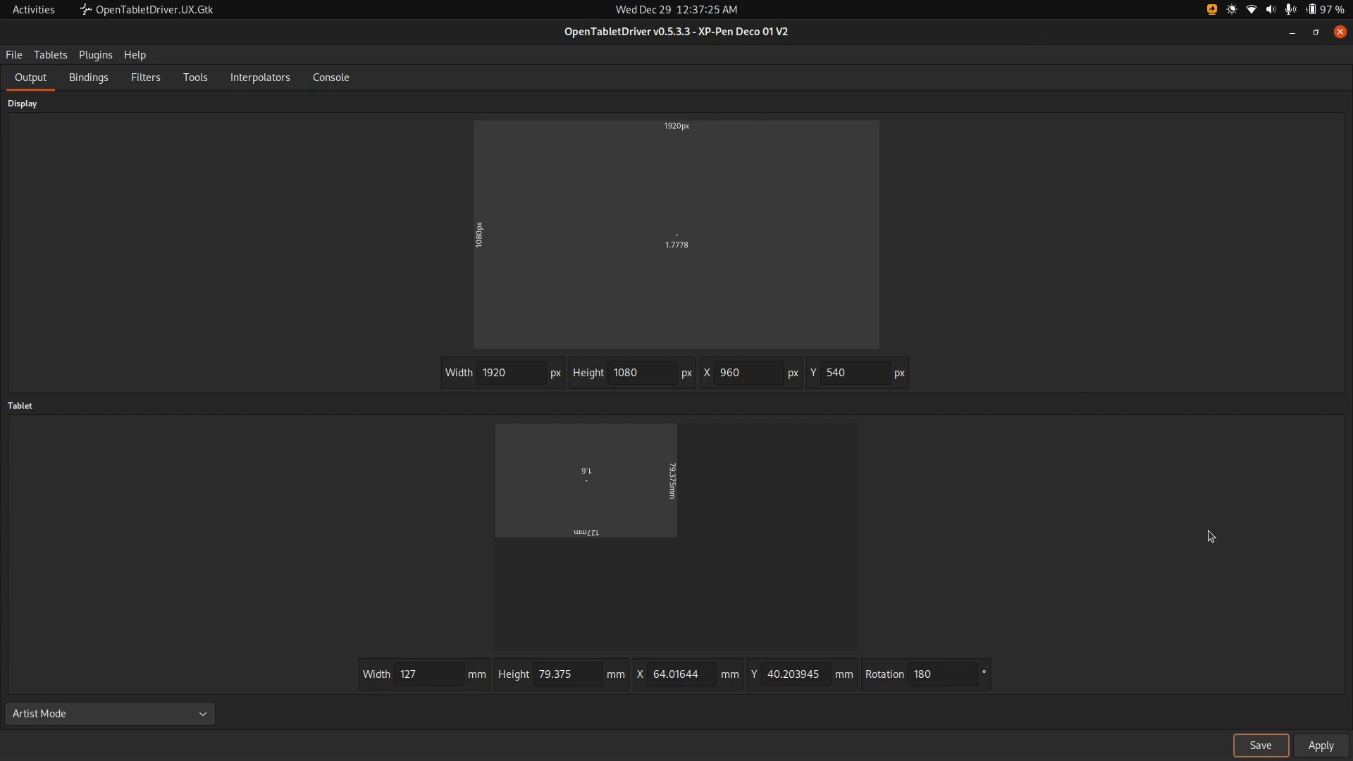
click(33, 10)
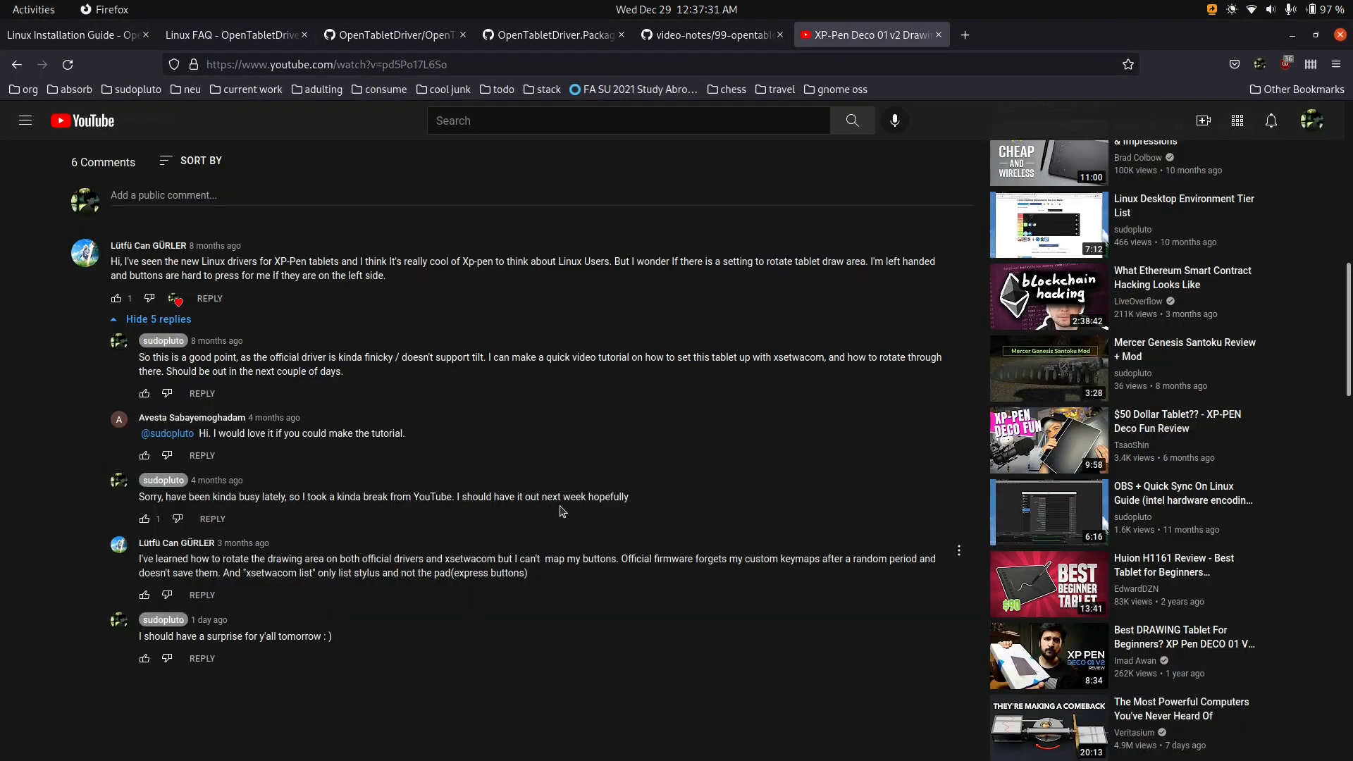
mouse_move(328, 333)
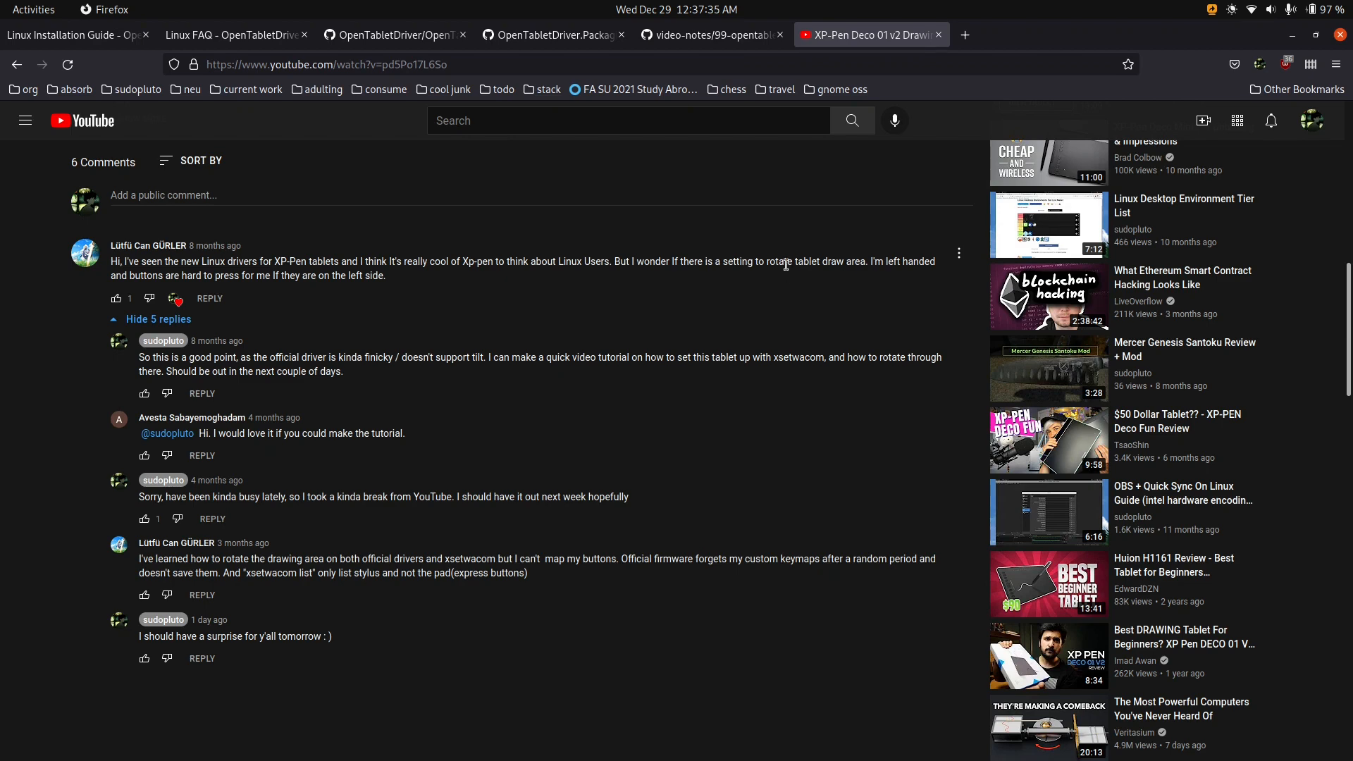
mouse_move(440, 178)
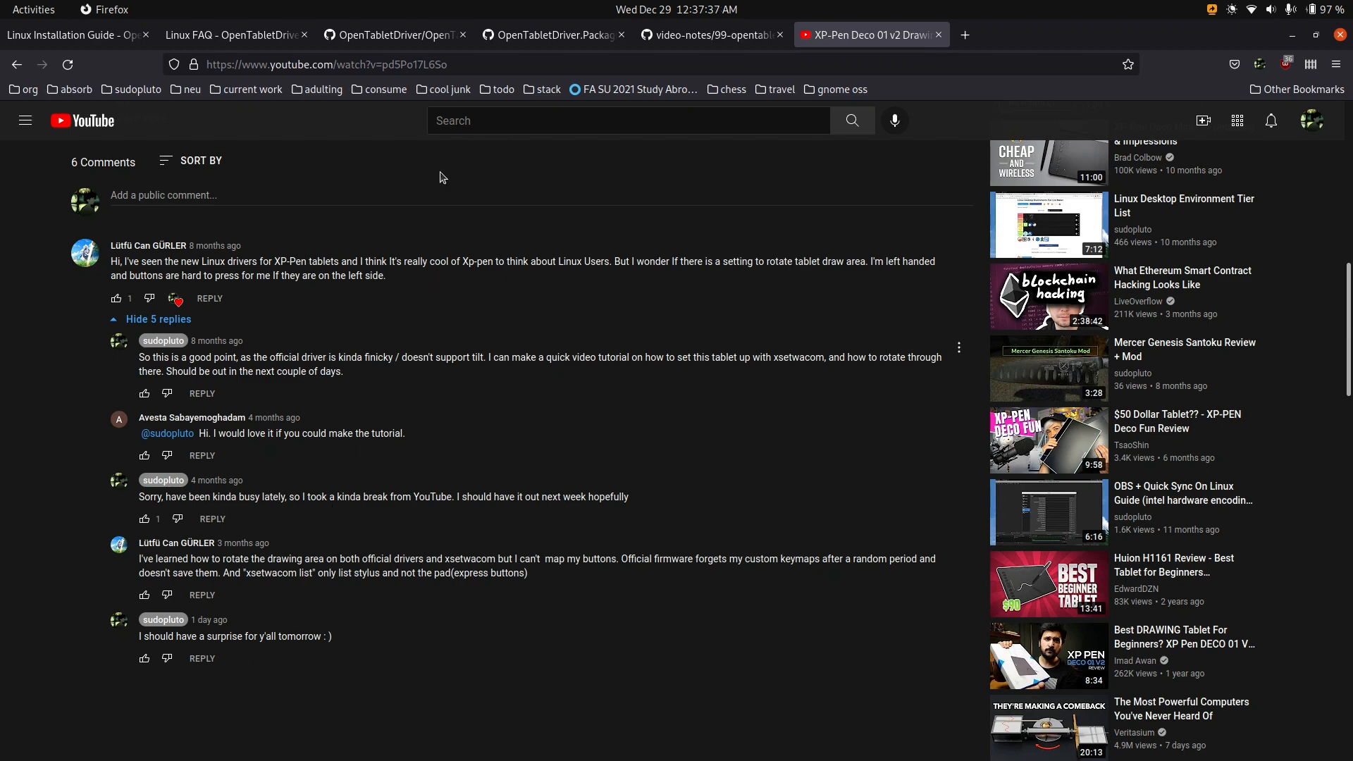
Return to the OpenTabletDriver Linux Installation Guide tab in Firefox.
click(73, 34)
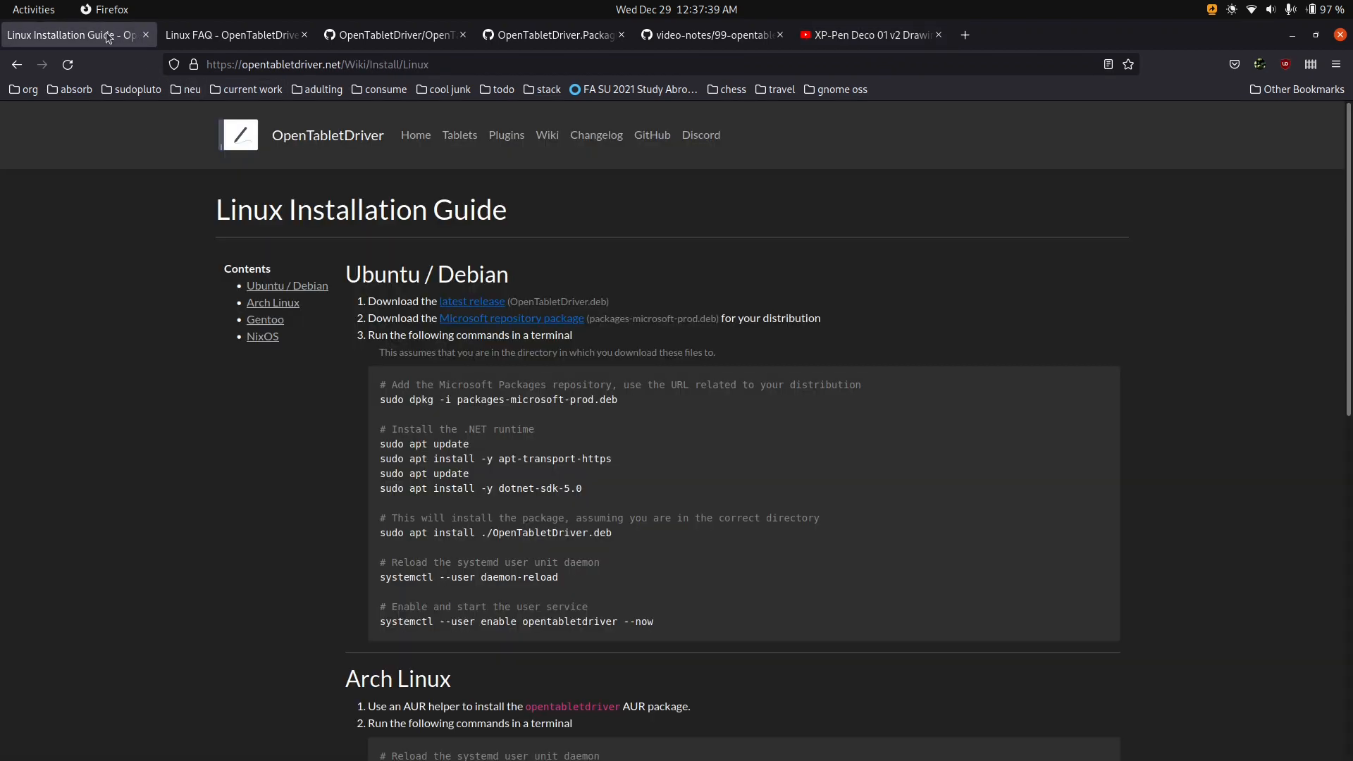
click(33, 10)
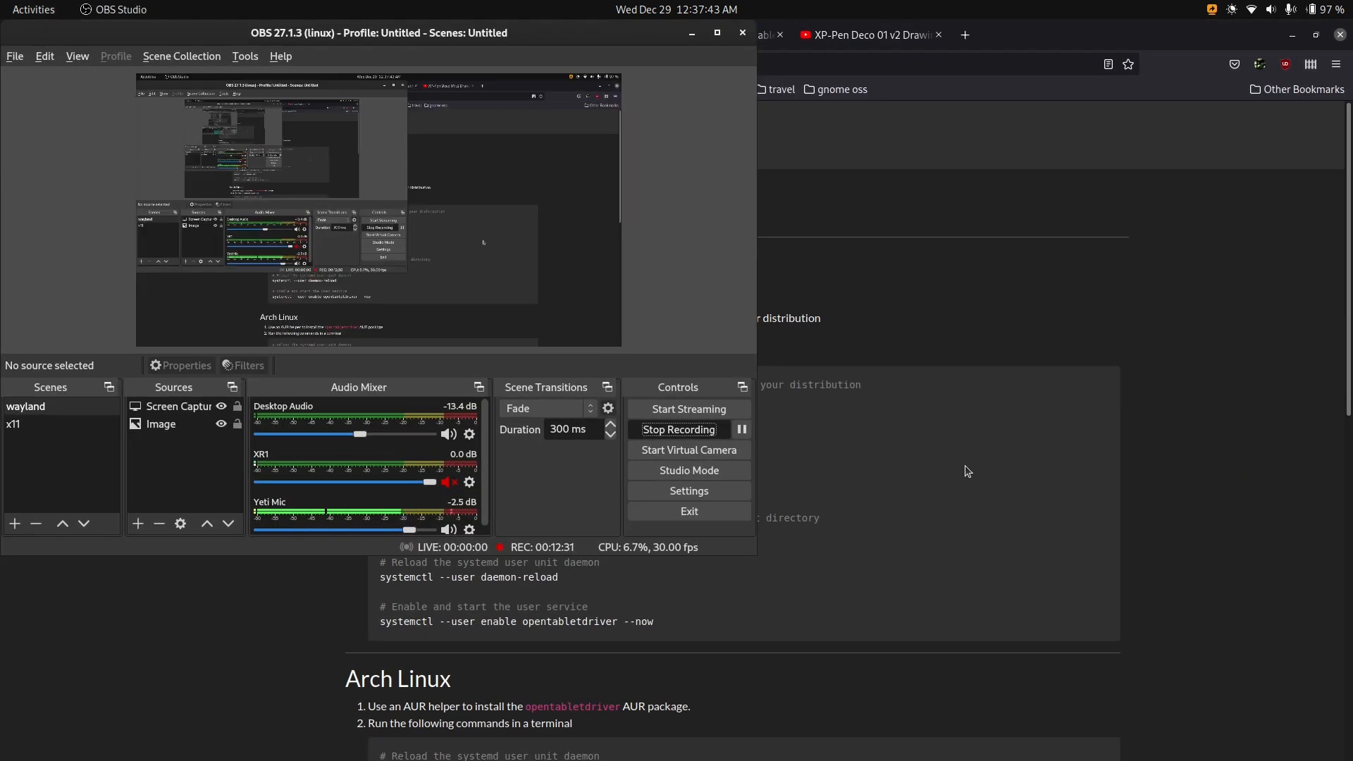
mouse_move(971, 455)
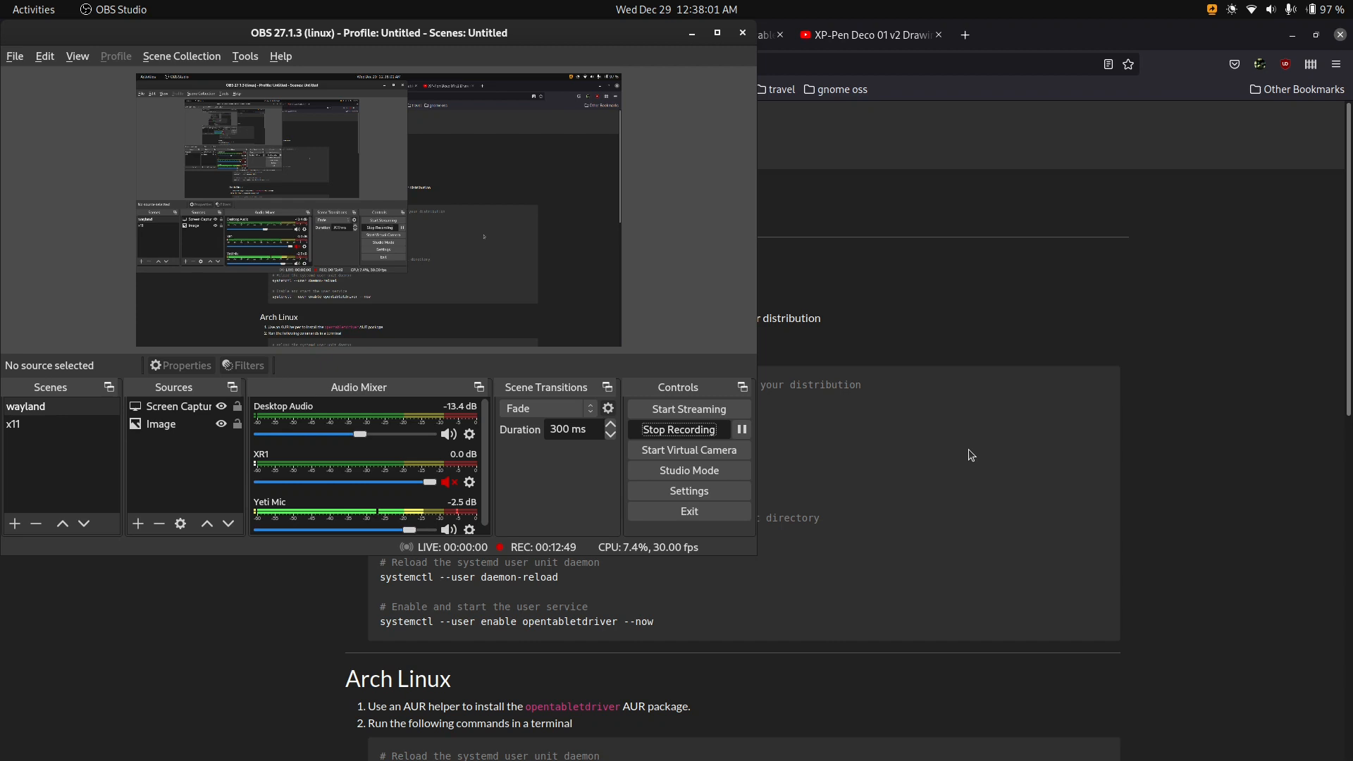
mouse_move(941, 463)
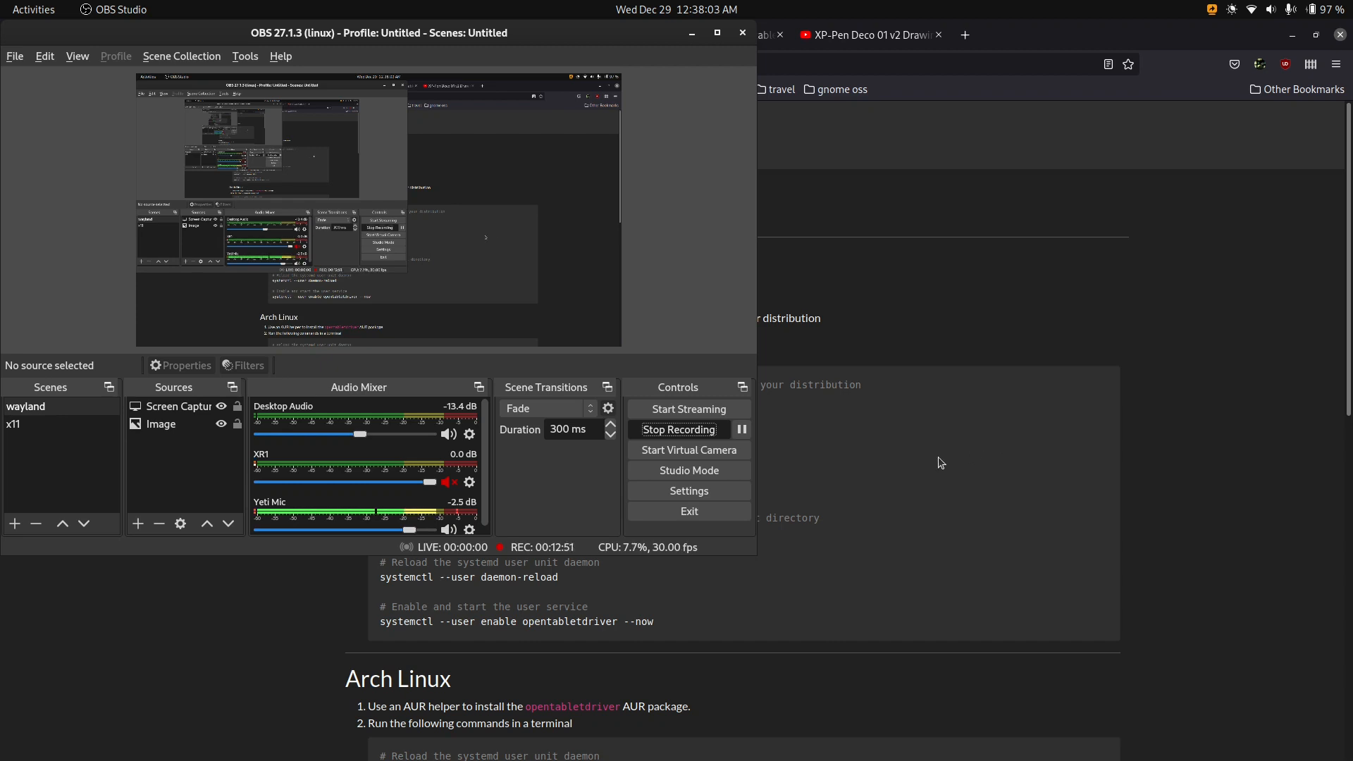